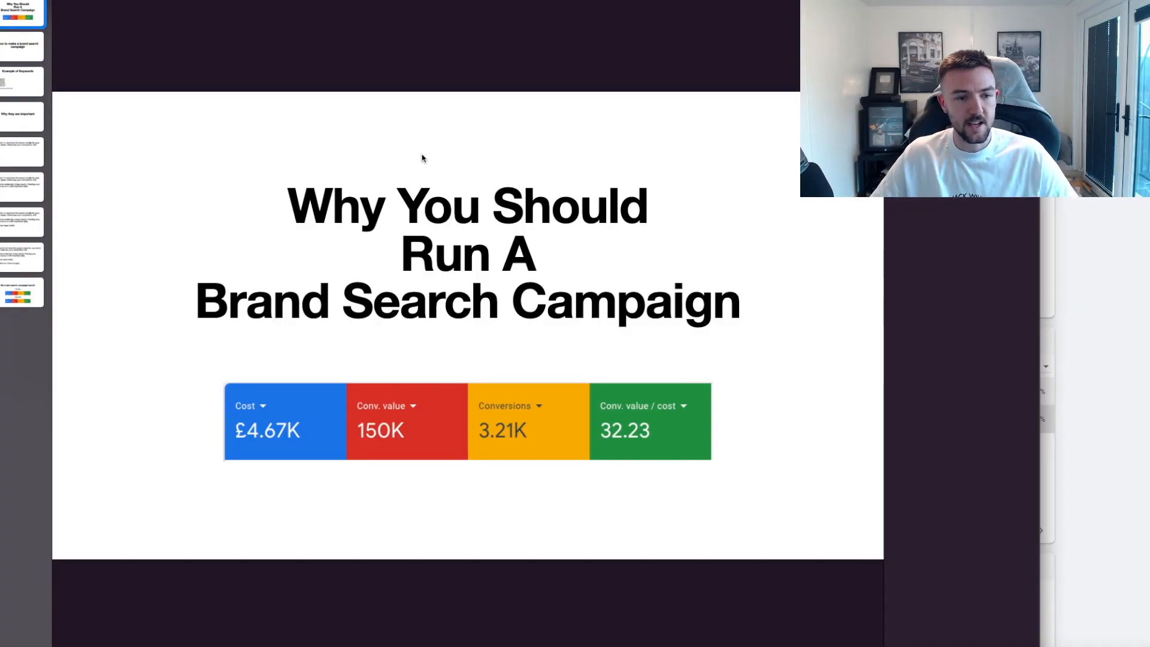
pyautogui.moveTo(331, 408)
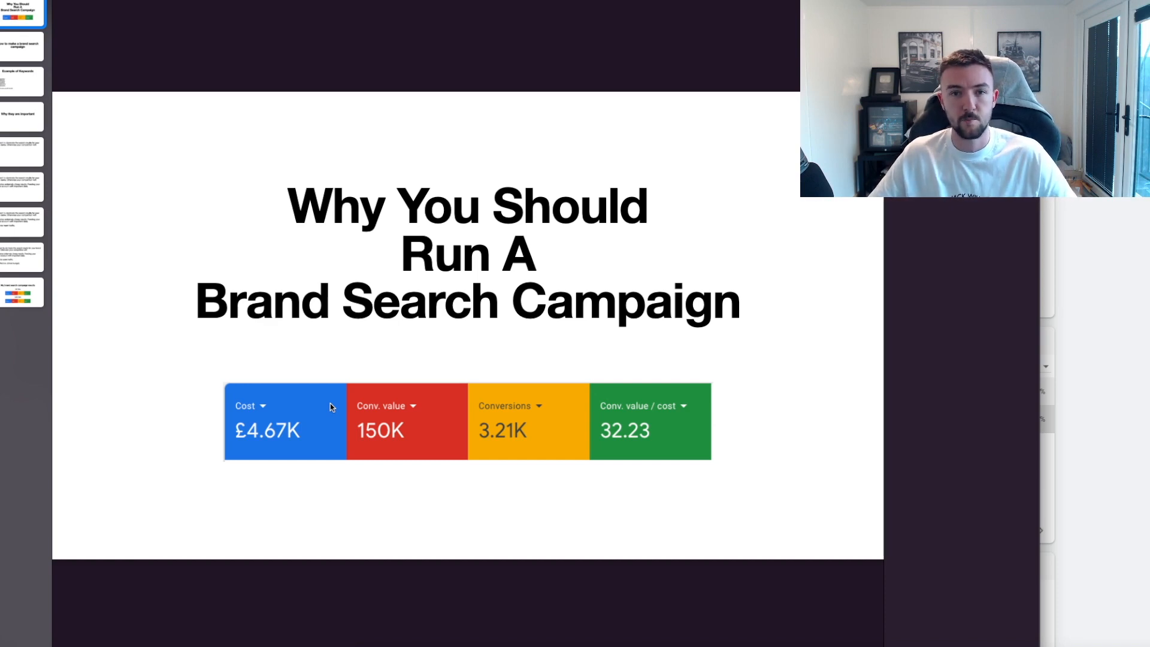
pyautogui.moveTo(404, 466)
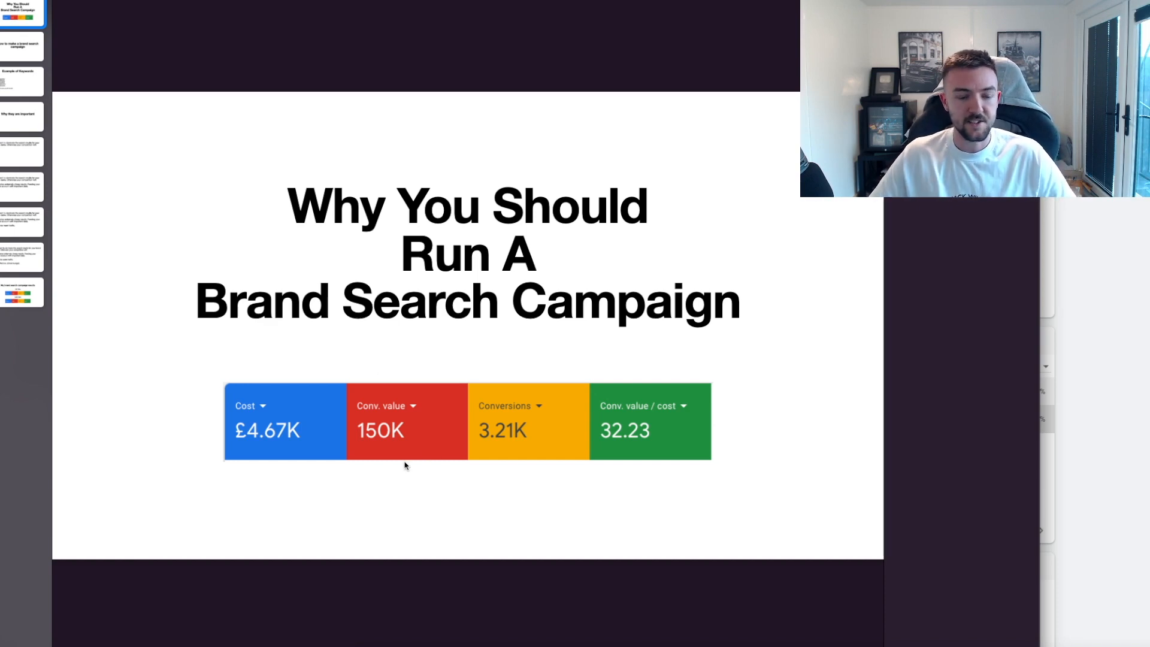
pyautogui.moveTo(307, 409)
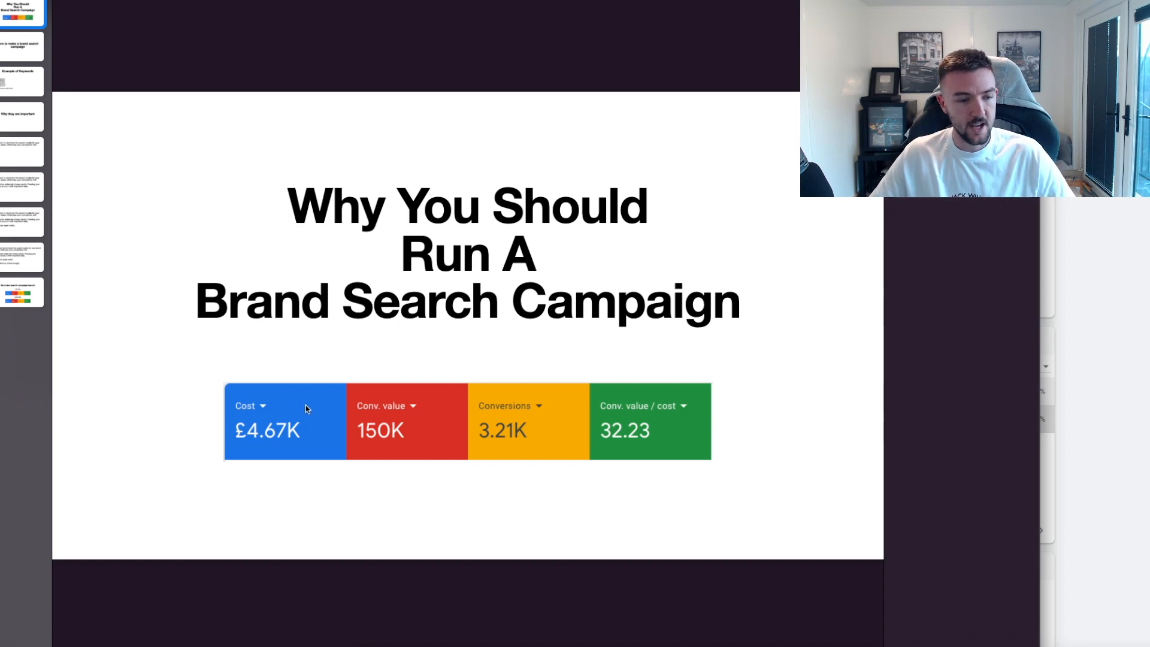
pyautogui.moveTo(301, 482)
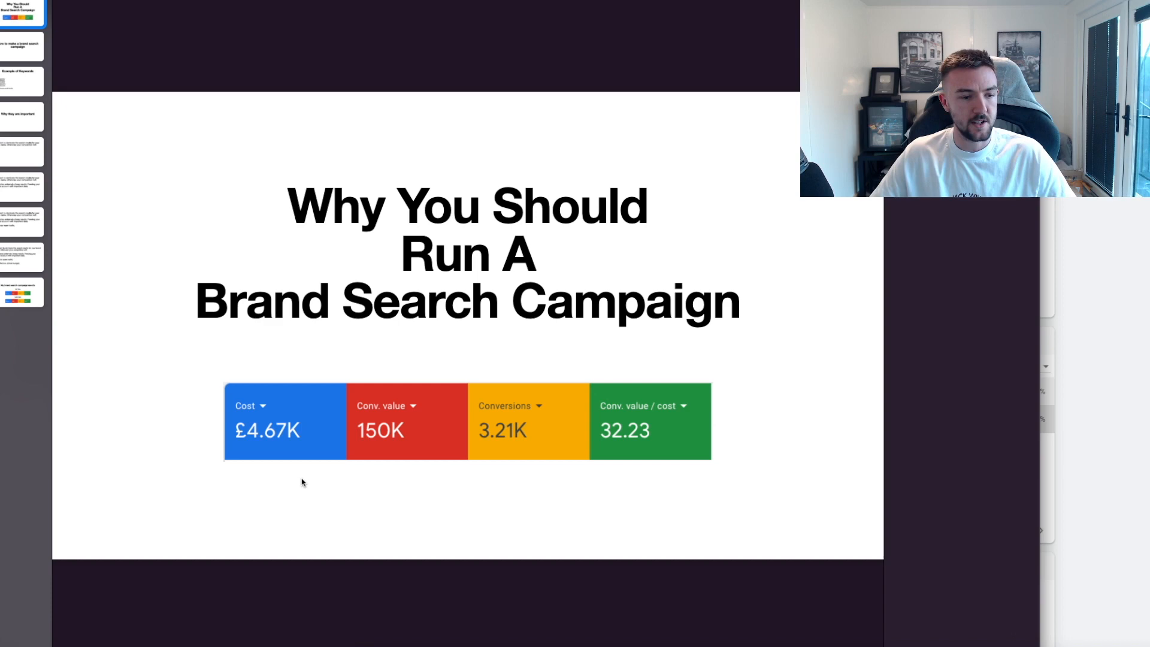
pyautogui.moveTo(254, 443)
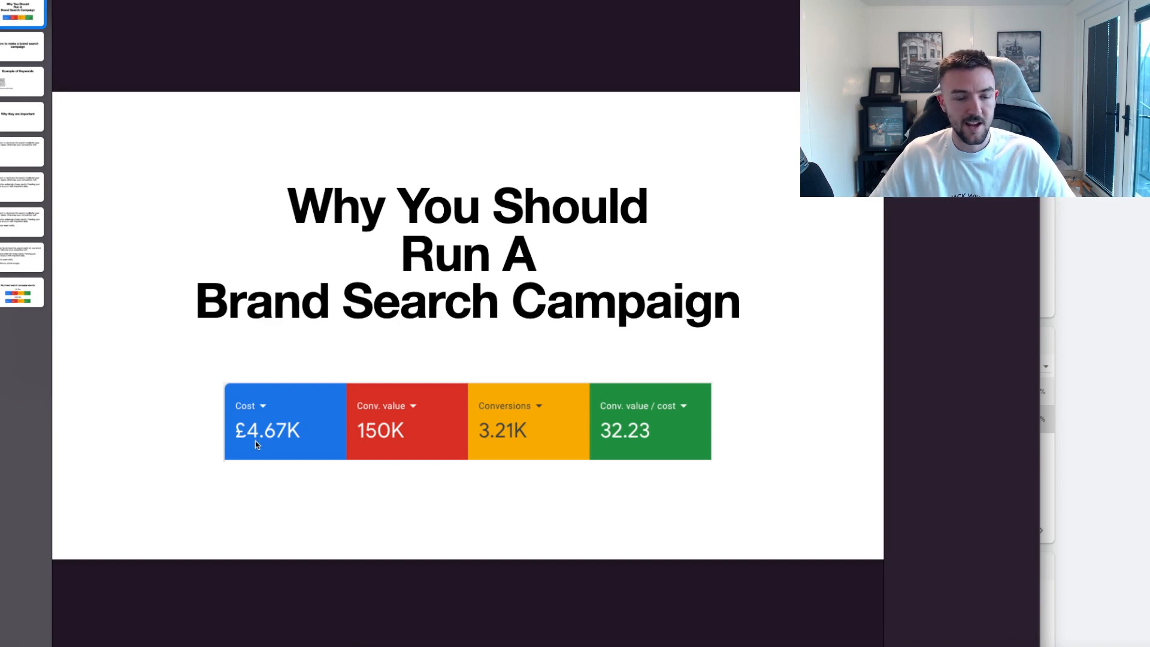
pyautogui.moveTo(315, 456)
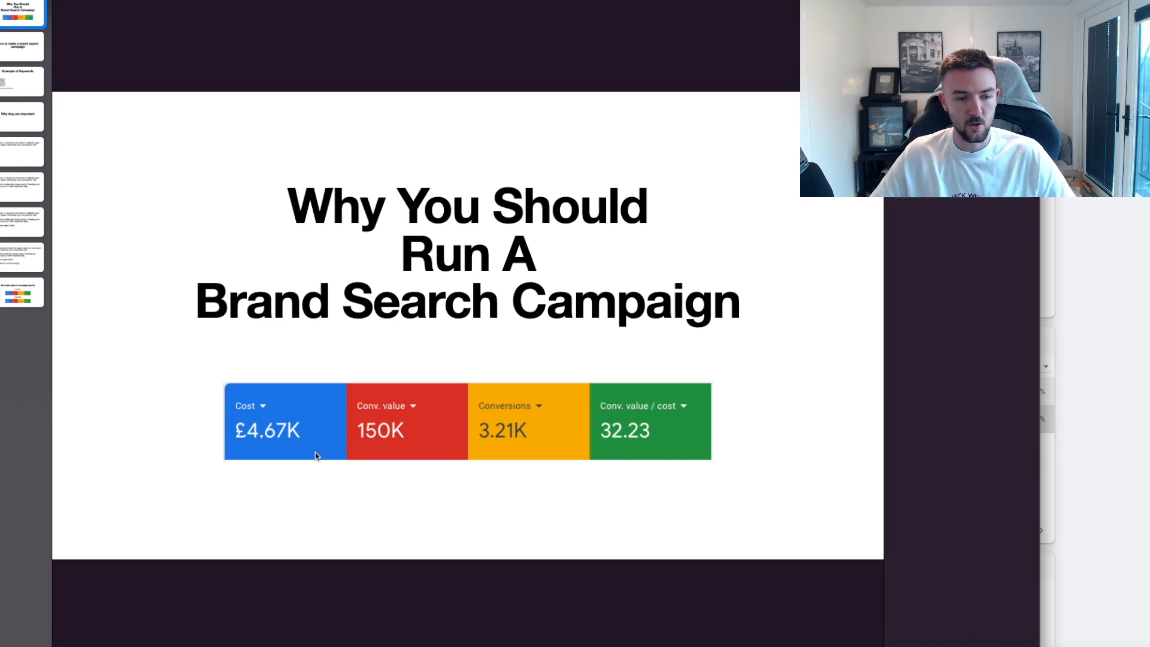
pyautogui.moveTo(379, 469)
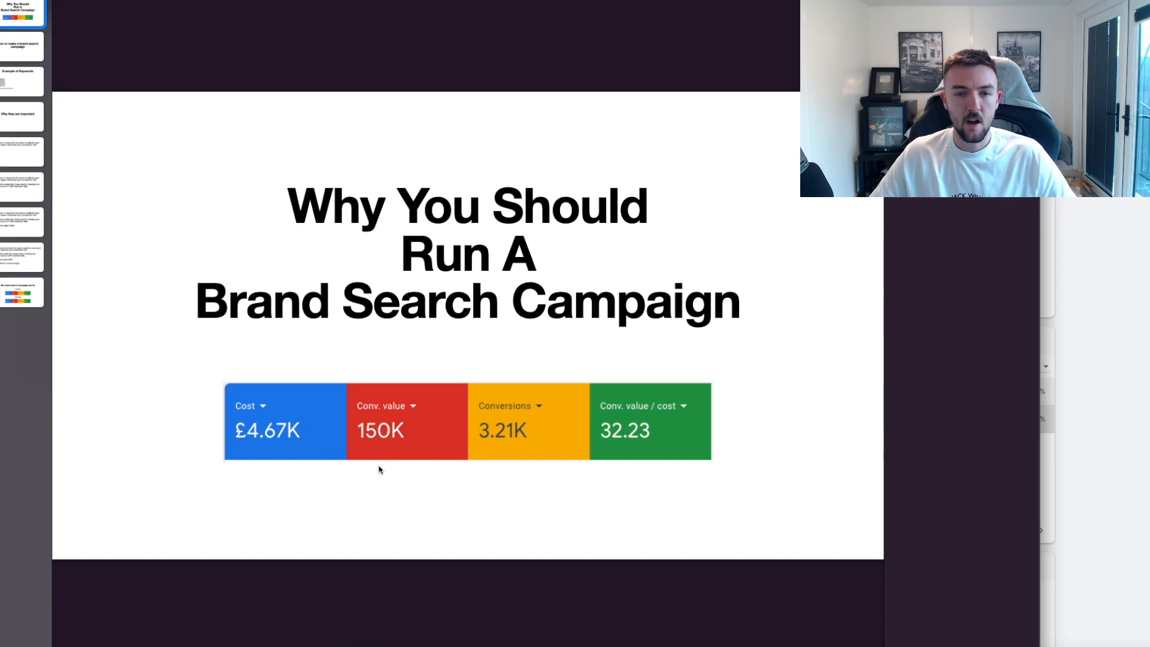
pyautogui.moveTo(515, 472)
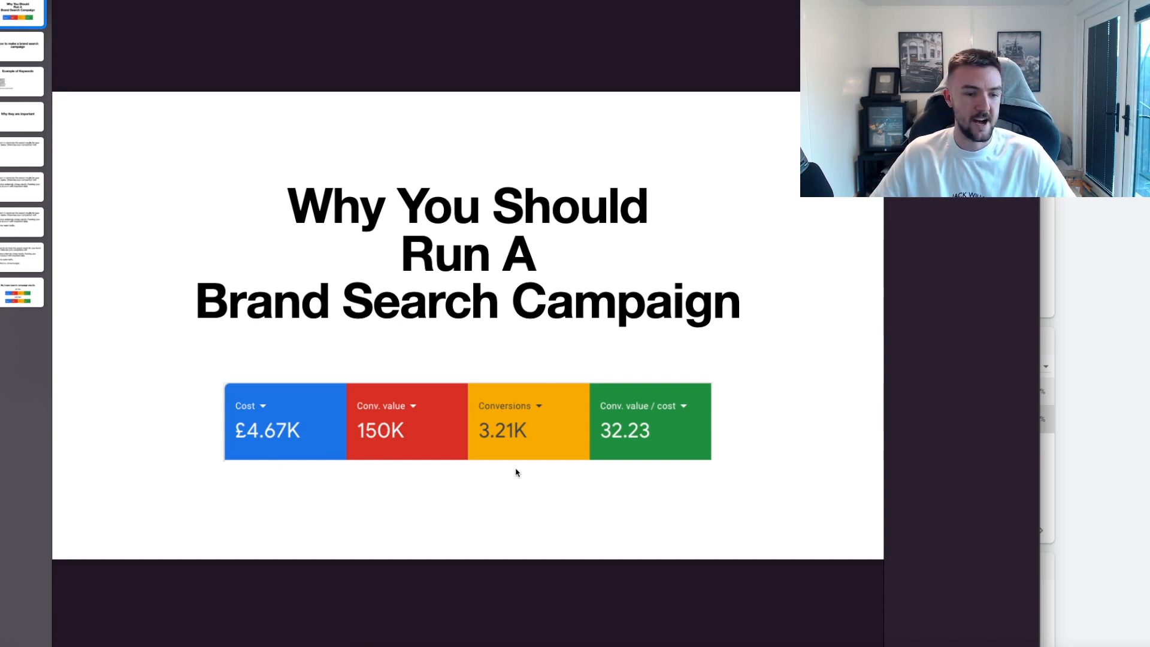
pyautogui.moveTo(629, 452)
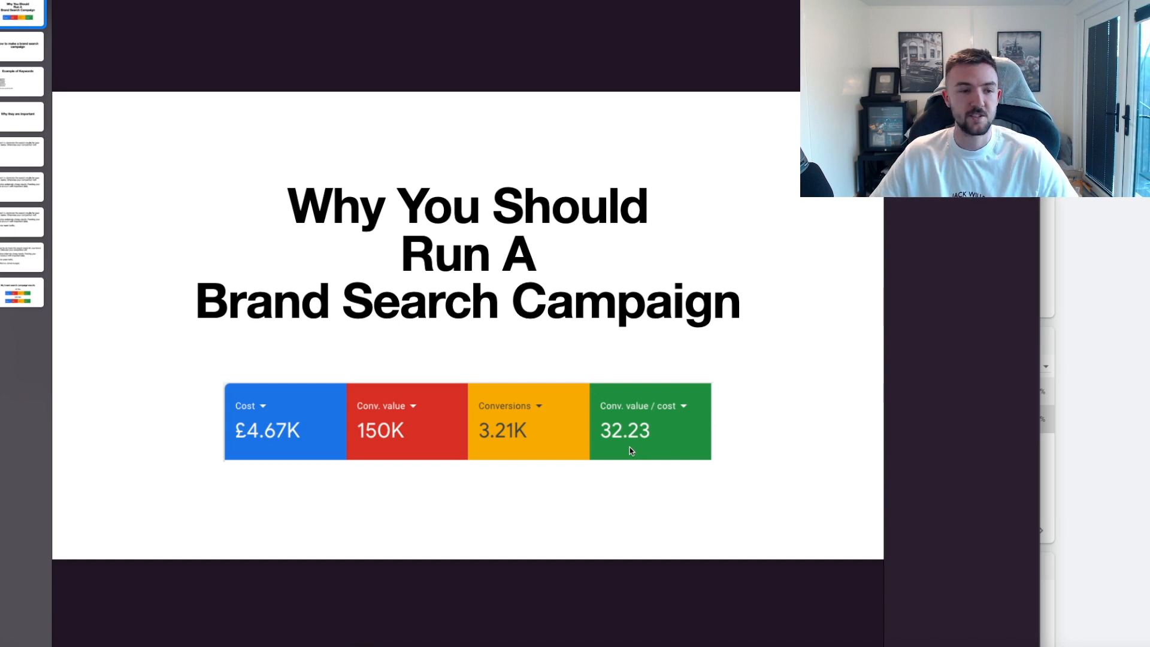
pyautogui.moveTo(560, 263)
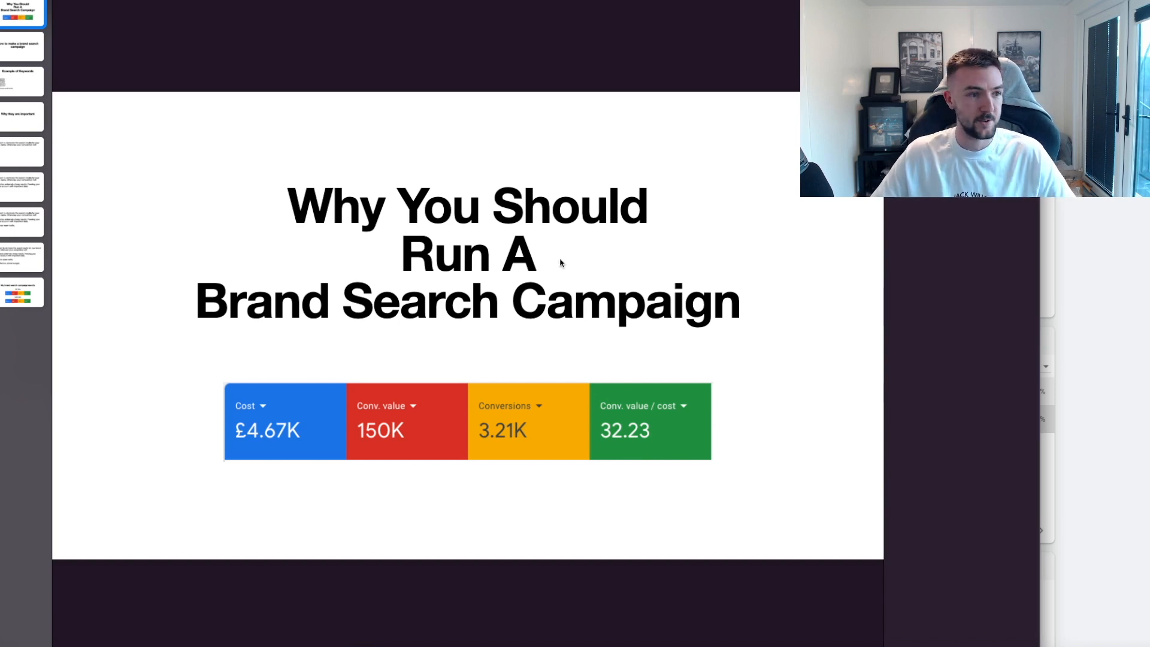
pyautogui.moveTo(44, 61)
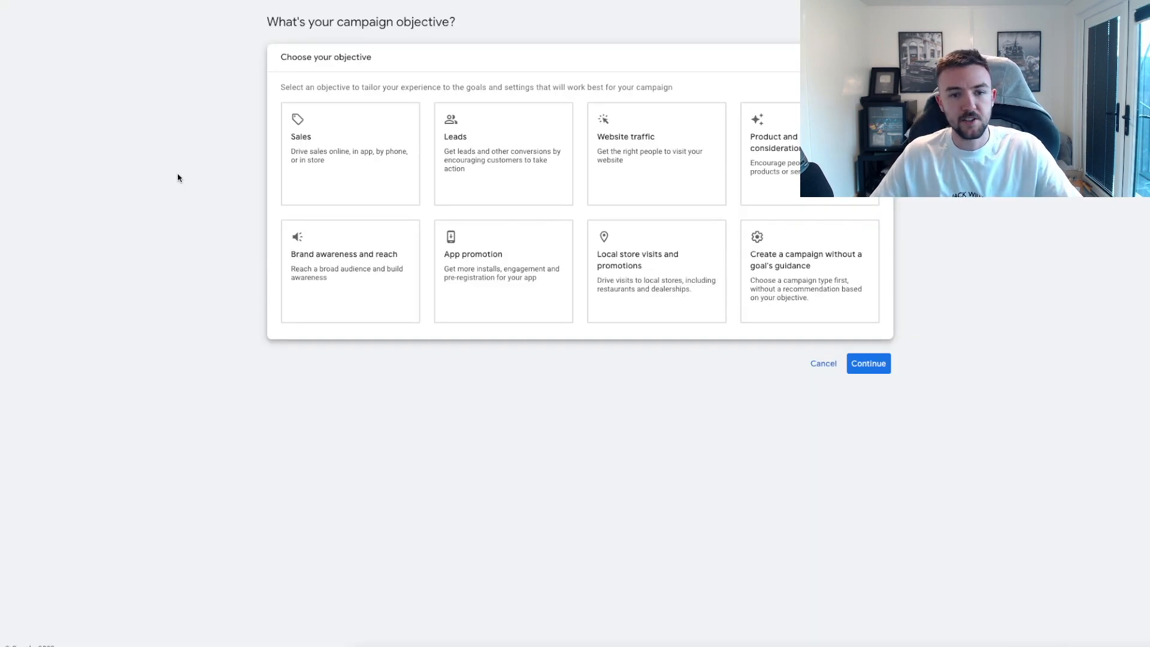
pyautogui.moveTo(211, 179)
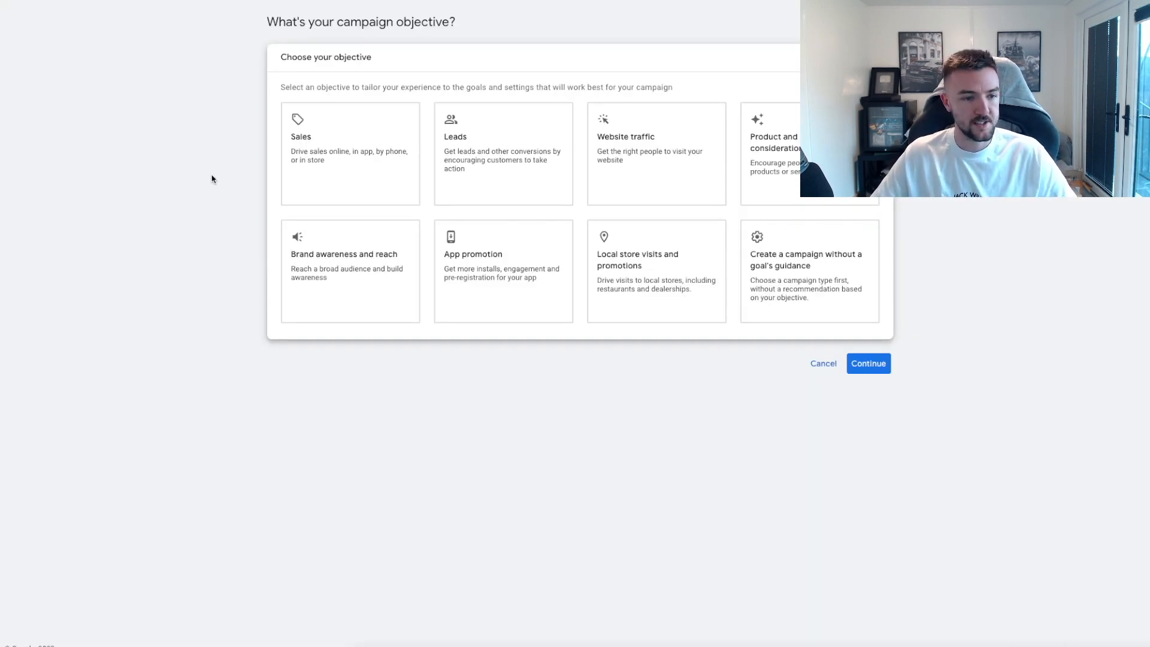
# Step: Pick the objective, aim the Search campaign at website visits and name it 'Brand Search'
pyautogui.click(350, 152)
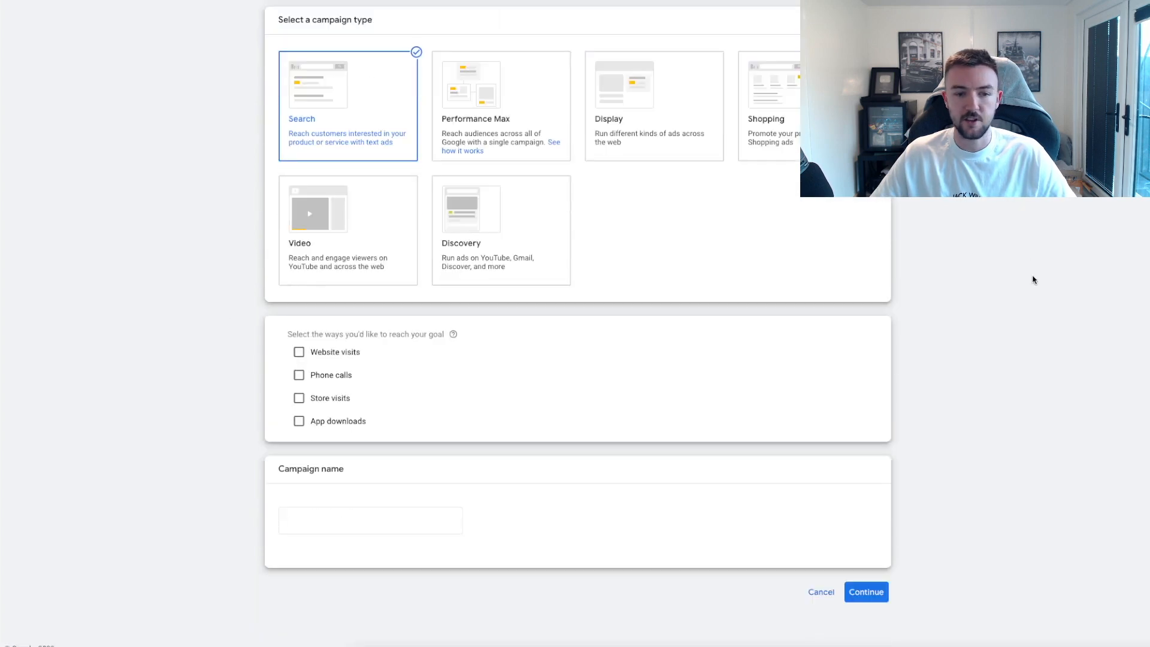
pyautogui.write('Sales-Search-19')
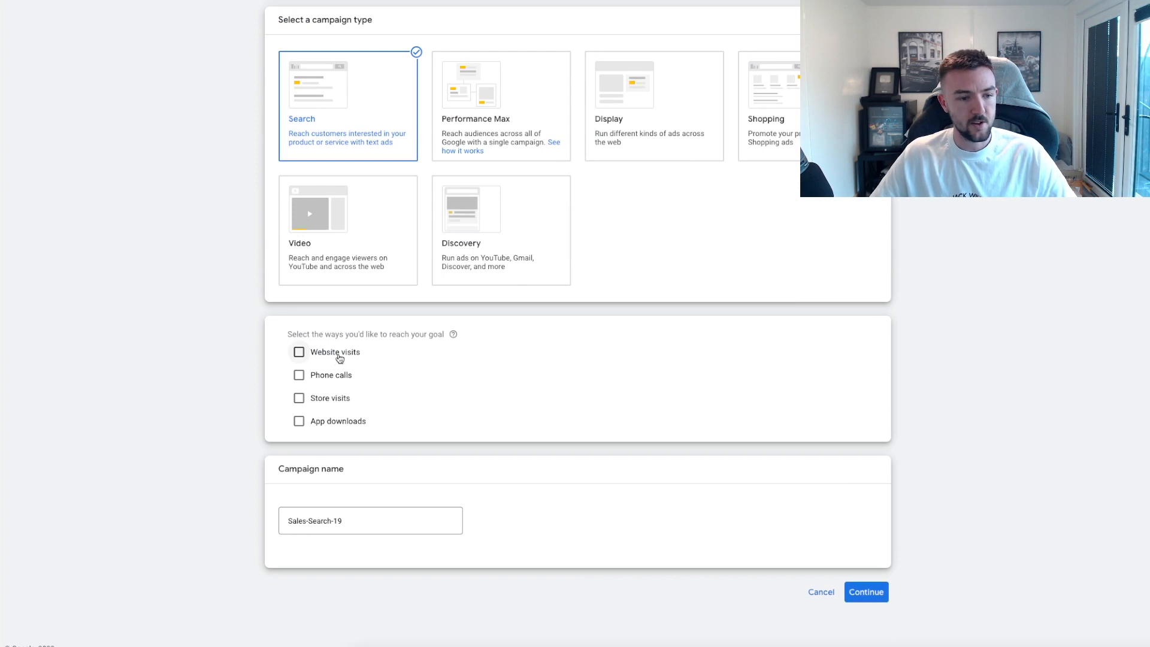
pyautogui.click(298, 352)
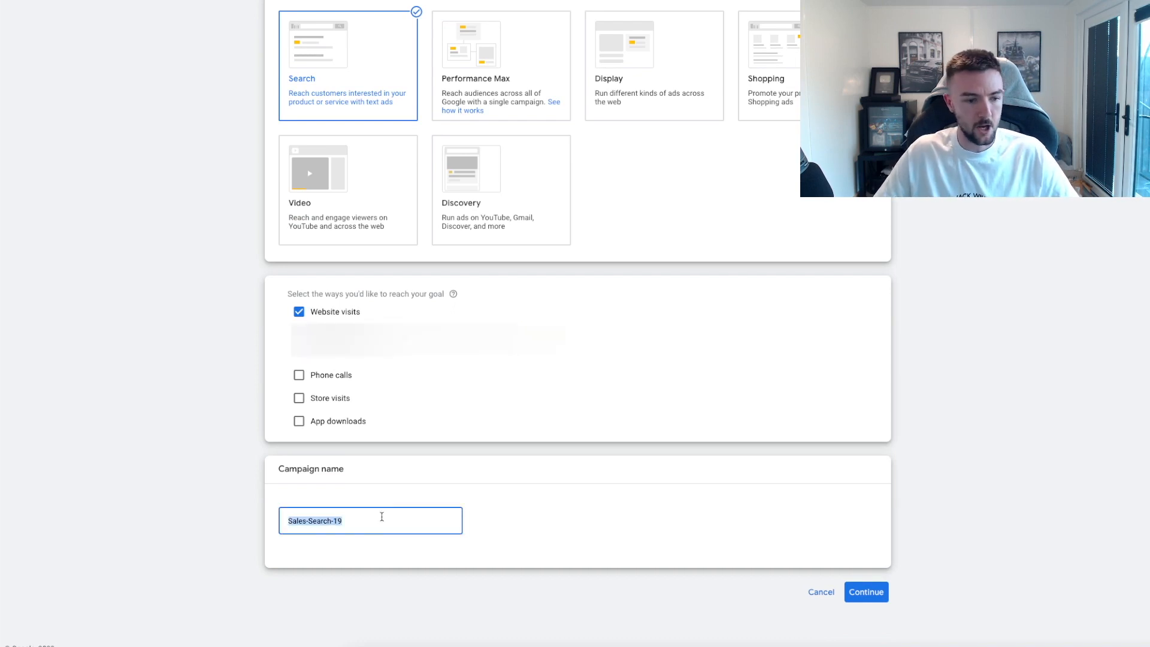
pyautogui.write('Brand')
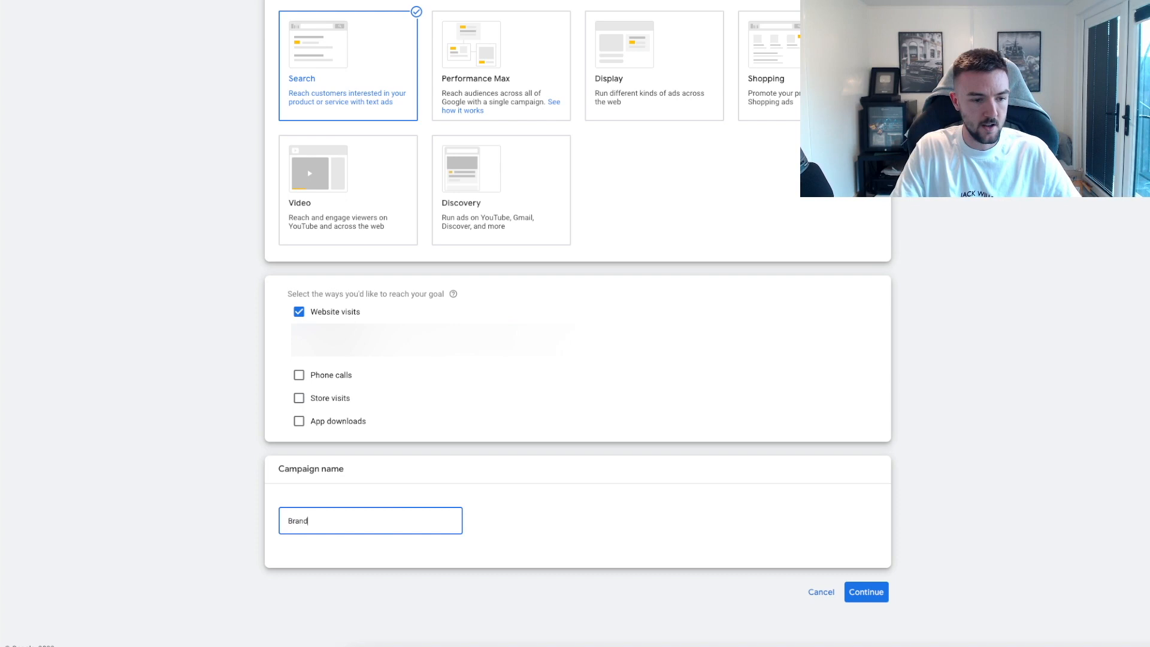
pyautogui.write('Search C')
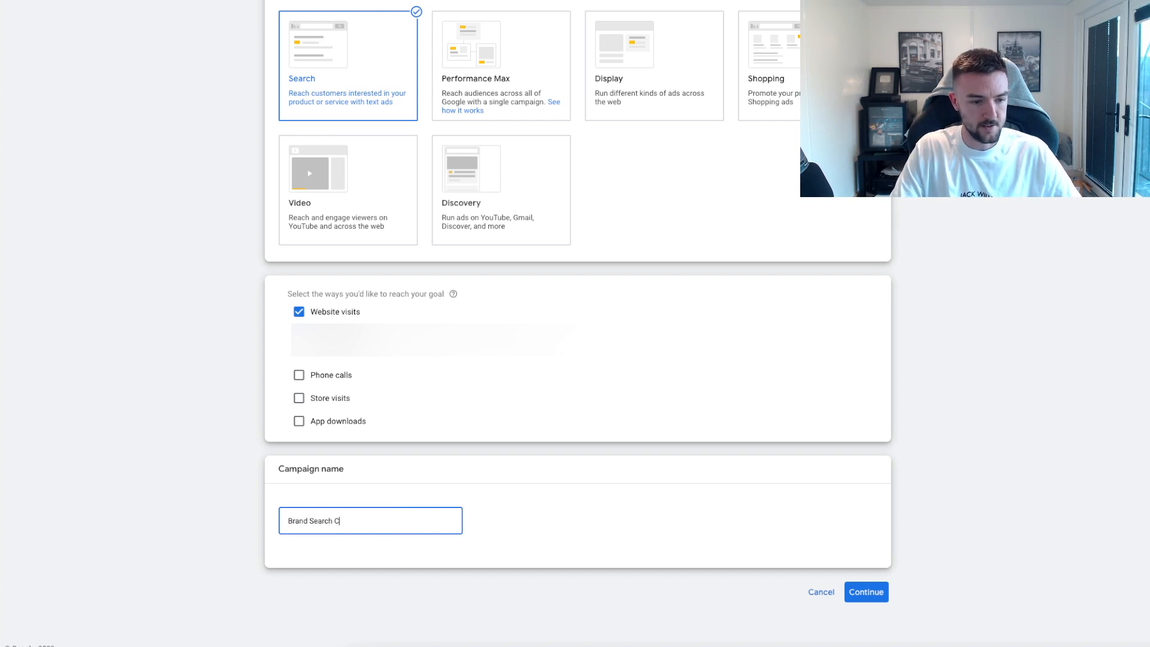
pyautogui.press('Backspace')
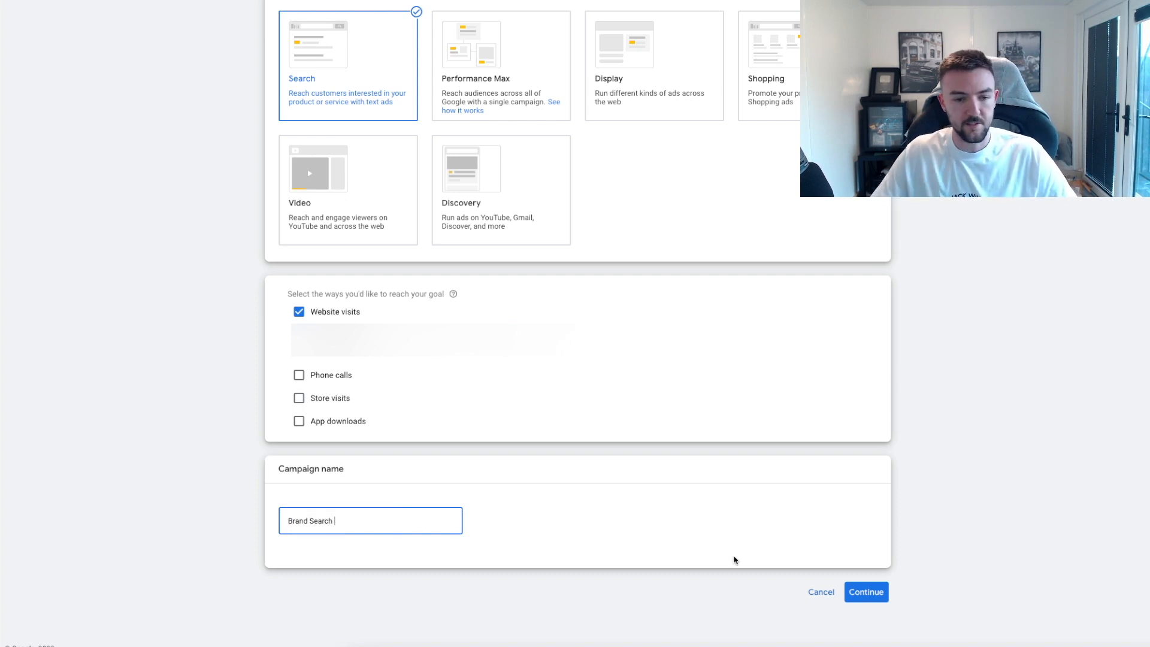
# Step: Continue from objectives to the campaign's Bidding step
pyautogui.click(866, 592)
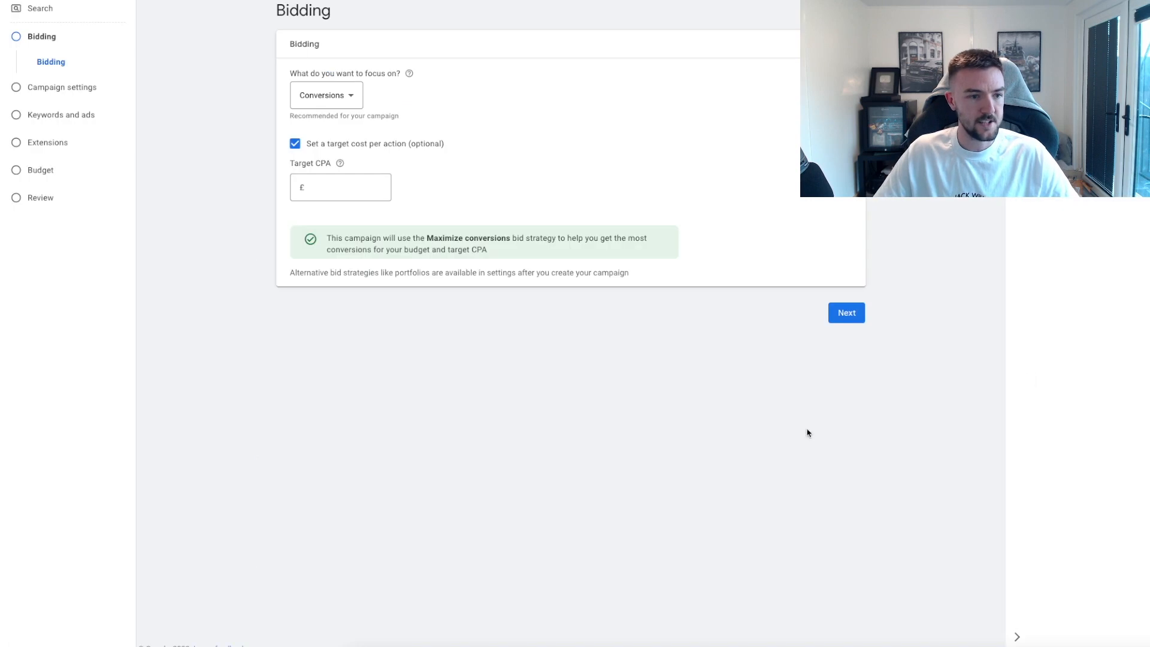
pyautogui.moveTo(471, 403)
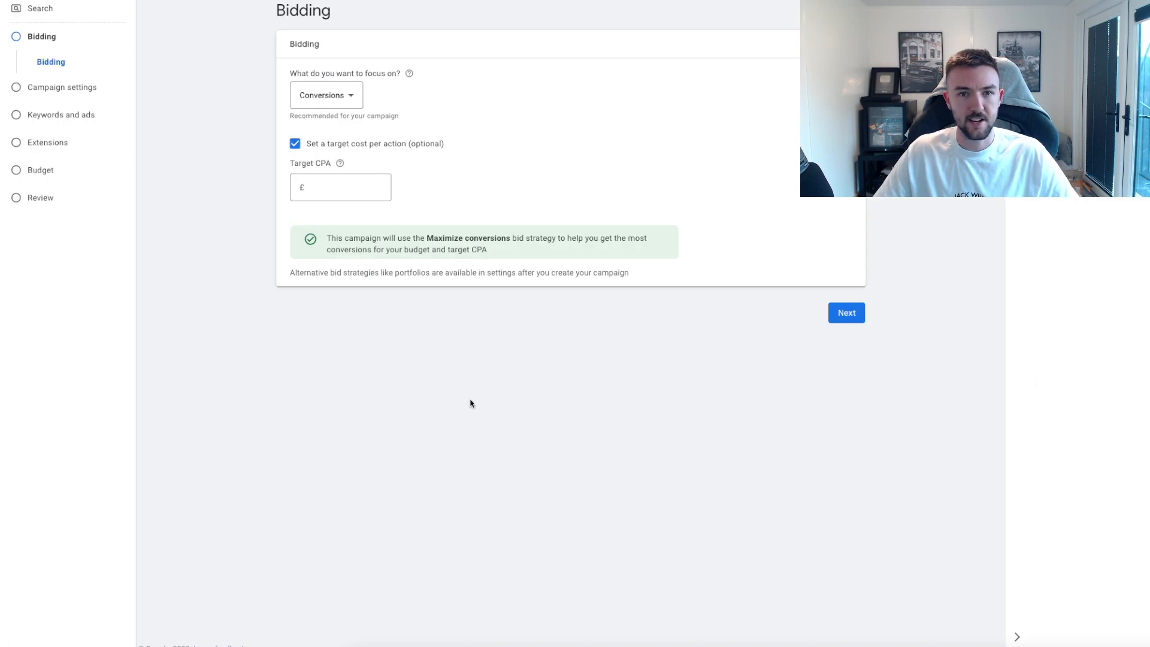
pyautogui.moveTo(246, 128)
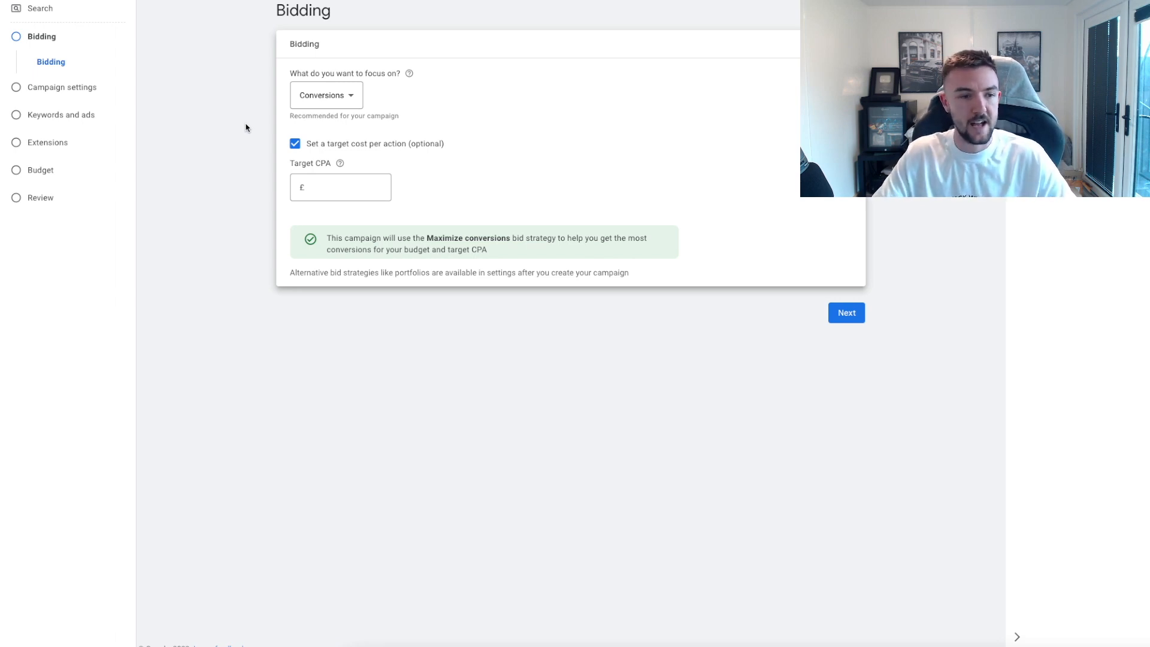
# Step: Keep Conversion value as the bidding focus with no target return and advance to Campaign settings
pyautogui.click(326, 94)
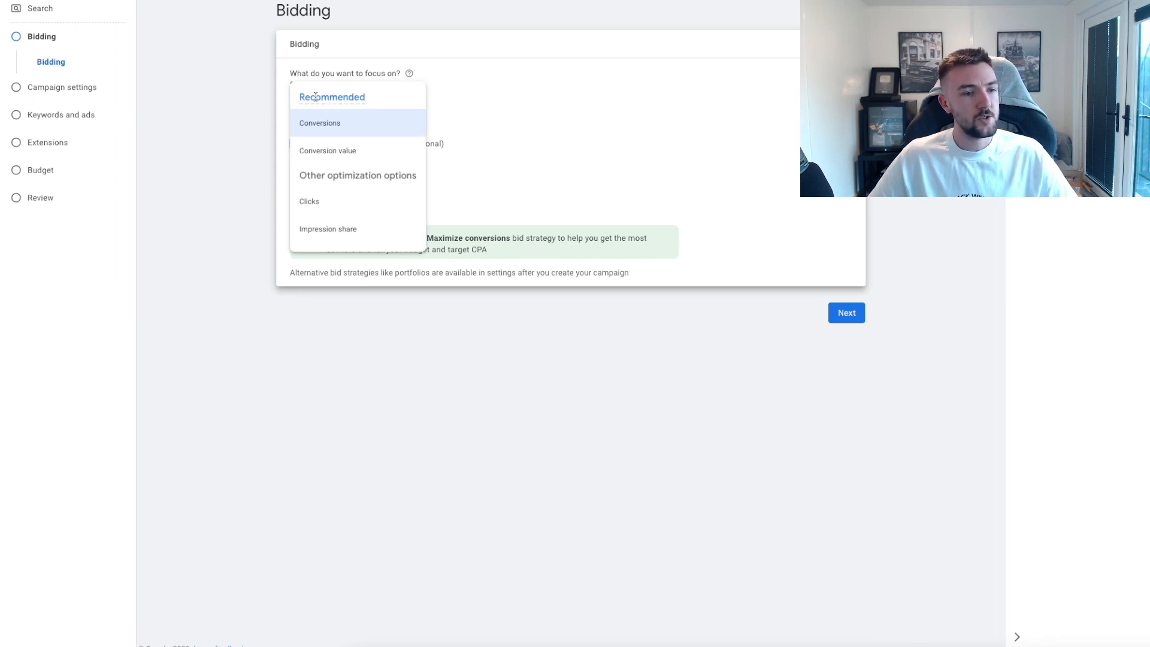
pyautogui.click(318, 124)
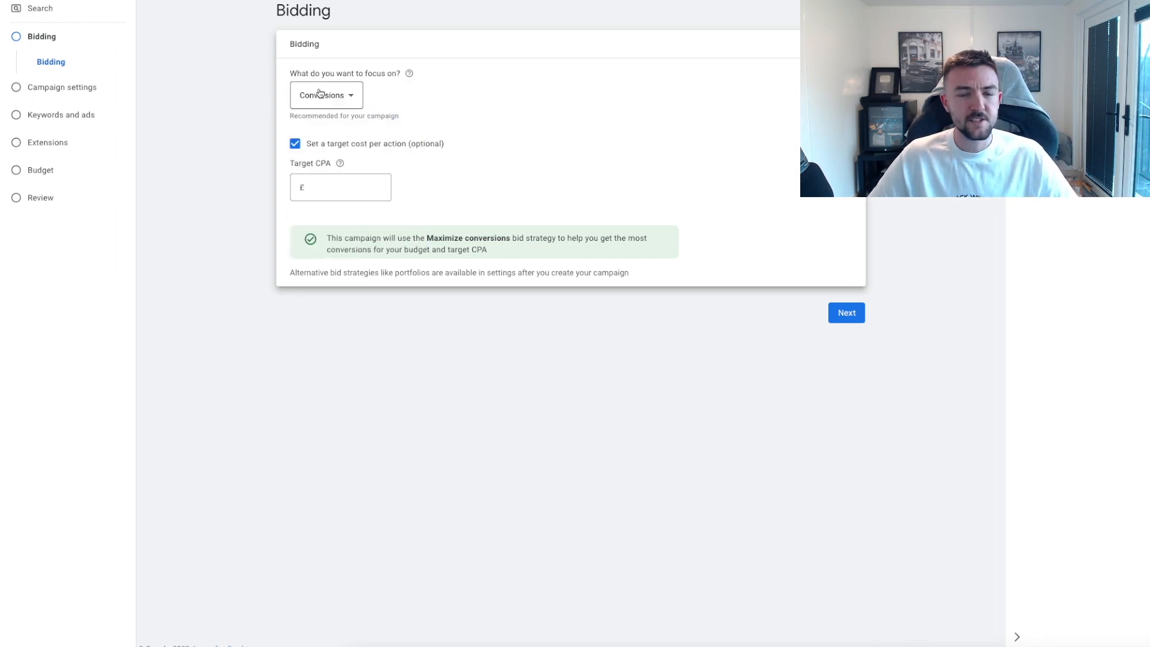
pyautogui.click(326, 95)
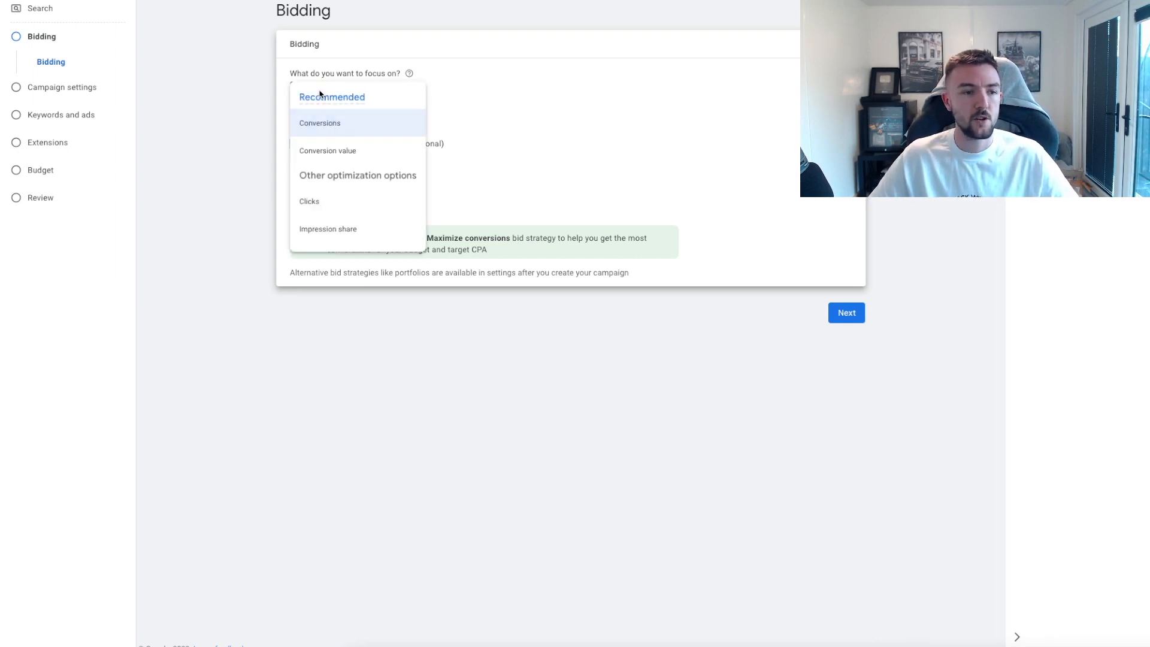
pyautogui.moveTo(317, 135)
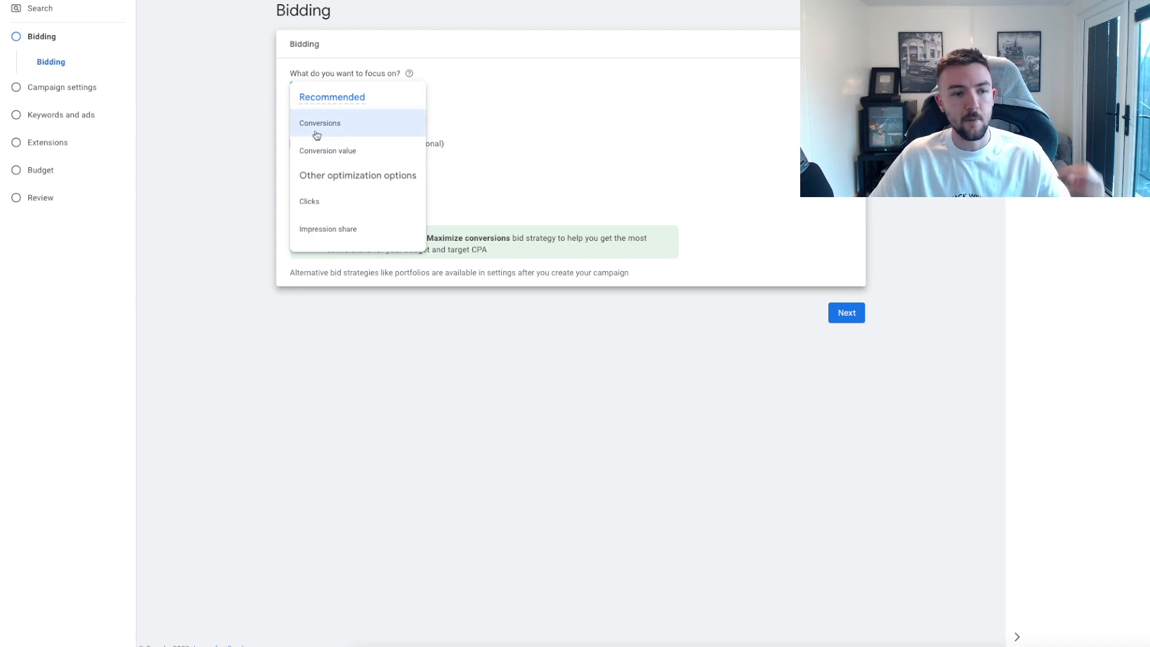
pyautogui.click(327, 151)
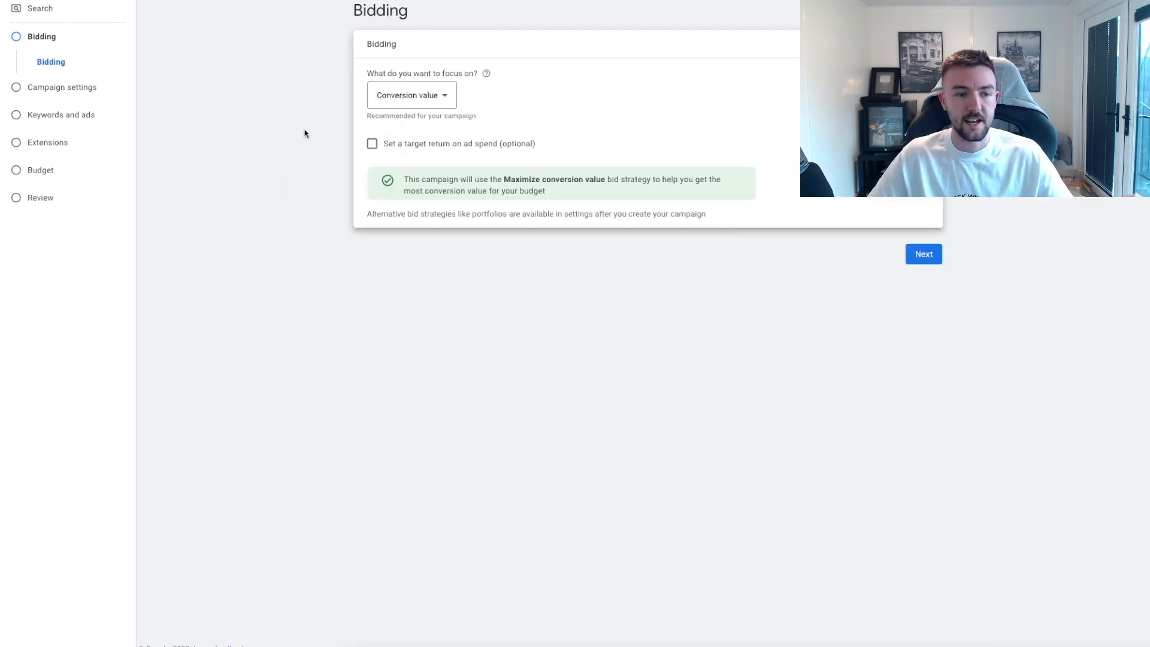
pyautogui.click(411, 95)
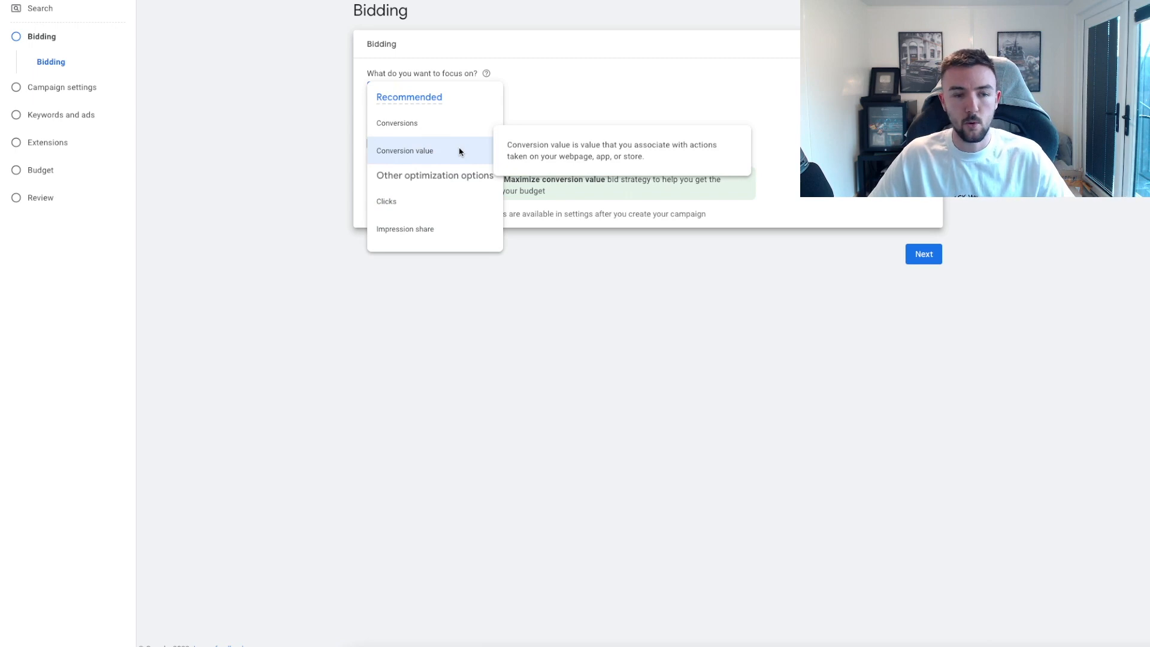
pyautogui.click(404, 151)
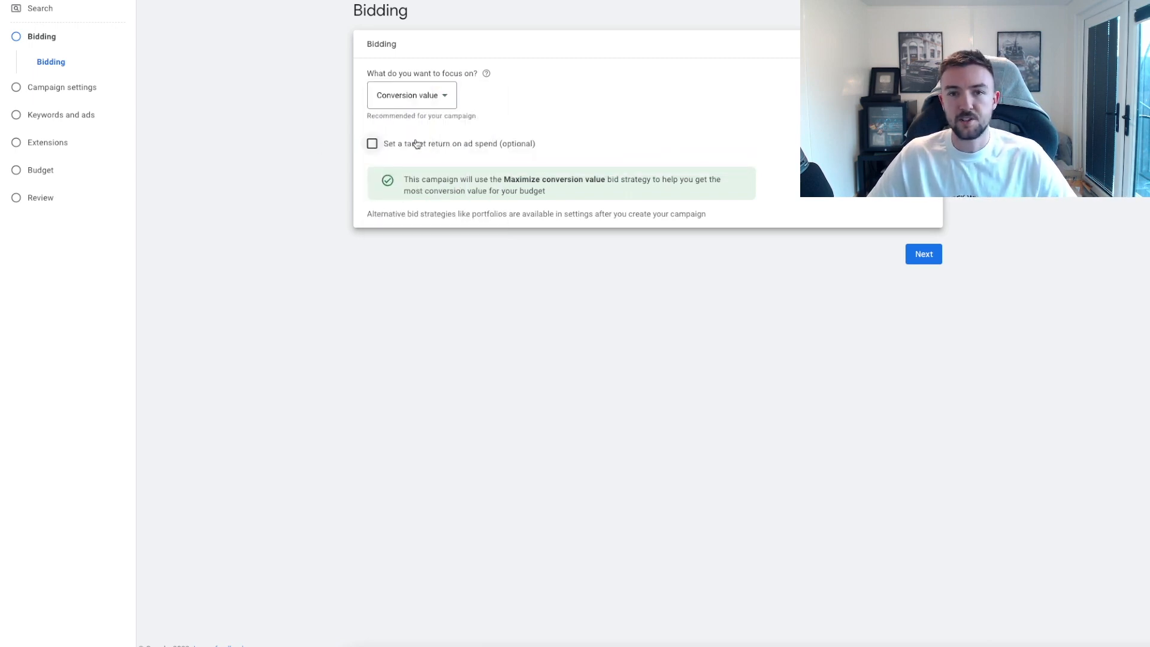
pyautogui.moveTo(335, 144)
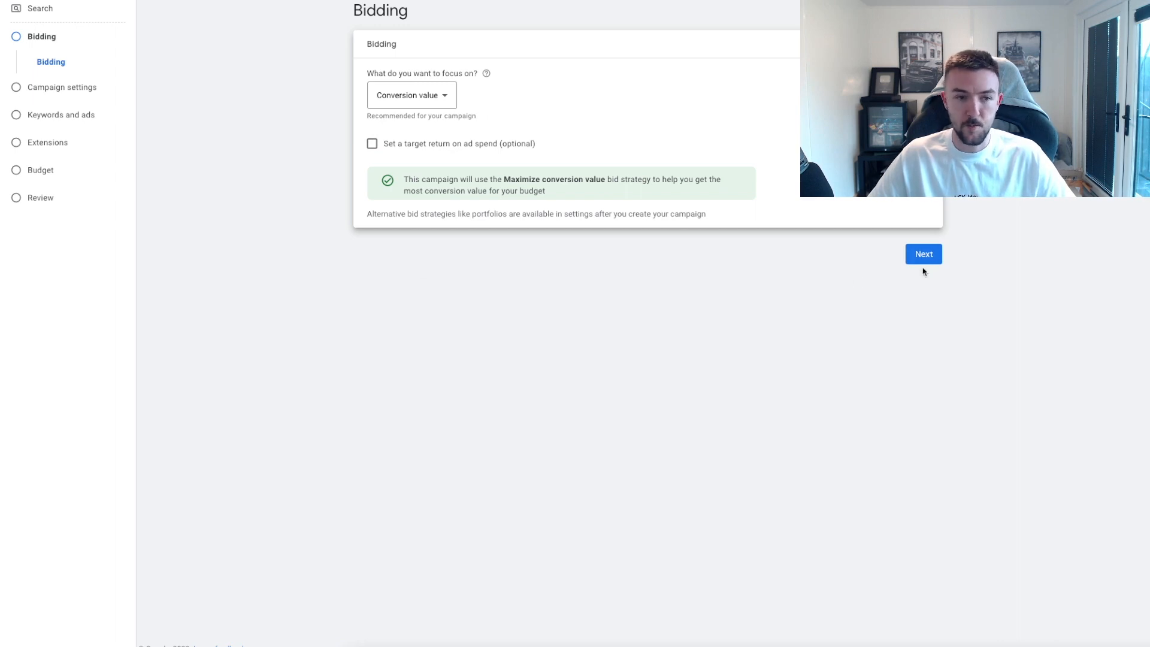
pyautogui.click(922, 254)
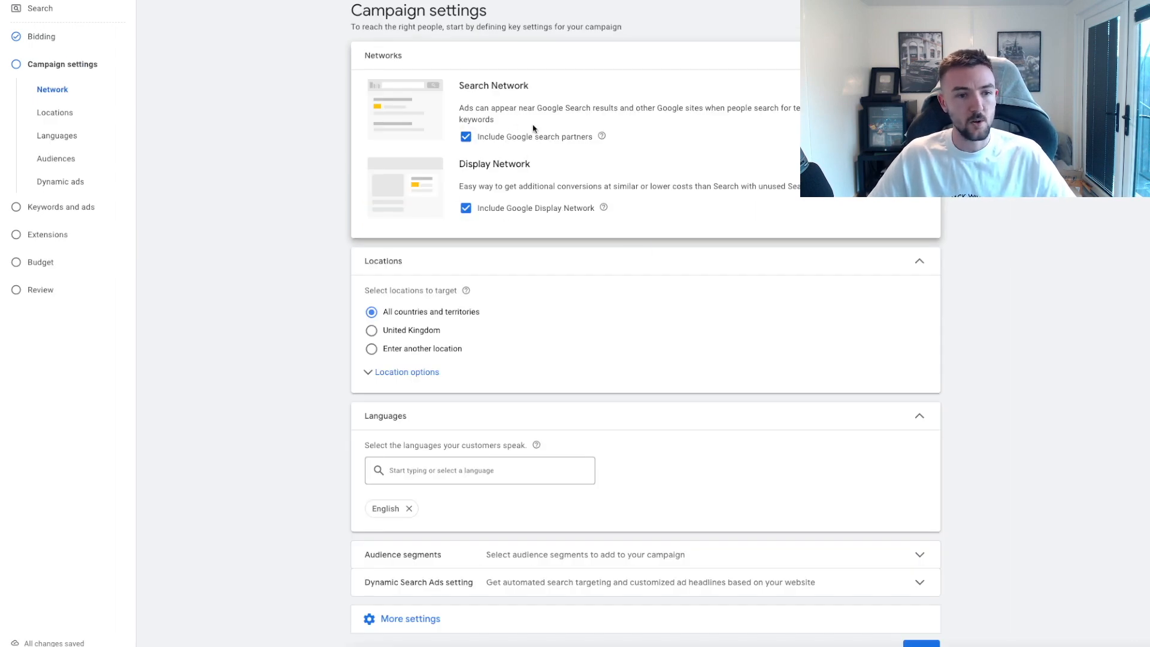
pyautogui.moveTo(514, 107)
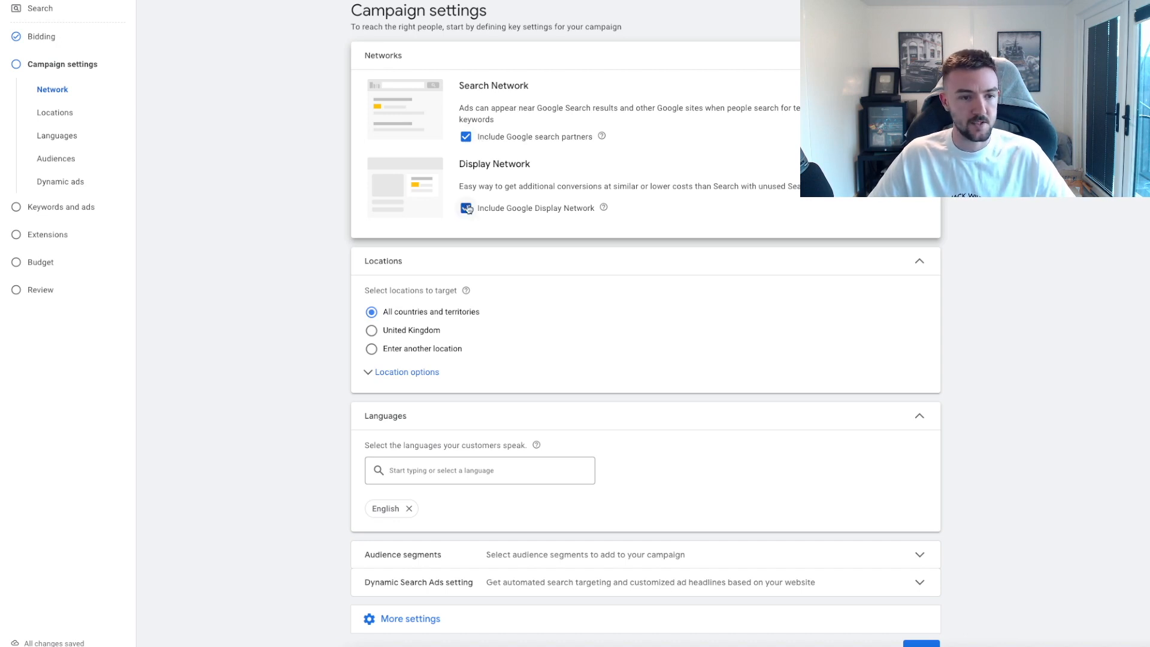
# Step: Exclude the Google Display Network and target only the United Kingdom
pyautogui.click(467, 208)
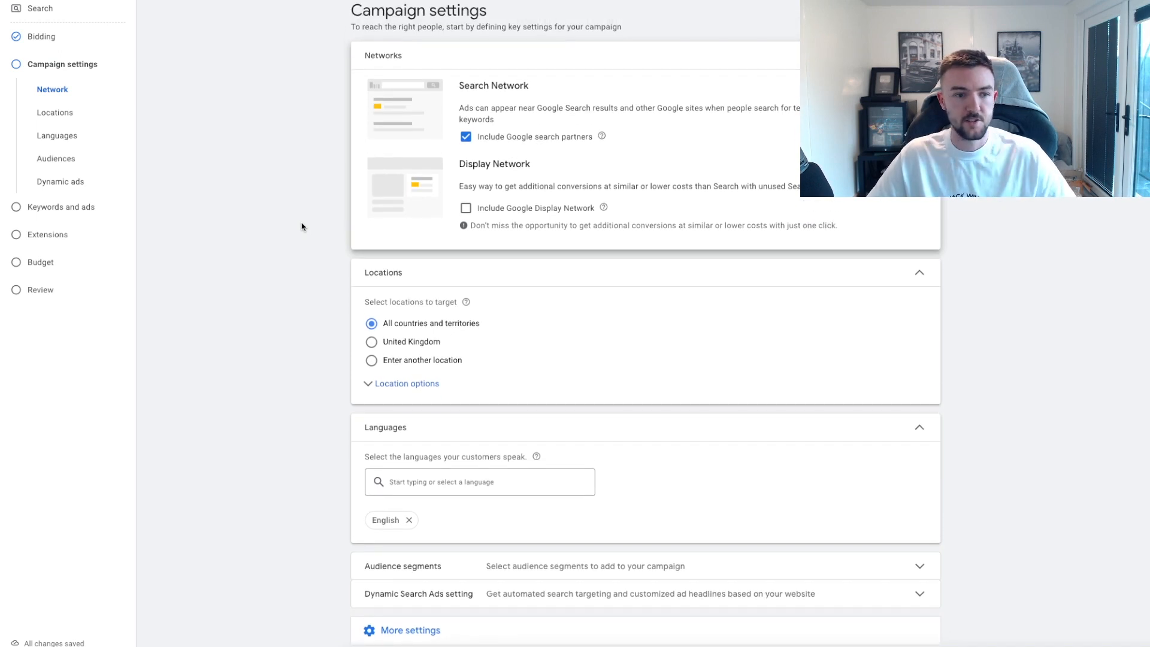
pyautogui.scroll(-3)
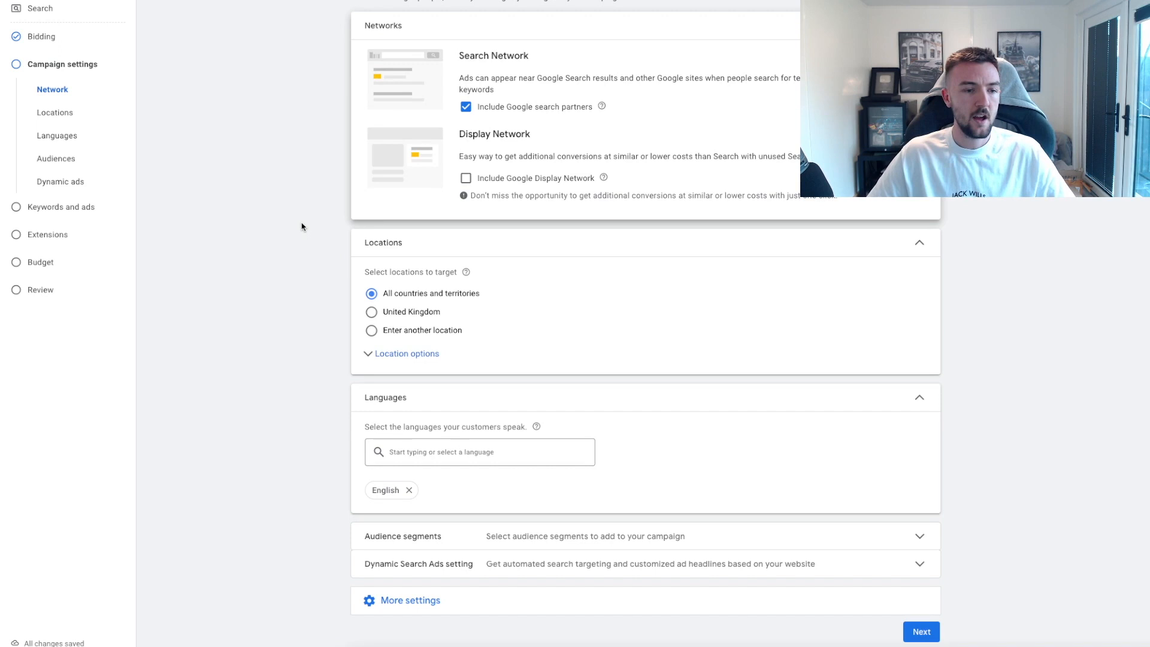
pyautogui.scroll(-3)
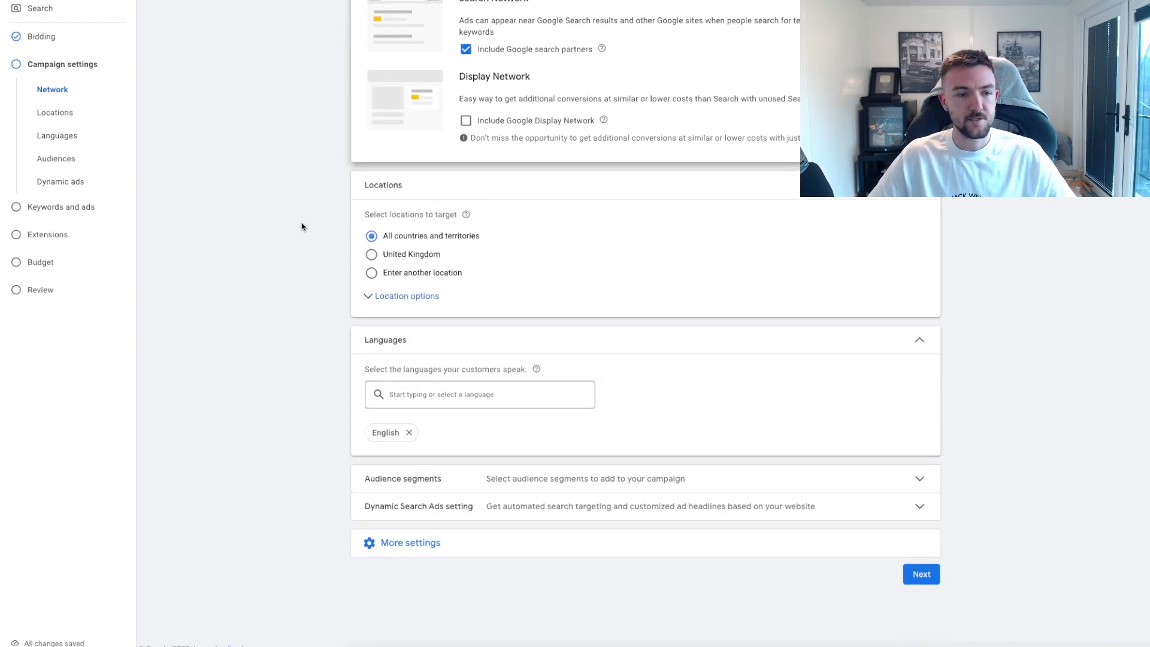
pyautogui.moveTo(310, 243)
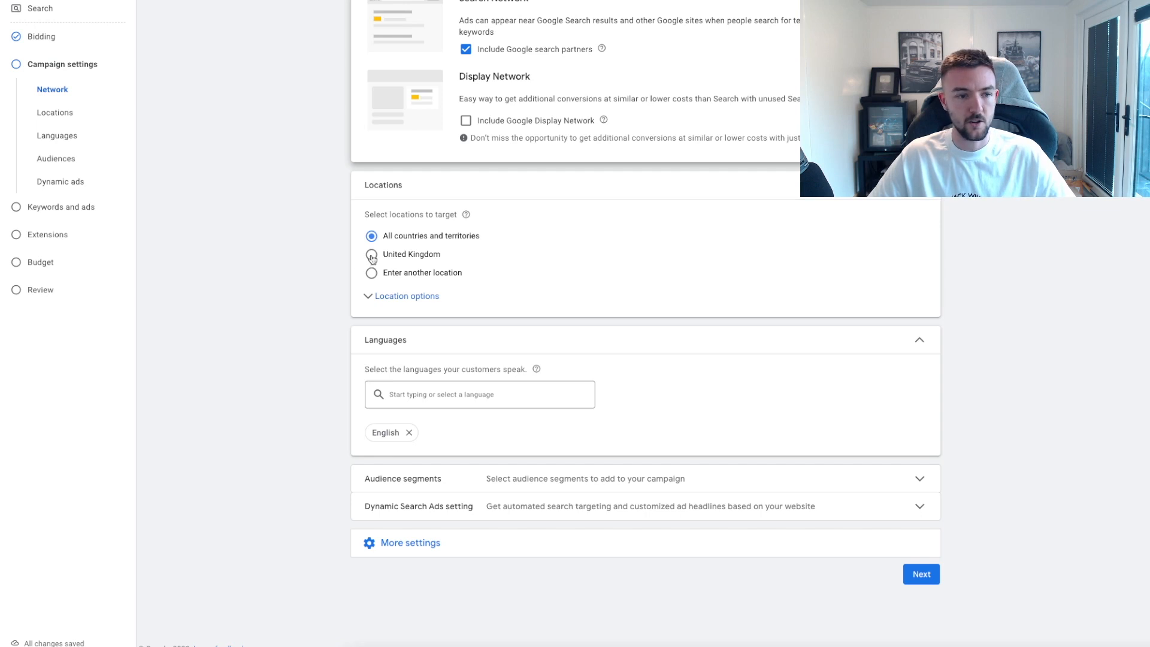
pyautogui.click(371, 254)
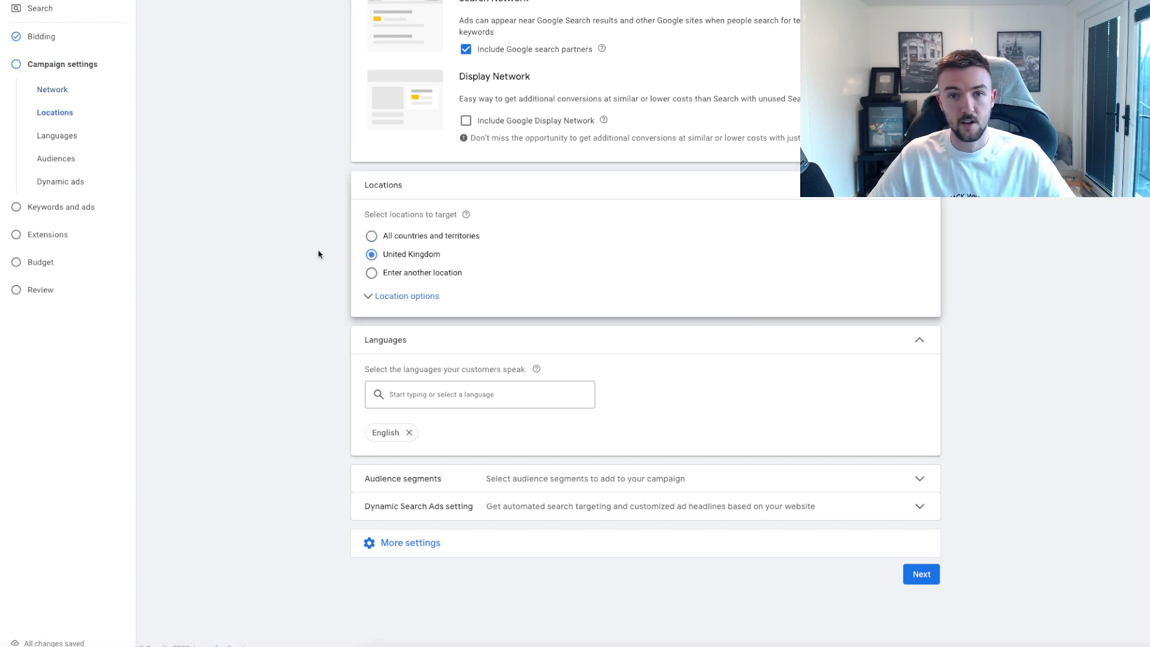
pyautogui.moveTo(380, 257)
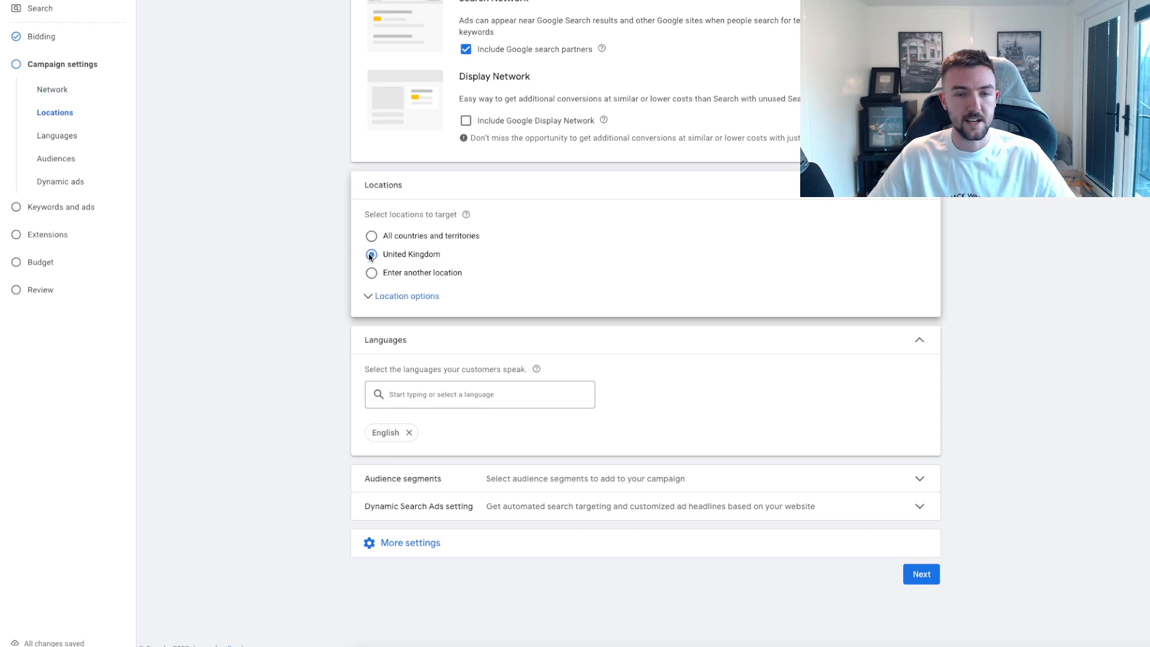
pyautogui.click(372, 254)
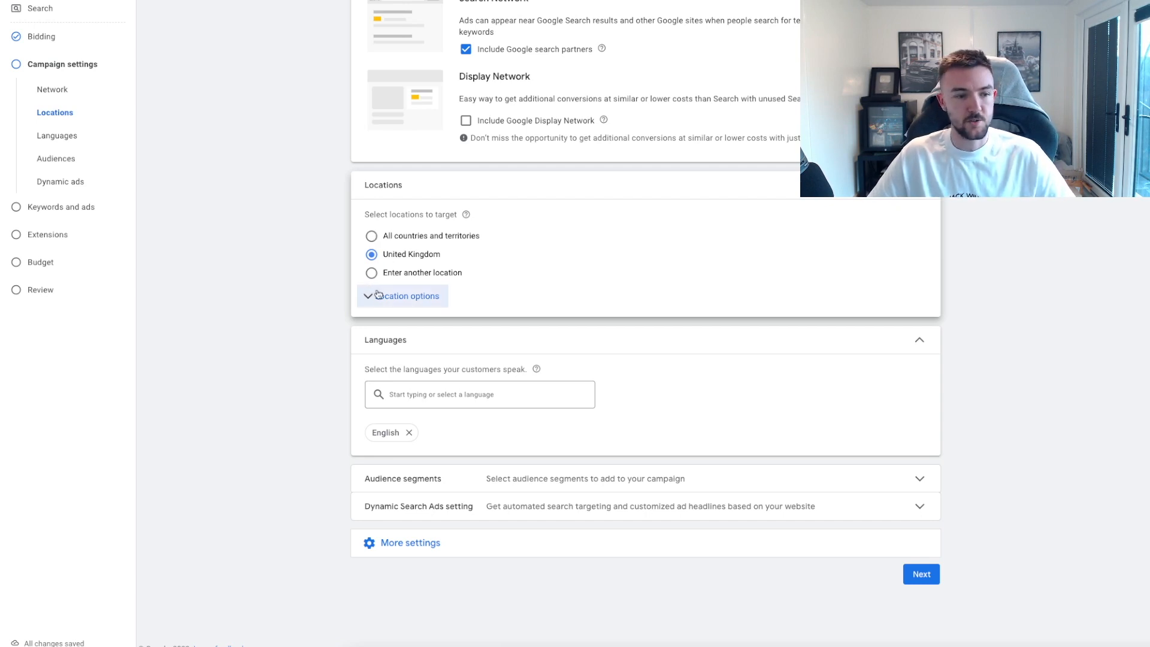
# Step: Set location targeting to Presence: people in or regularly in the UK
pyautogui.click(404, 296)
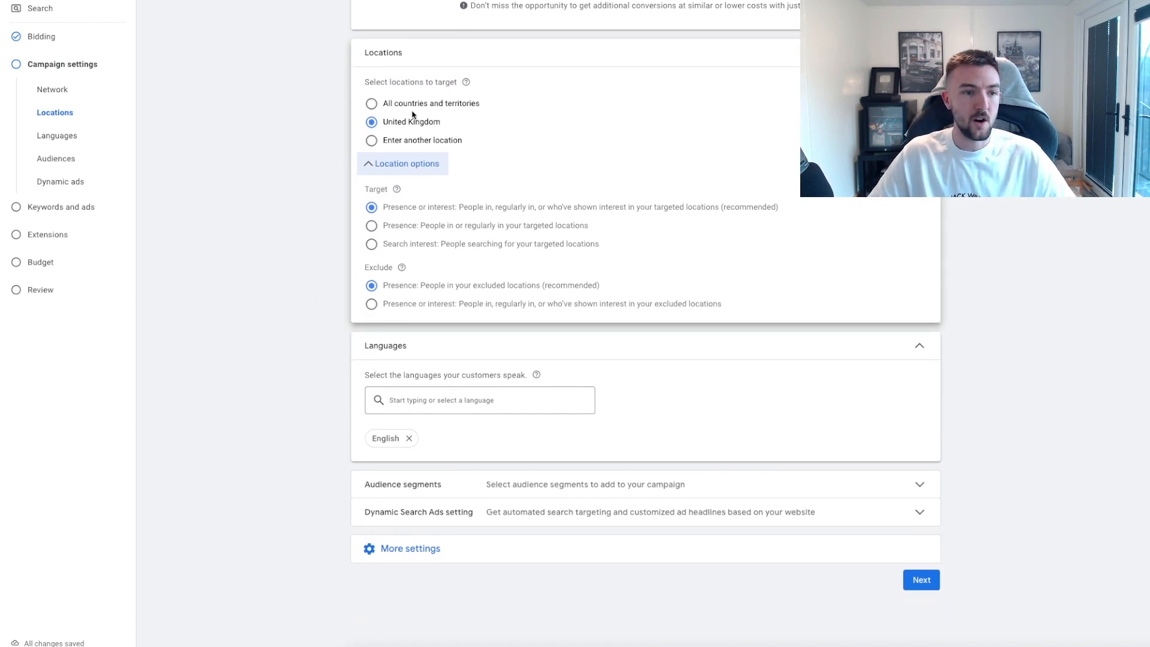
pyautogui.moveTo(381, 237)
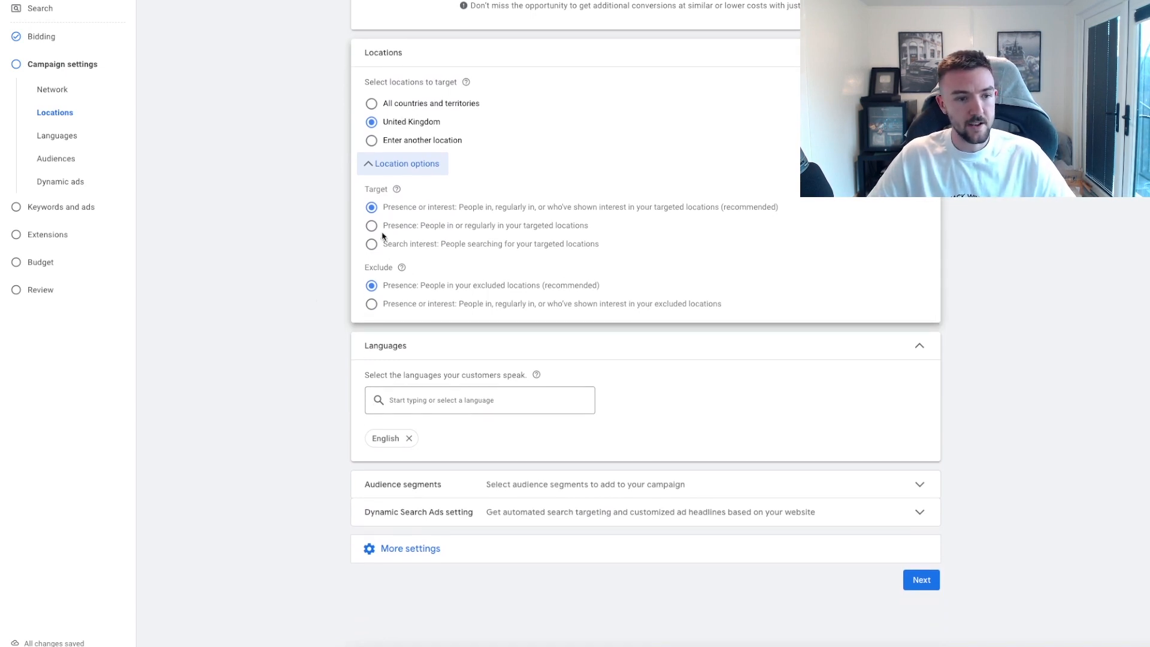
pyautogui.click(371, 226)
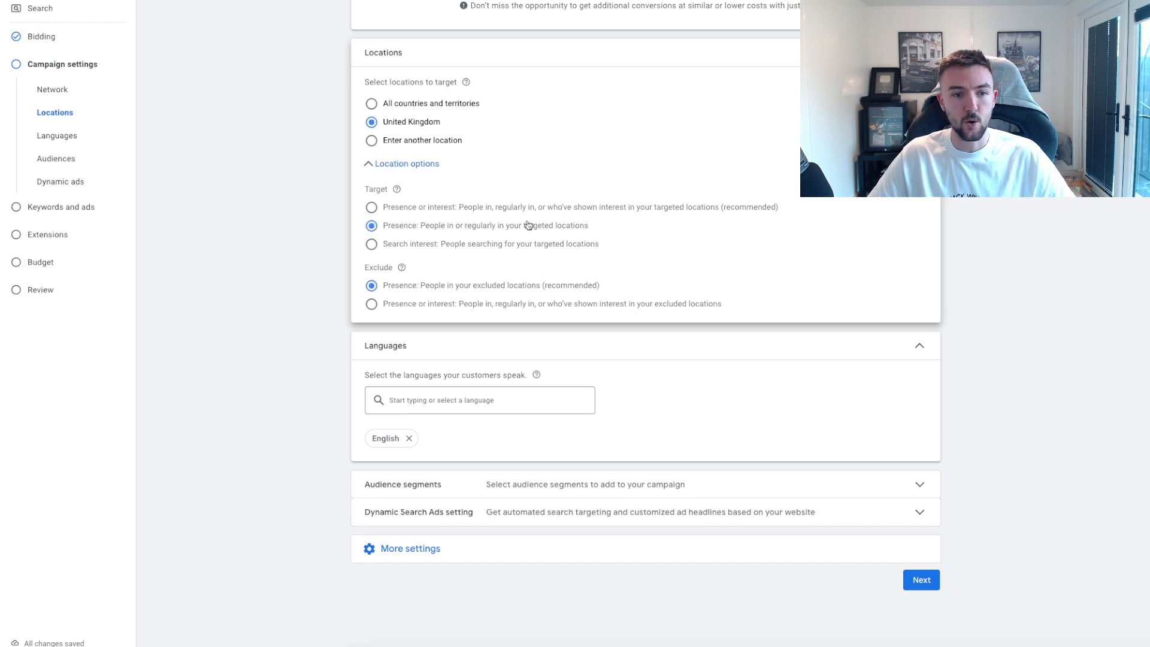
pyautogui.moveTo(285, 281)
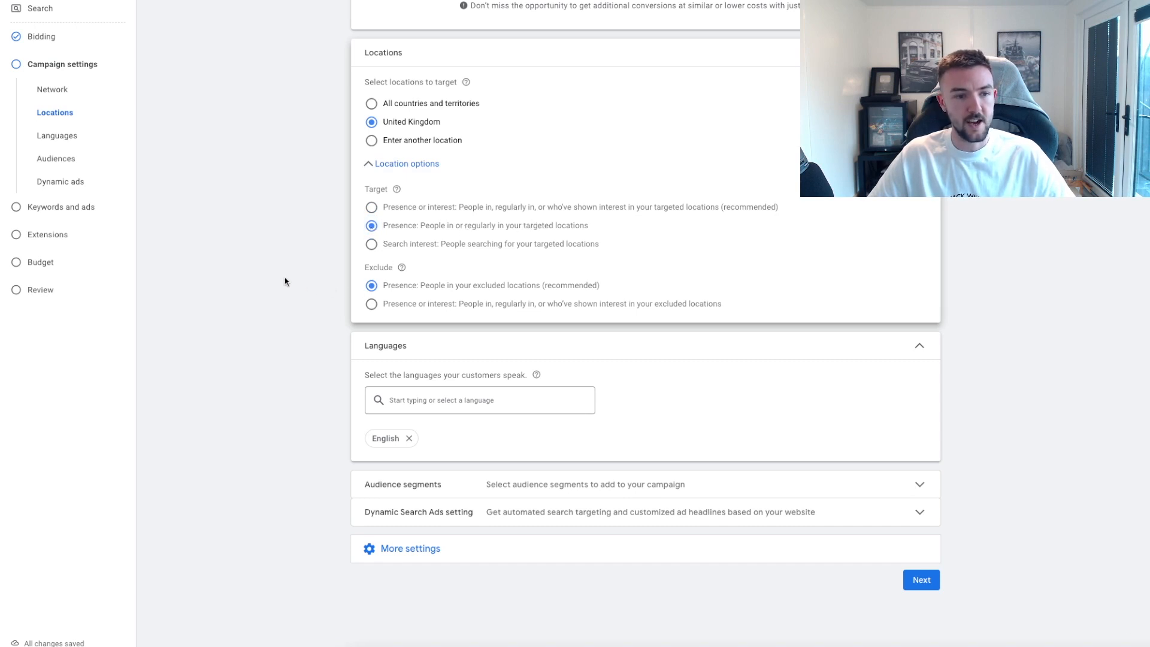
pyautogui.moveTo(500, 207)
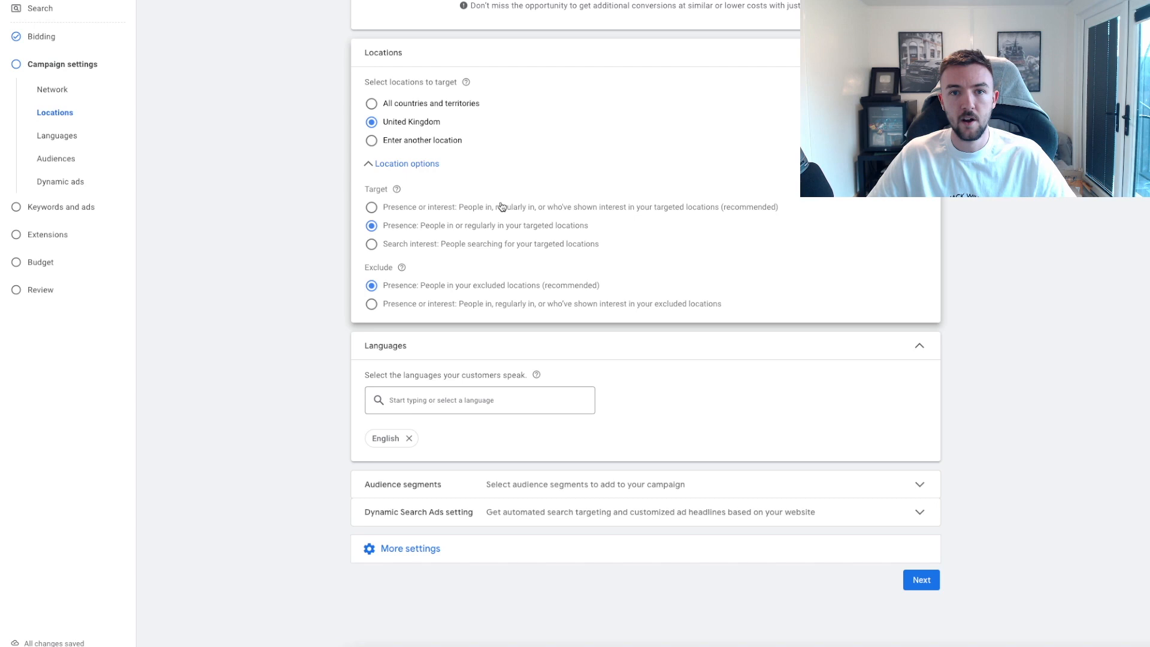
pyautogui.moveTo(583, 196)
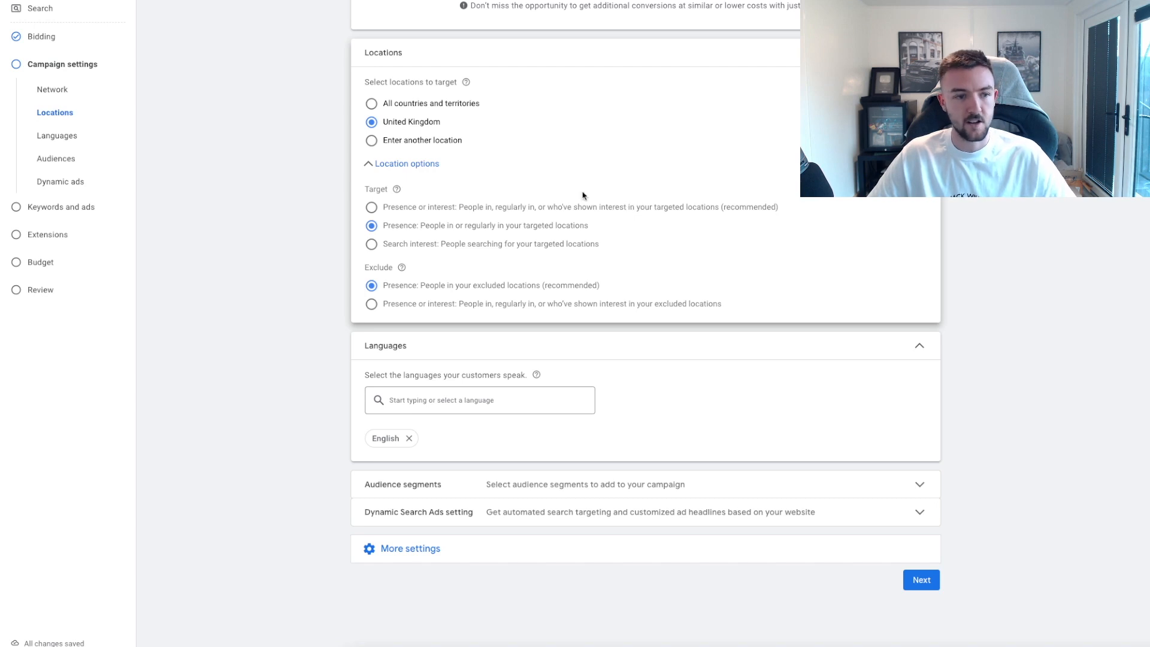
pyautogui.moveTo(535, 176)
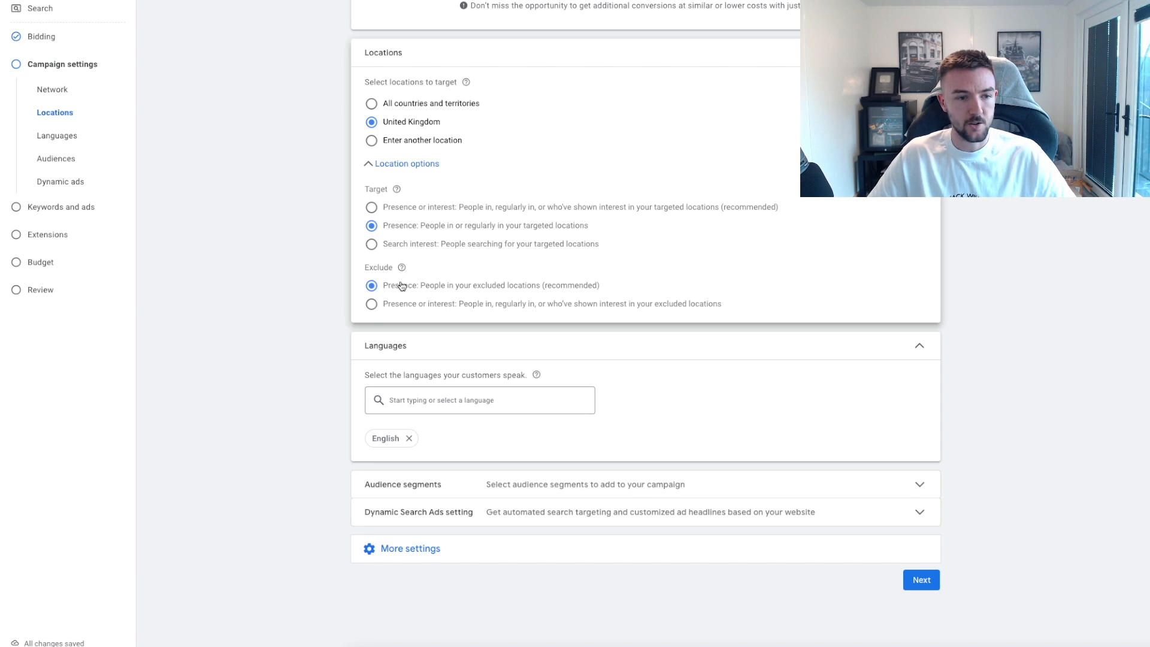
pyautogui.scroll(3)
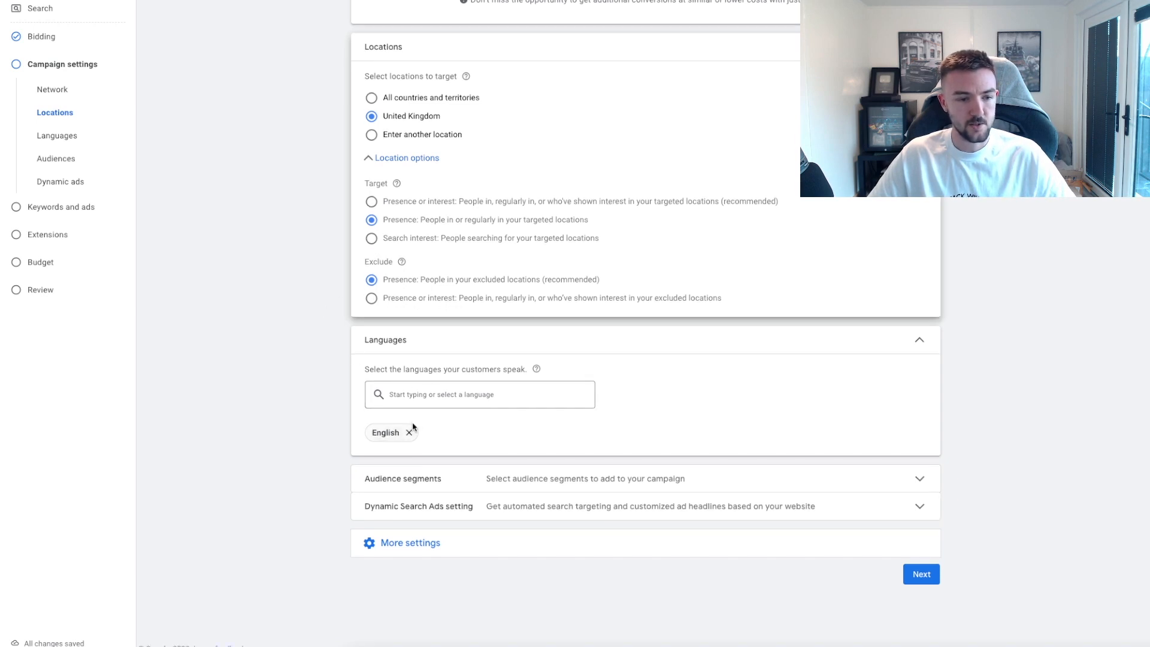
pyautogui.moveTo(307, 407)
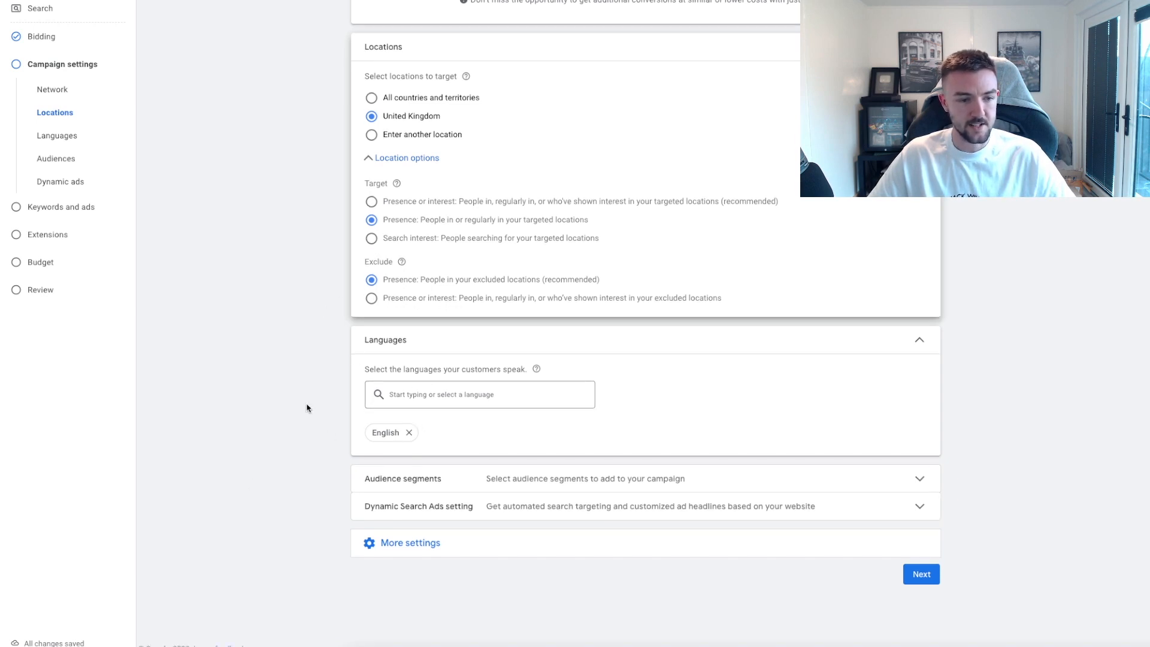
pyautogui.scroll(-3)
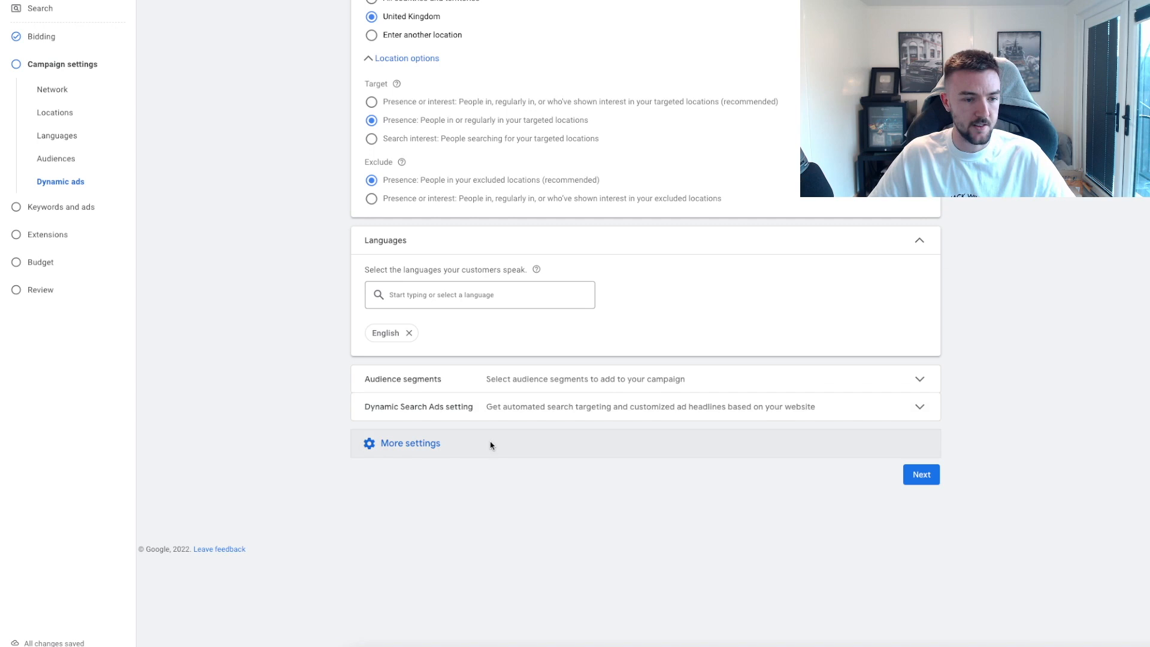
# Step: Review additional settings and advance to the Keywords and ads step
pyautogui.click(410, 444)
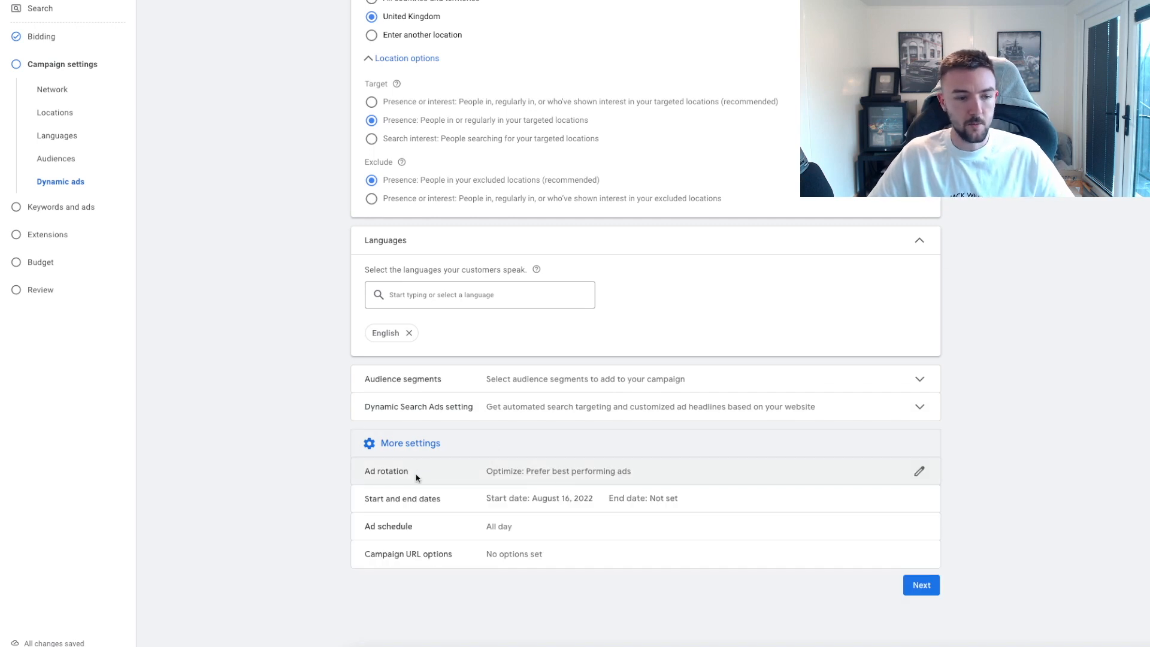
pyautogui.moveTo(580, 498)
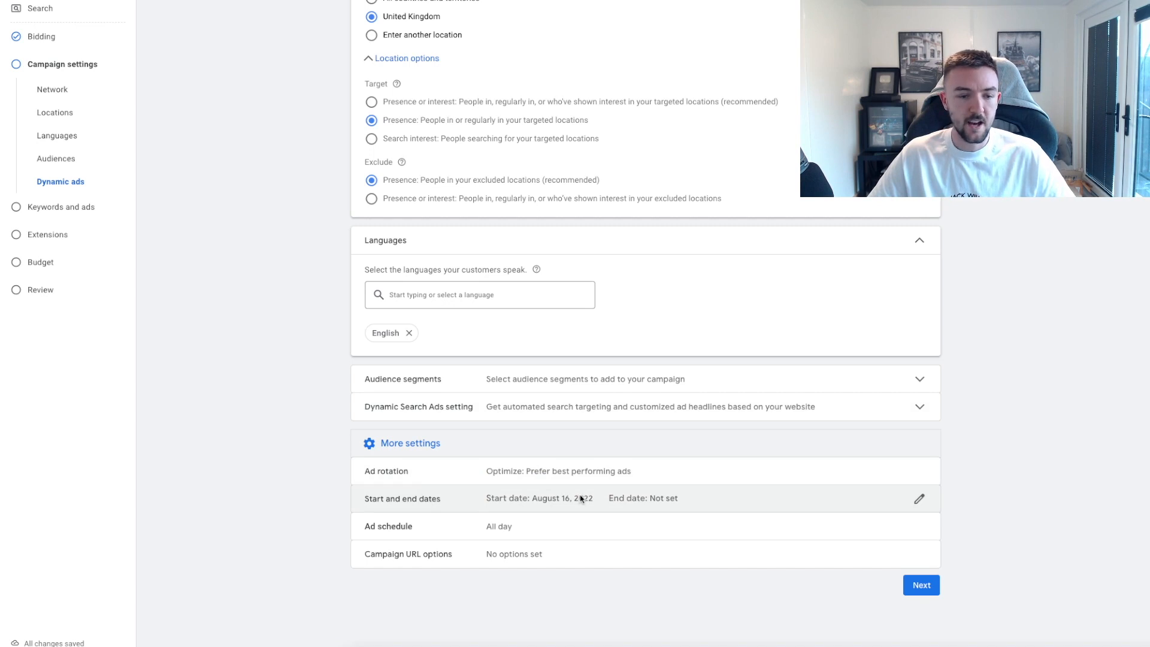
pyautogui.moveTo(936, 453)
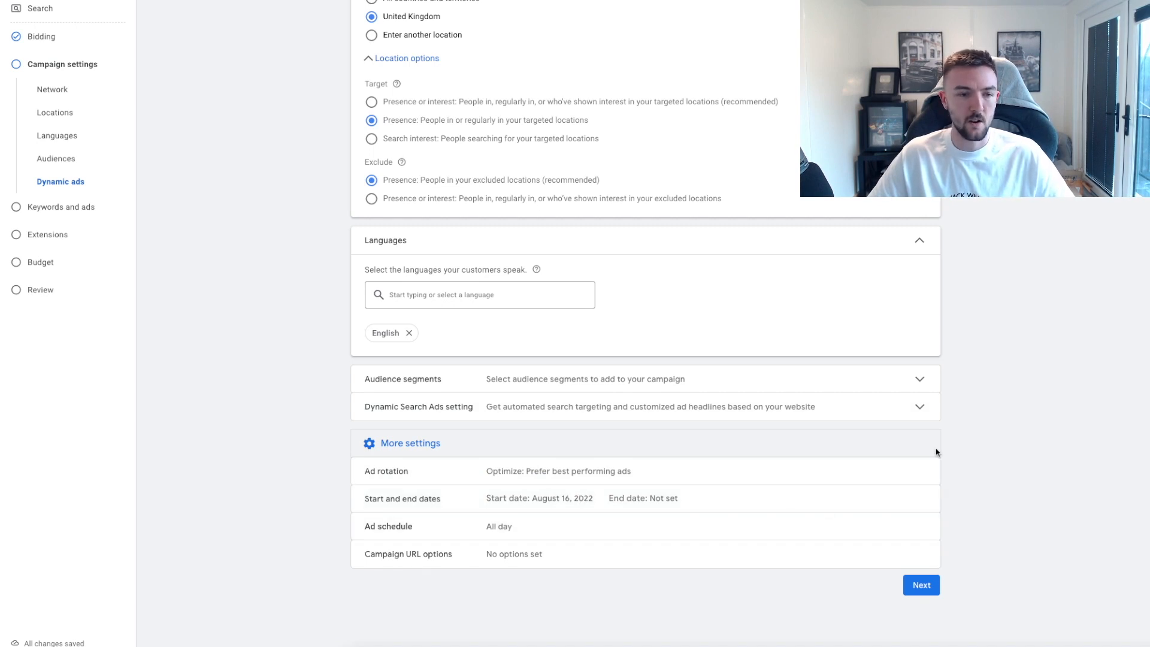
pyautogui.moveTo(921, 585)
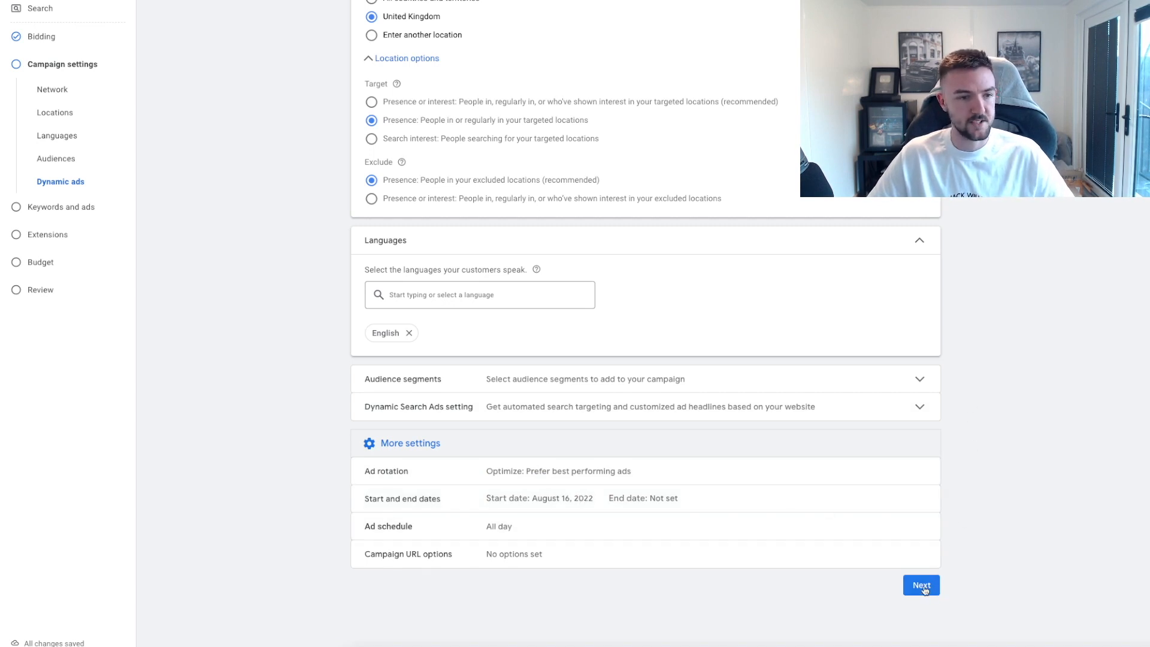
pyautogui.click(921, 586)
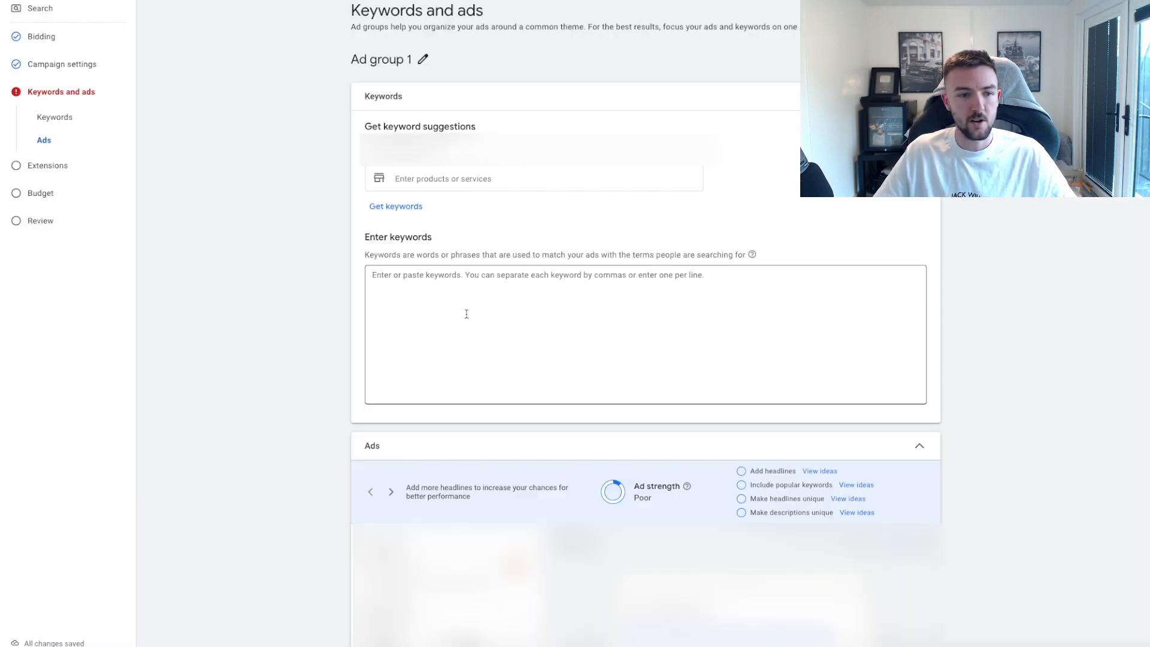
# Step: Enter Wayfair brand keywords in phrase ("wayfair") and exact ([wayfair]) match for Ad group 1
pyautogui.write('way')
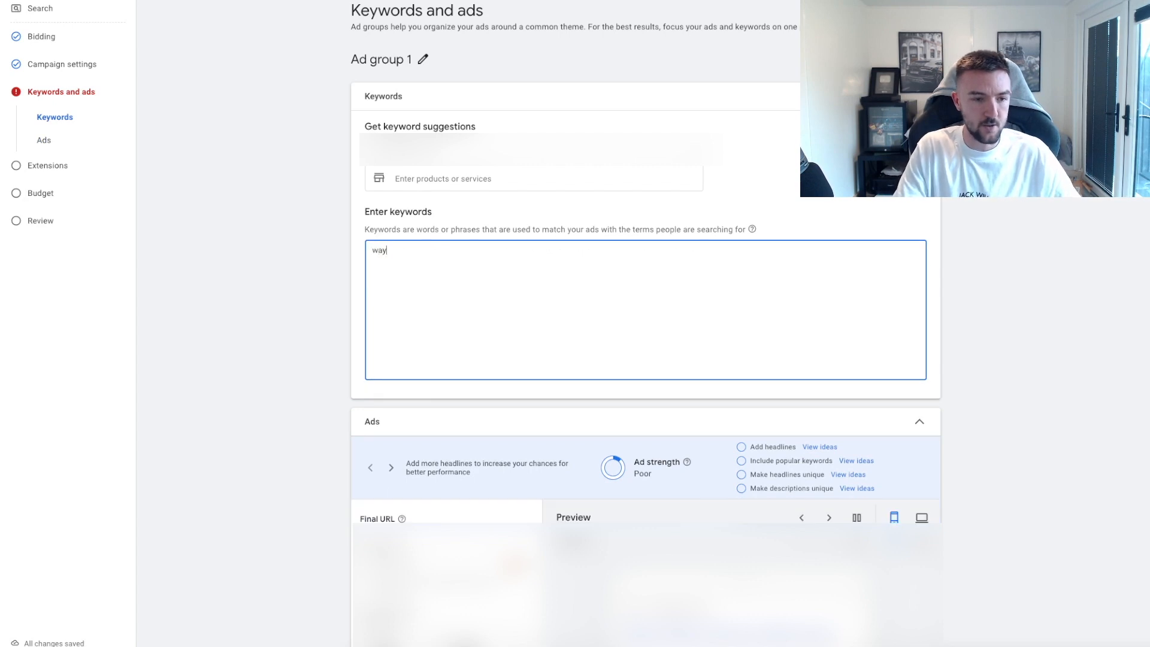
pyautogui.write("fair'")
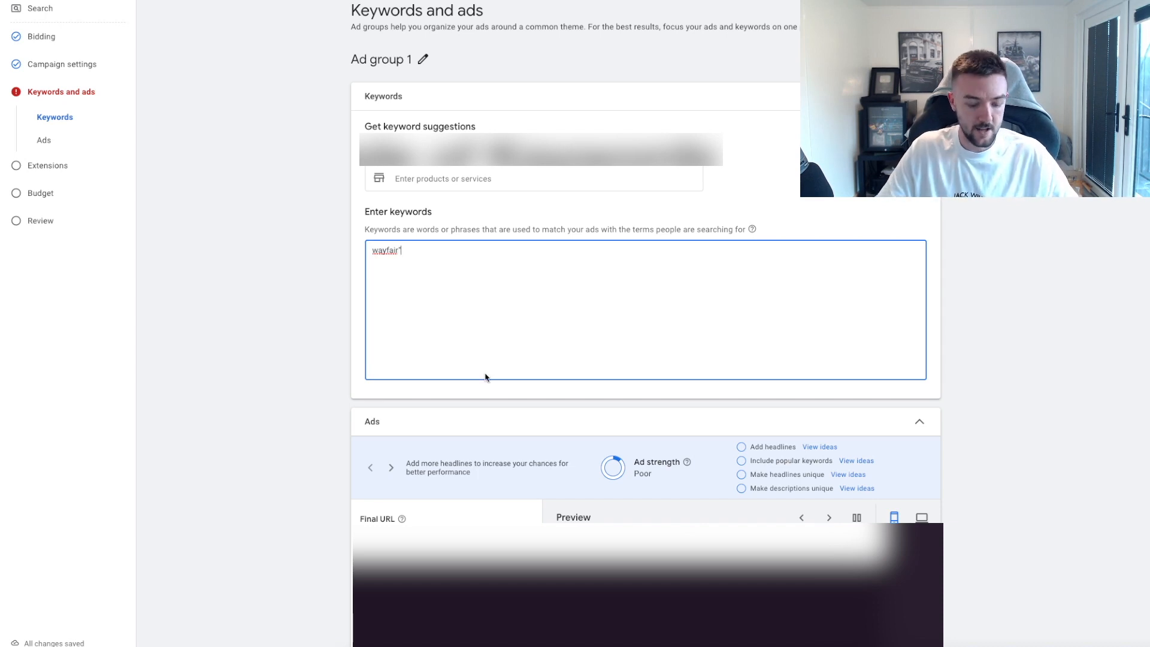
pyautogui.write('"wayfair"')
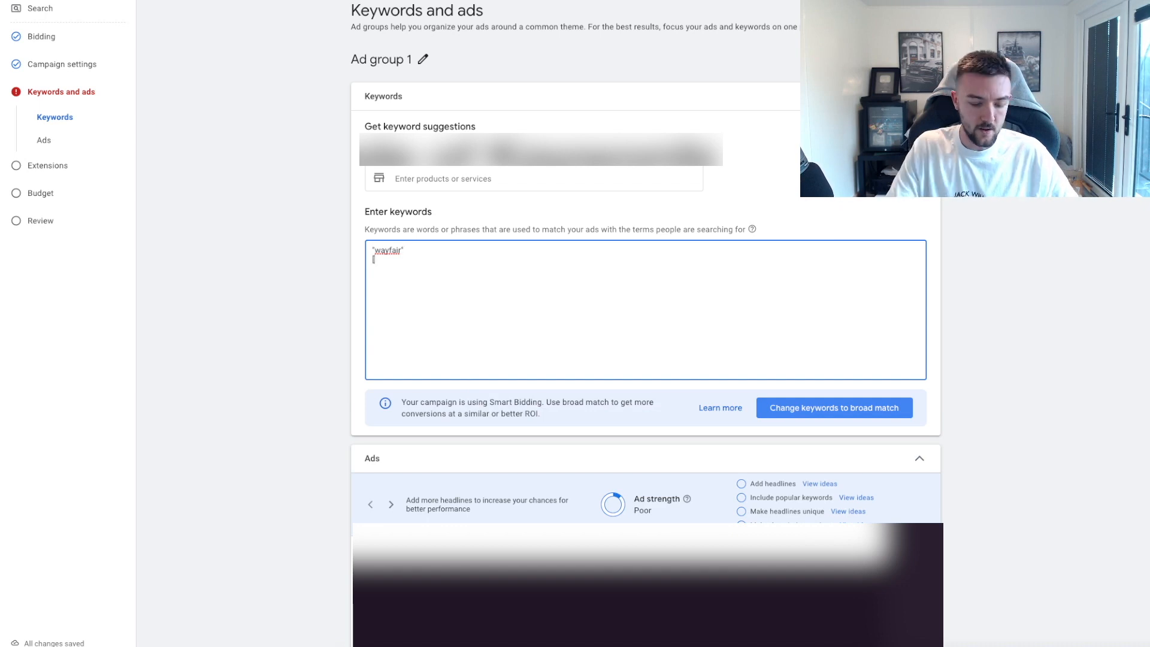
pyautogui.write('[wayfair]')
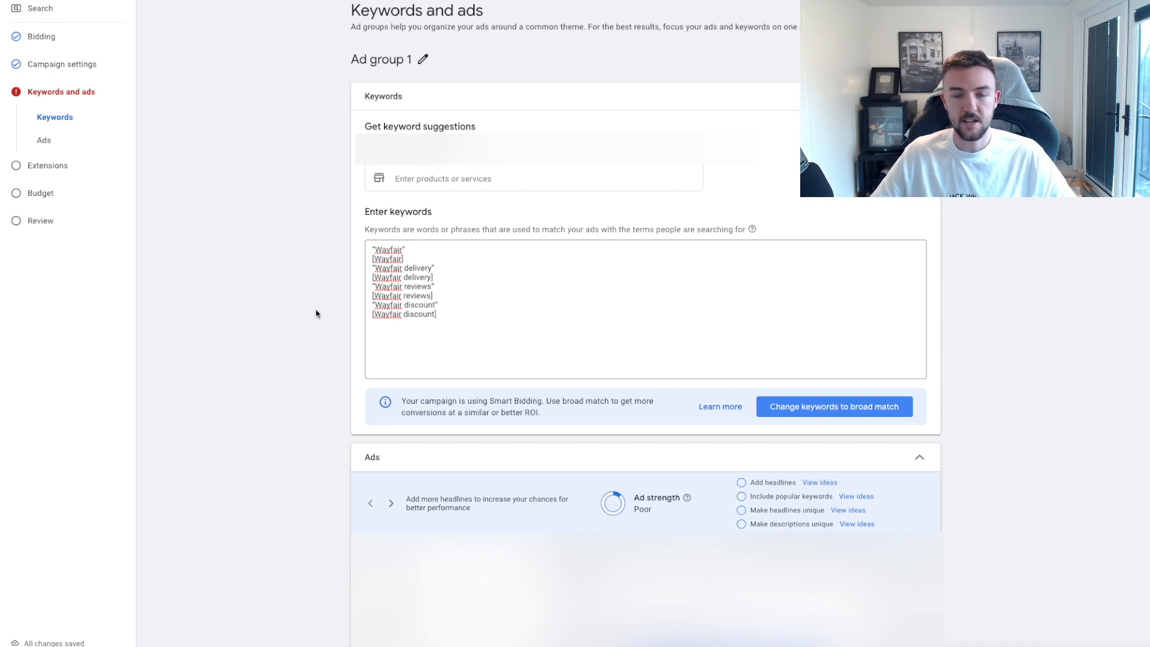
pyautogui.scroll(-3)
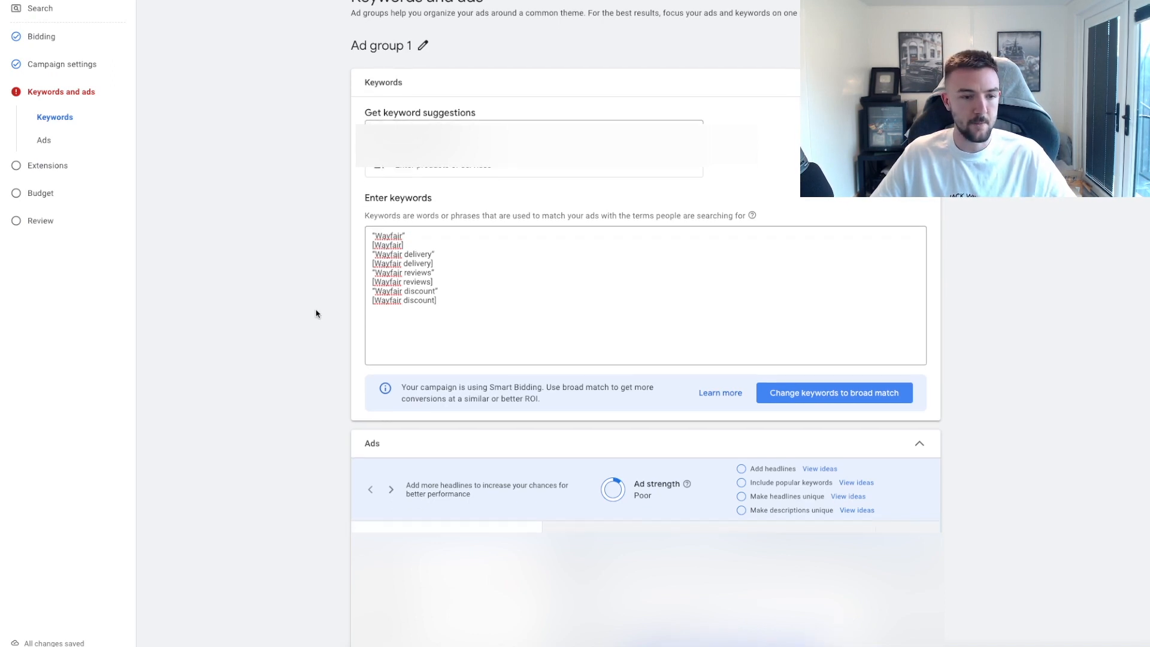
pyautogui.scroll(-3)
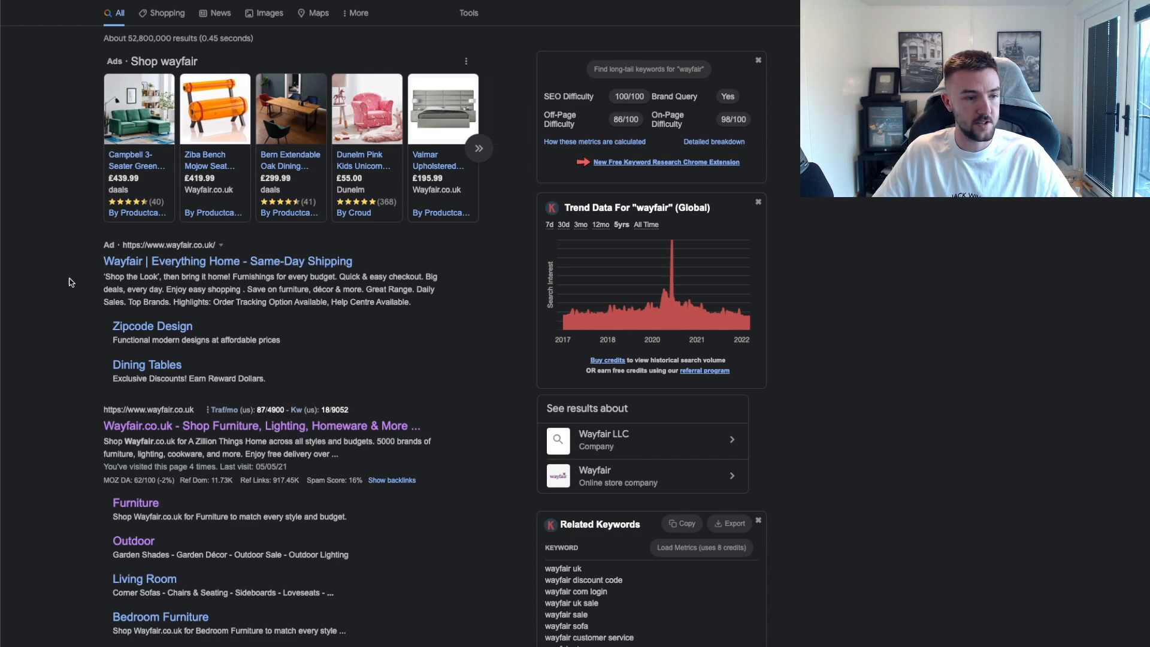
pyautogui.moveTo(403, 270)
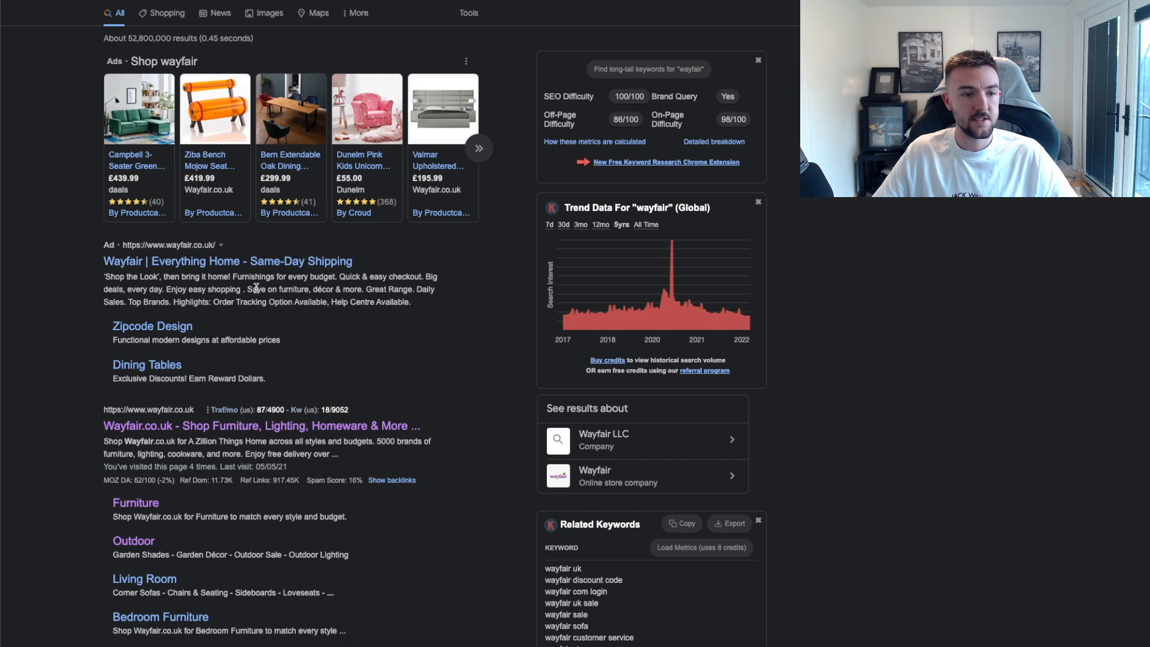
pyautogui.moveTo(371, 266)
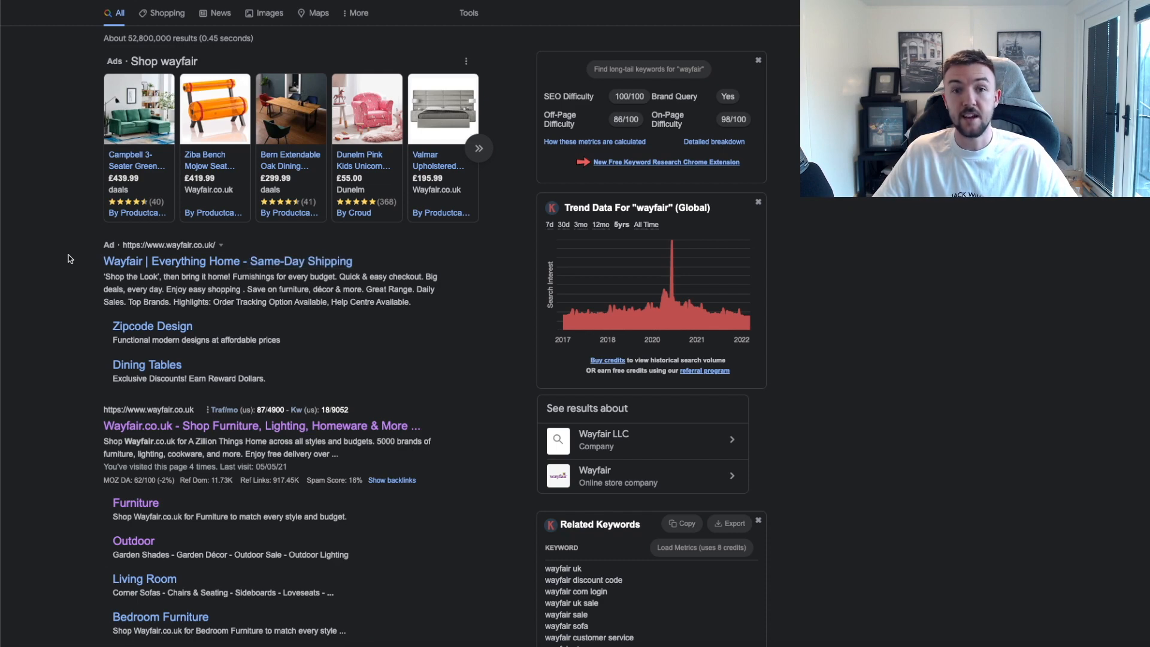
pyautogui.moveTo(103, 279)
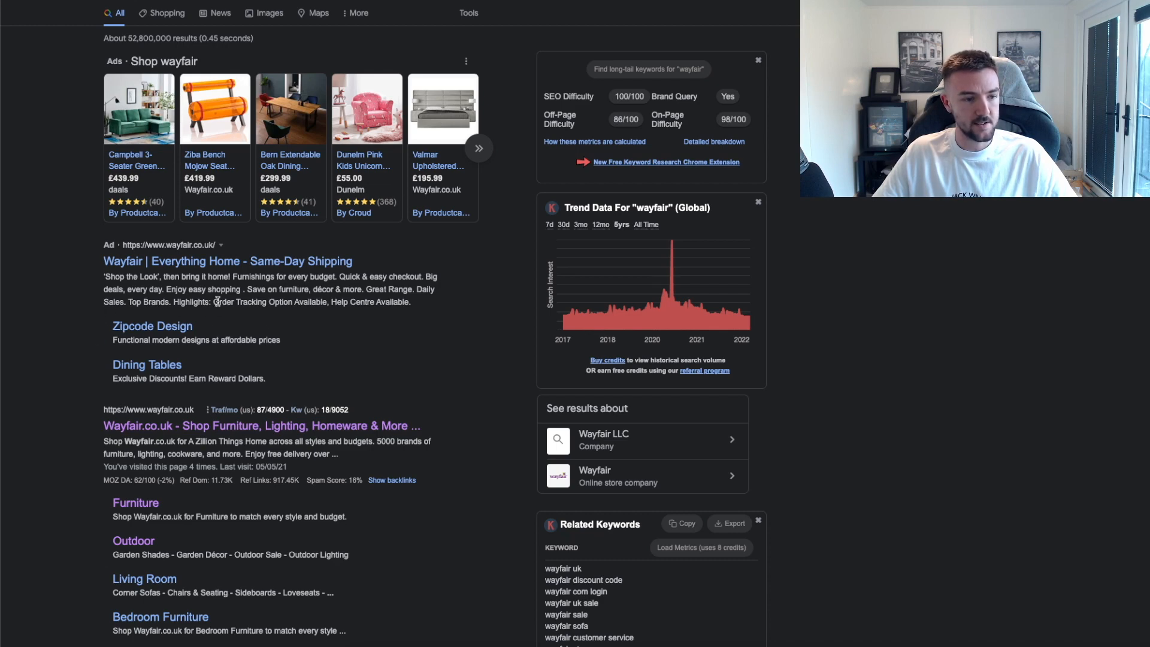
pyautogui.scroll(-3)
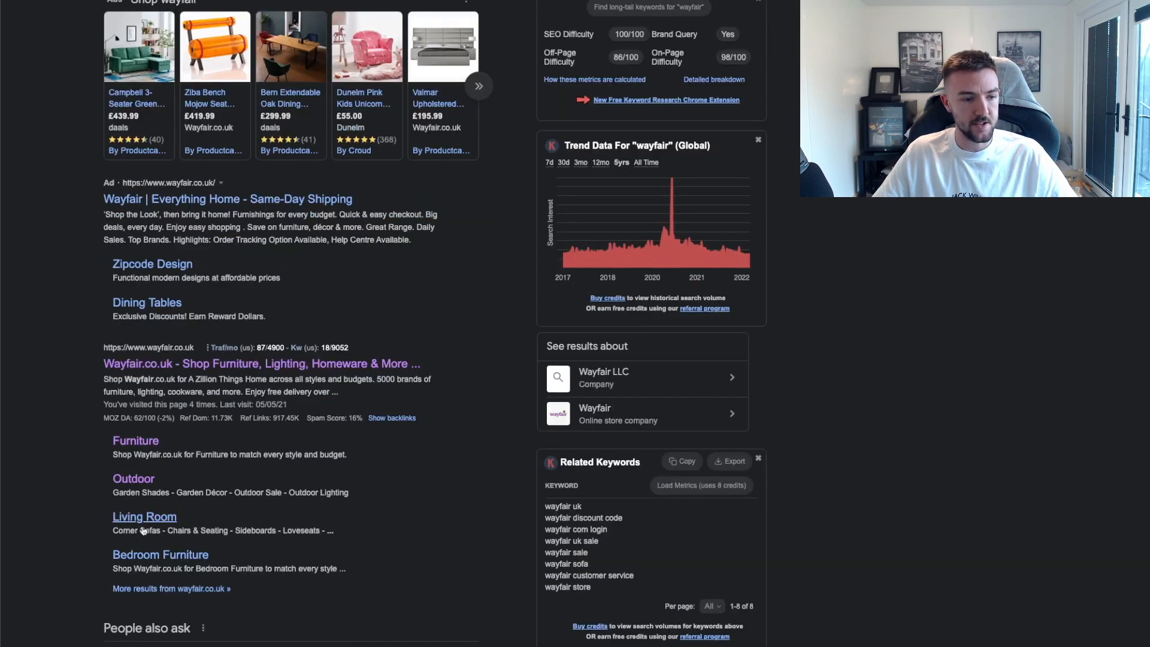
pyautogui.scroll(3)
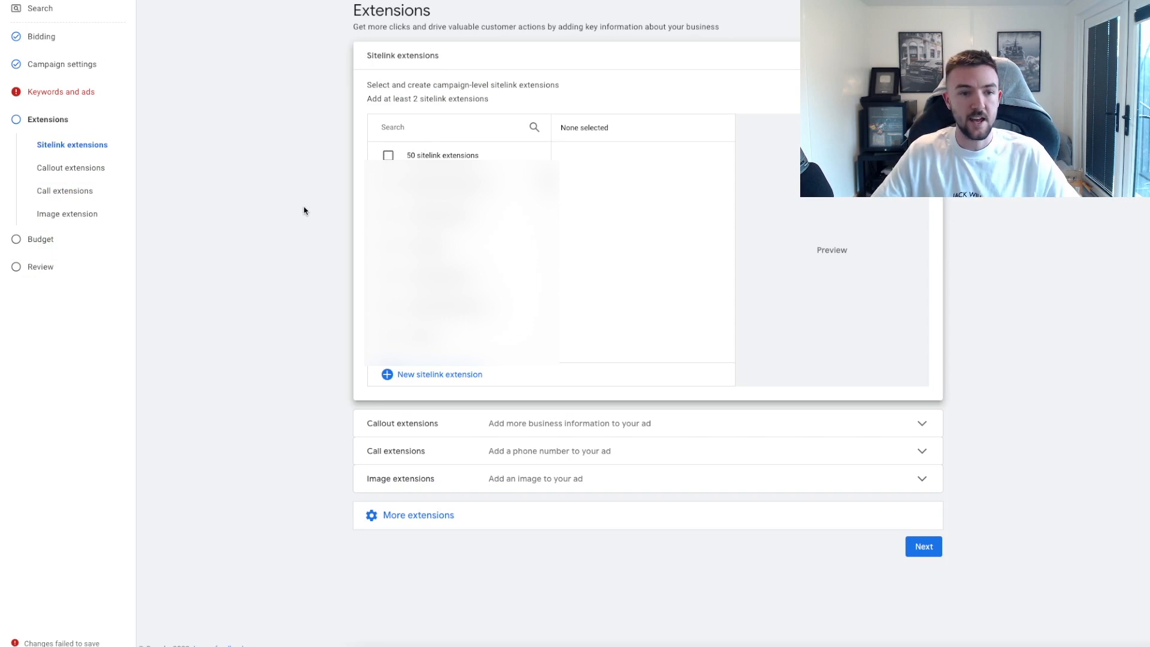
pyautogui.moveTo(217, 171)
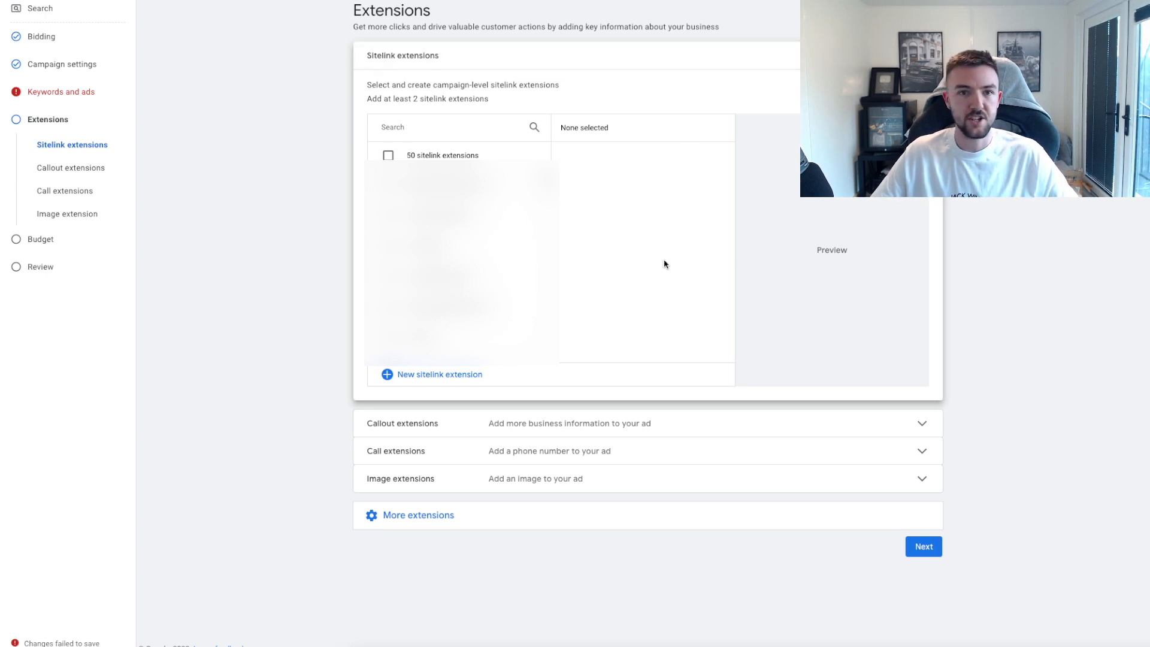
pyautogui.moveTo(538, 117)
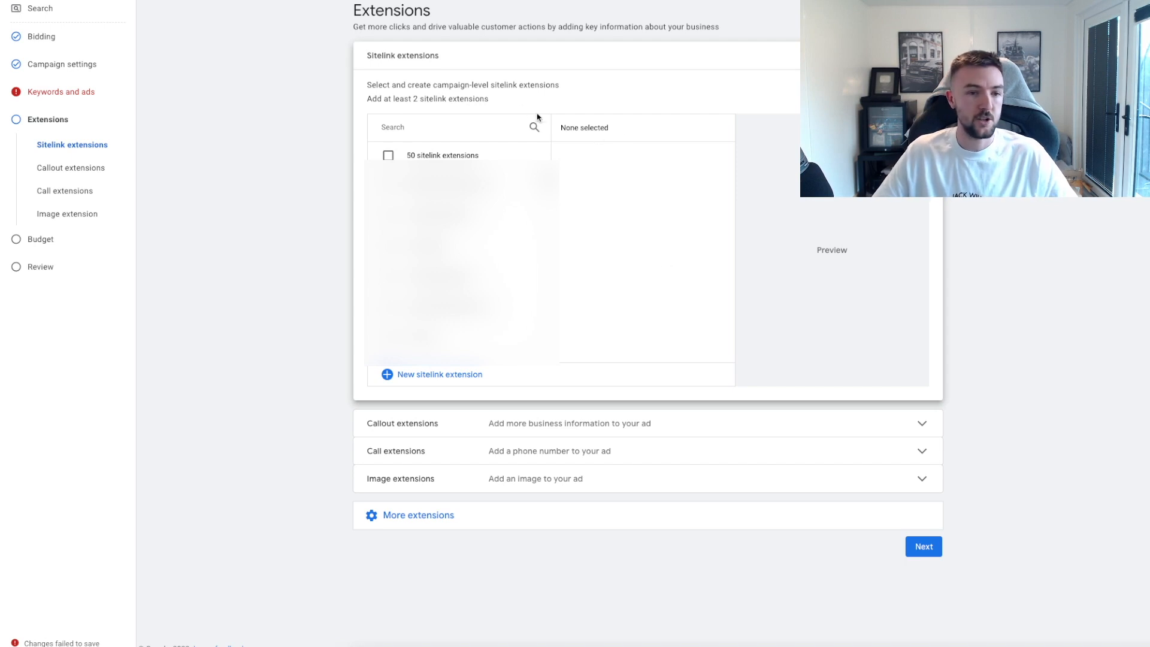
# Step: Draft a Bedroom sitelink with placeholder URL wsjcdwjnc.xom, then move to image extensions
pyautogui.click(439, 373)
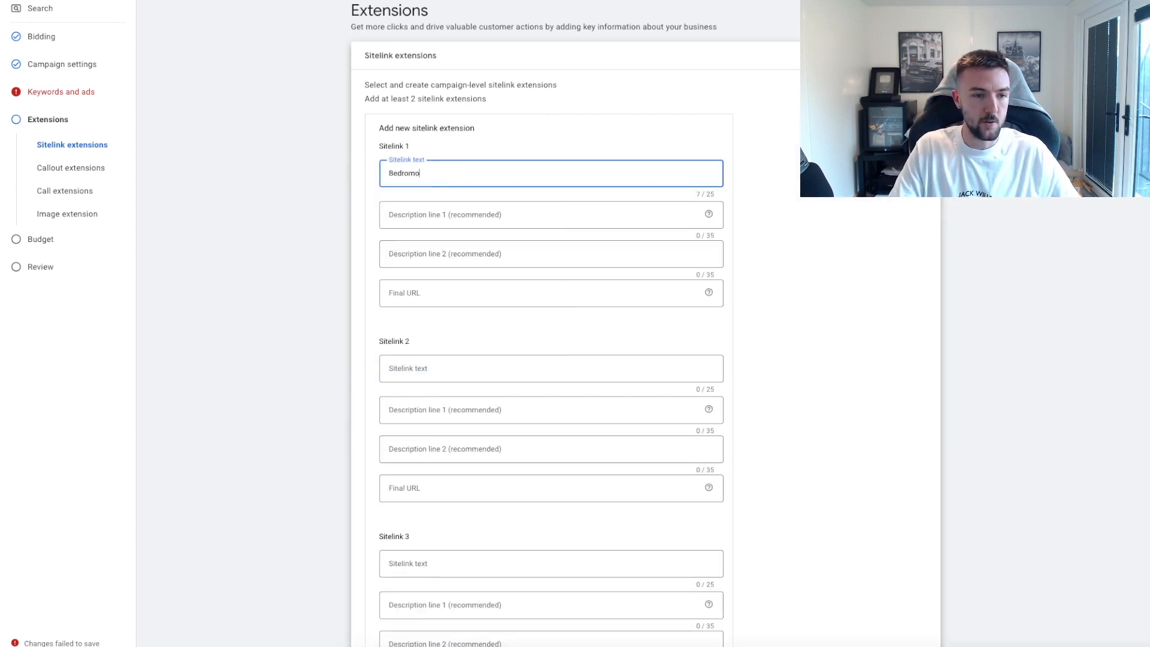
pyautogui.click(550, 215)
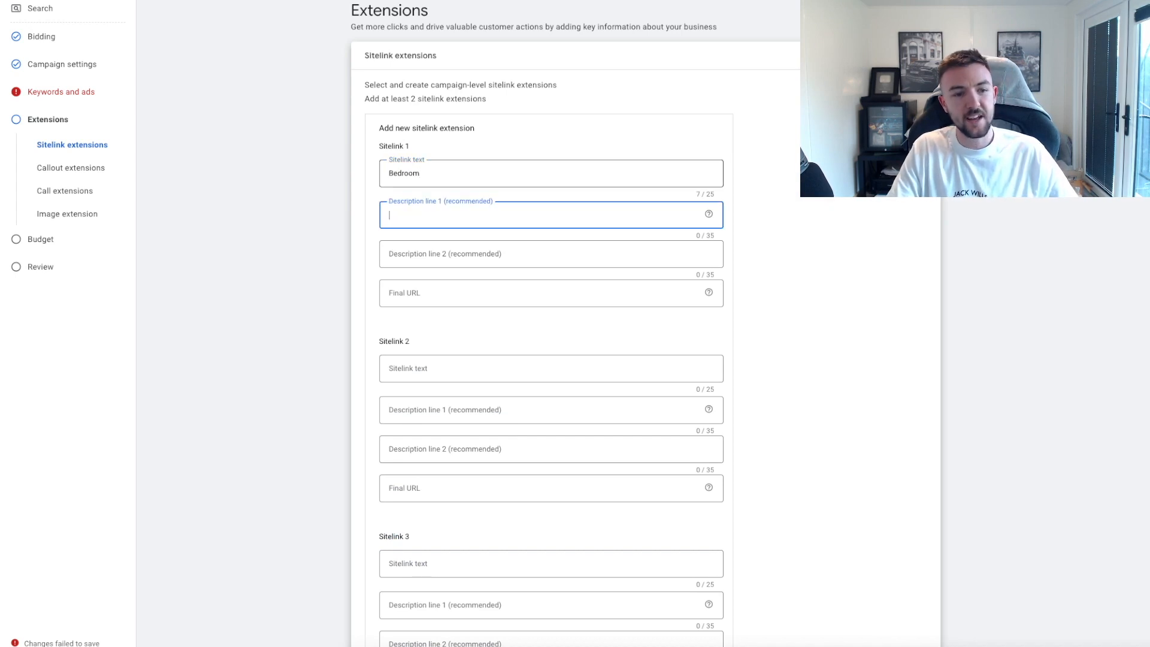
pyautogui.click(550, 254)
pyautogui.write('a')
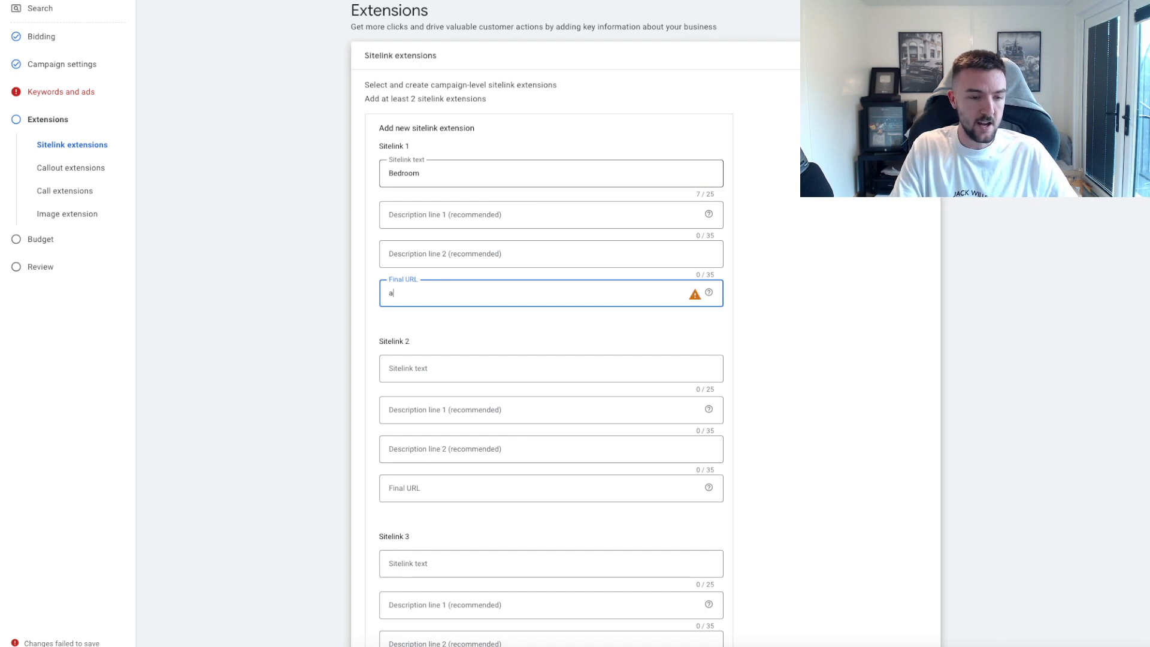
pyautogui.write('wsjcdwjnc.x')
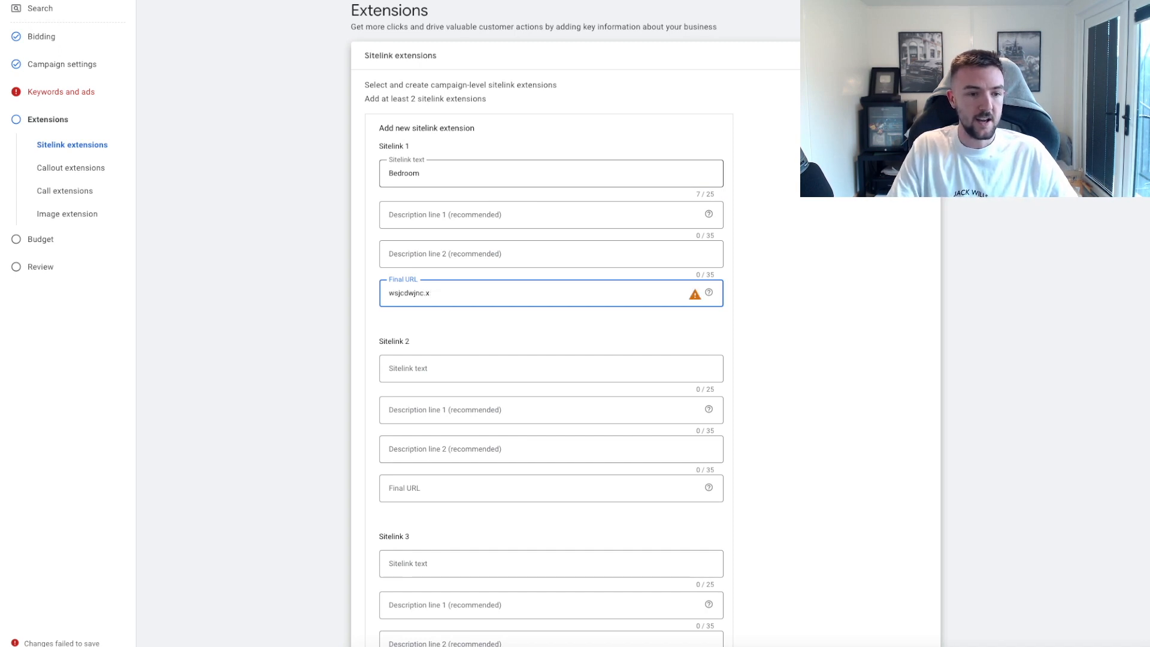
pyautogui.write('om')
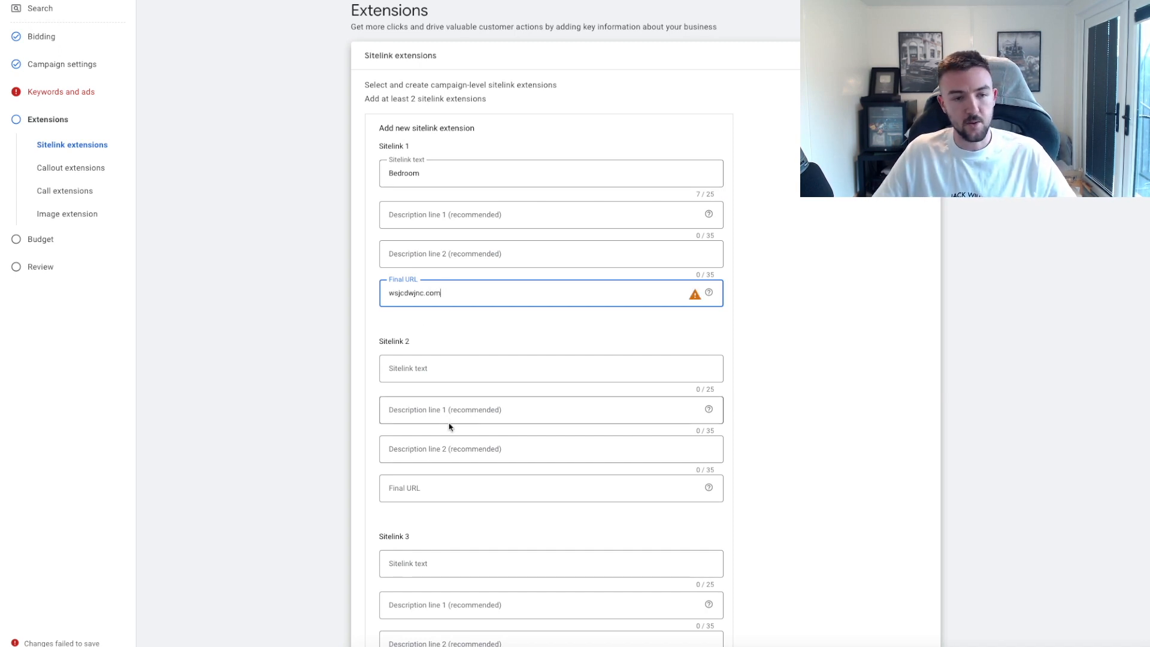
pyautogui.click(550, 564)
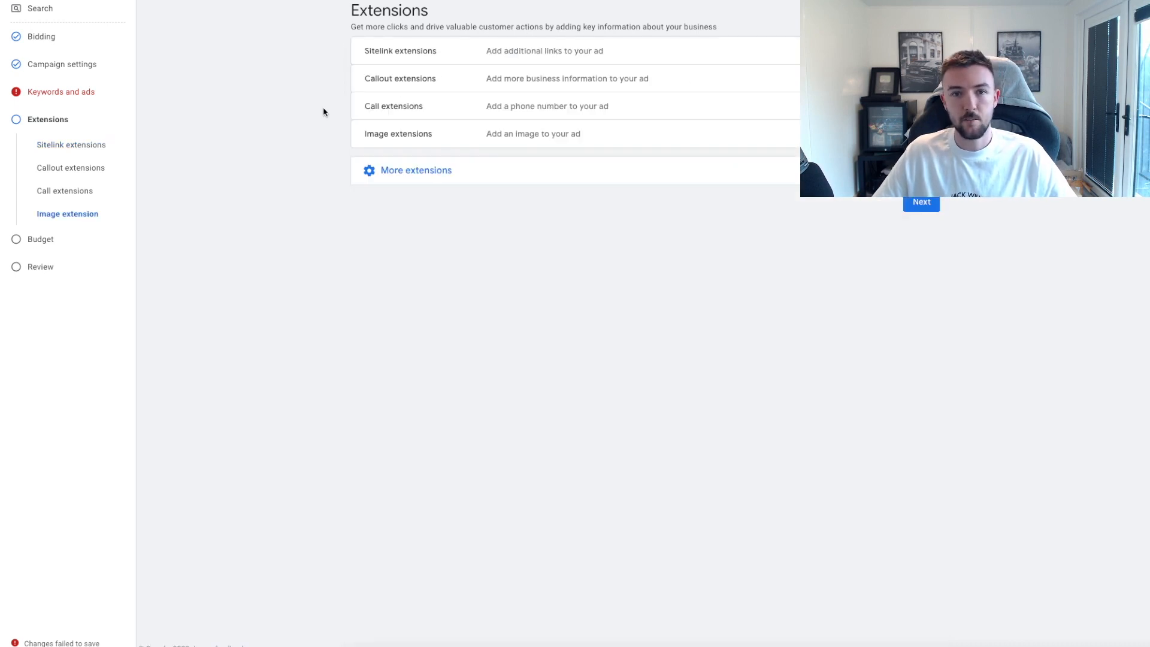
pyautogui.moveTo(400, 79)
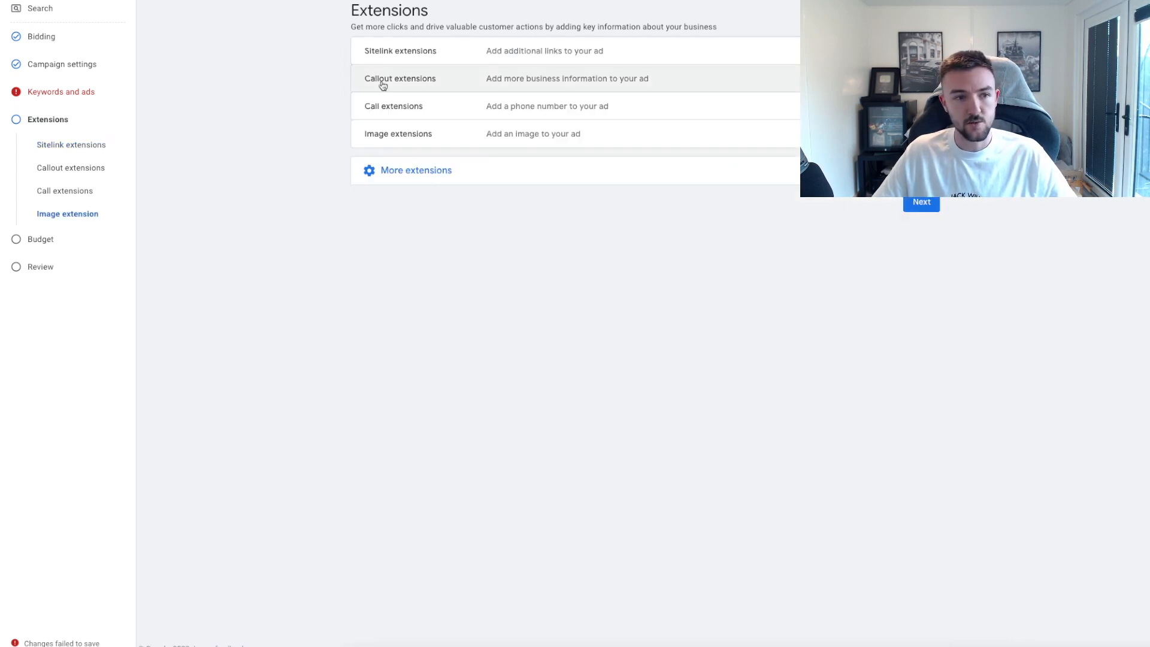
pyautogui.moveTo(393, 106)
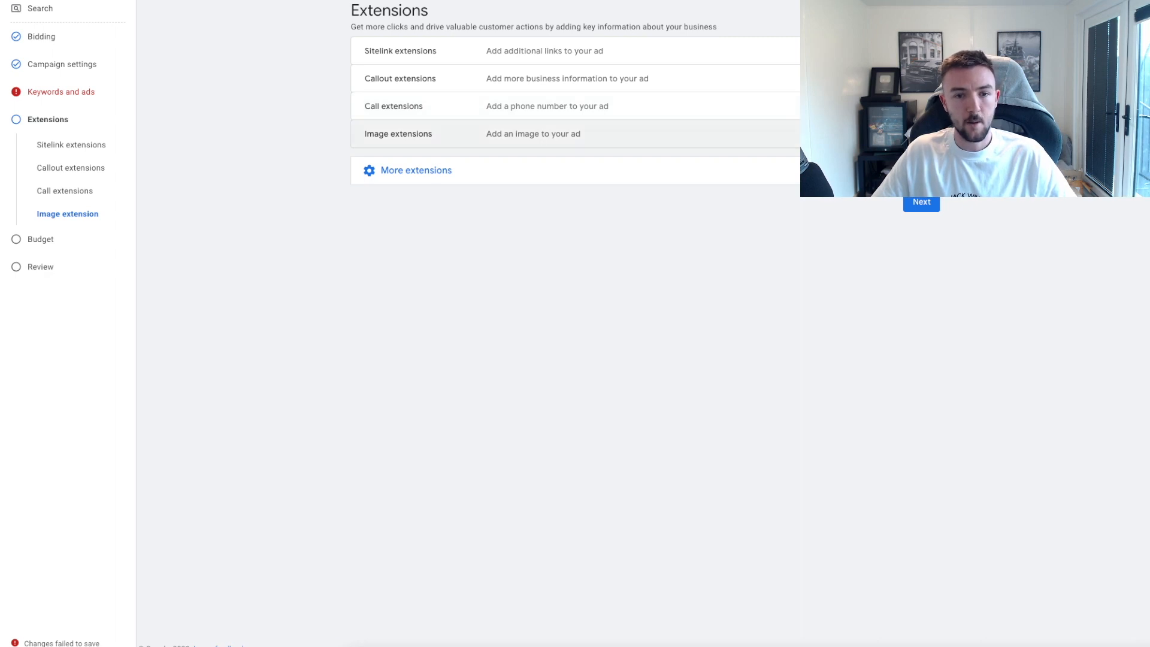
pyautogui.click(398, 133)
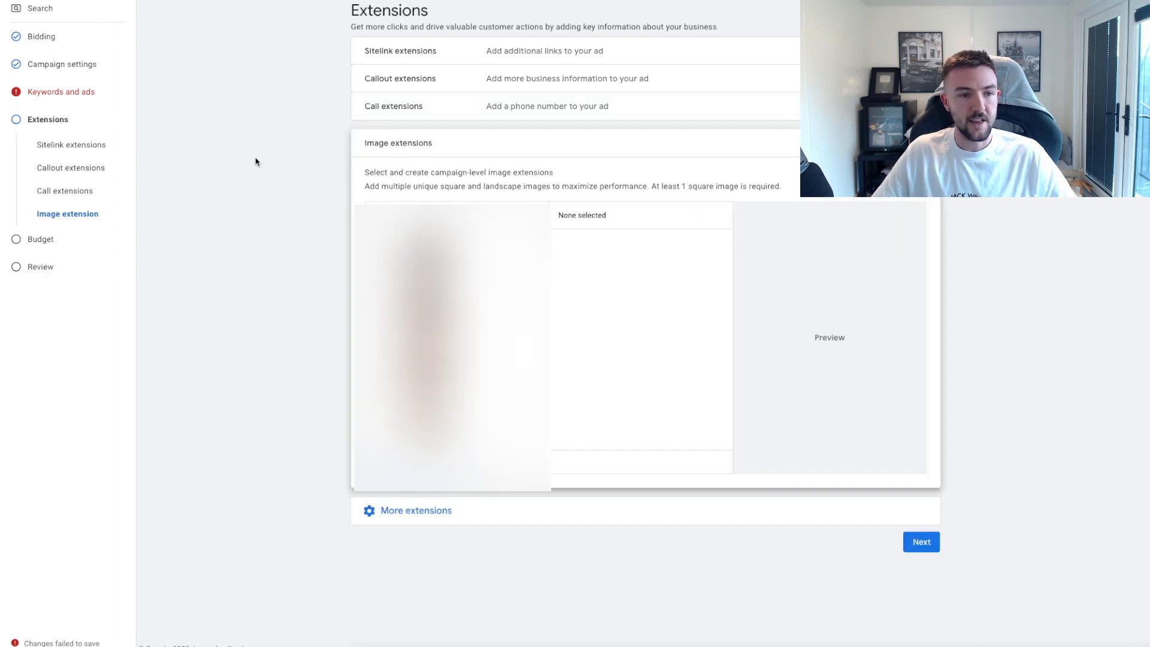
pyautogui.moveTo(247, 268)
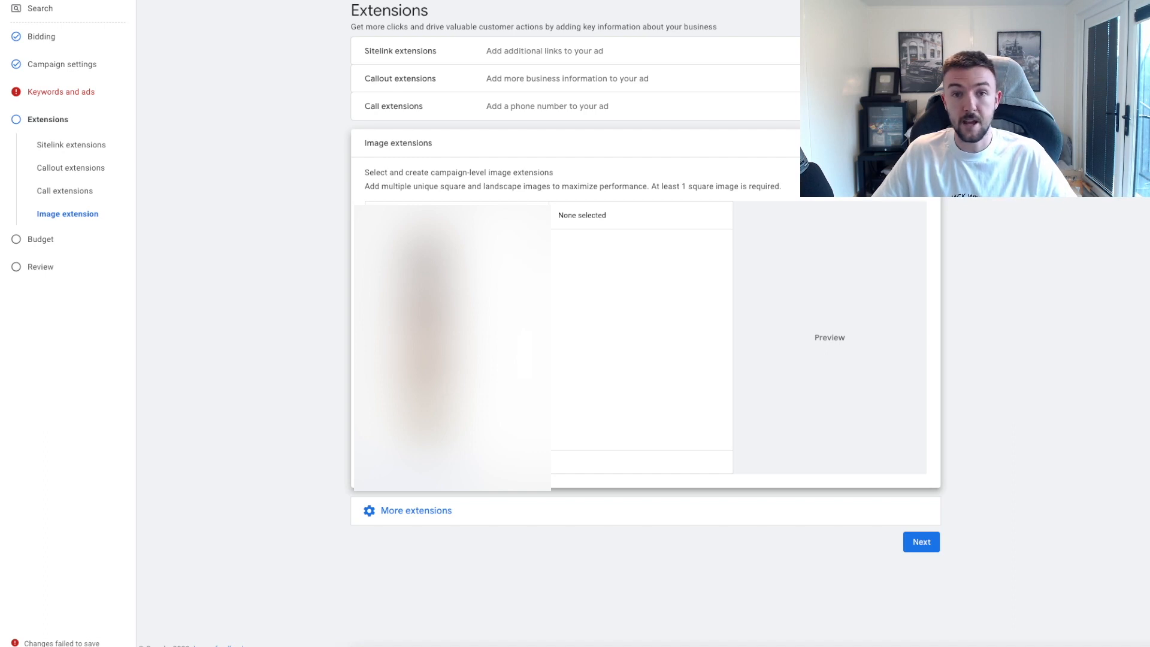
pyautogui.click(397, 142)
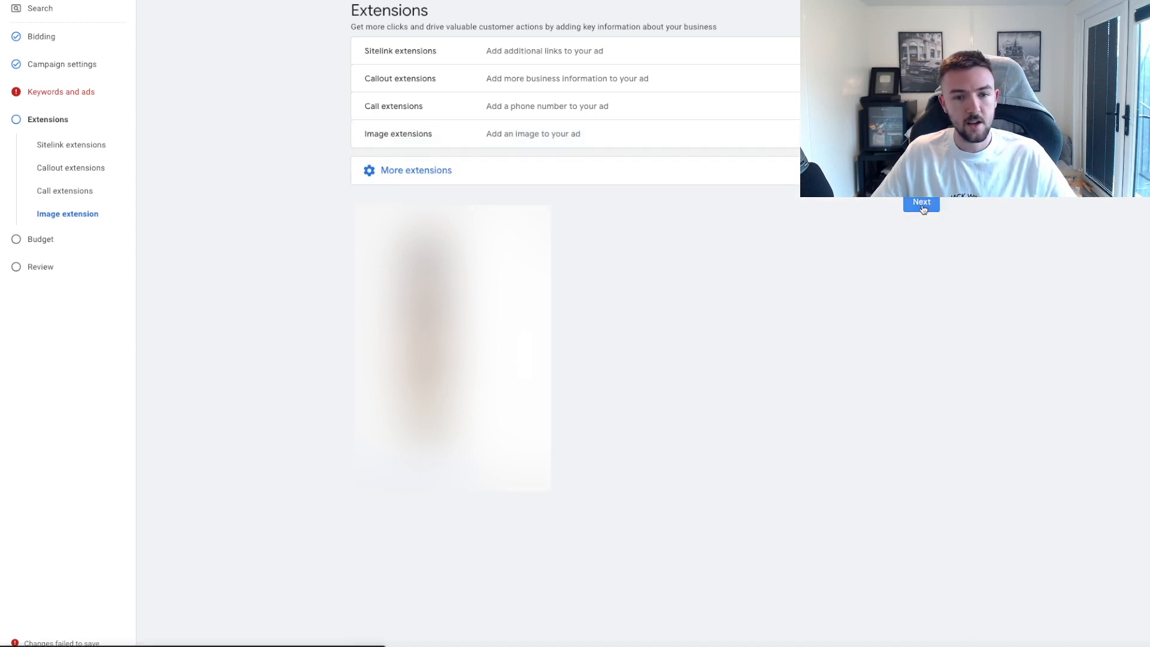
# Step: Set the average daily budget to £9 and reach the campaign review page
pyautogui.click(921, 204)
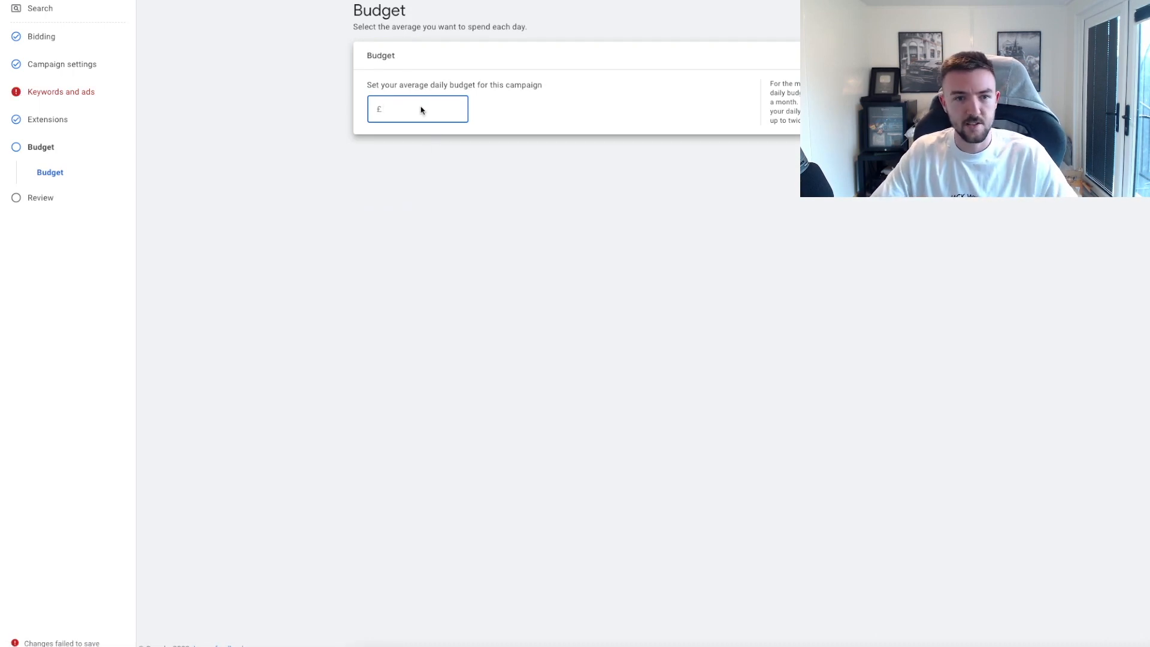
pyautogui.write('9')
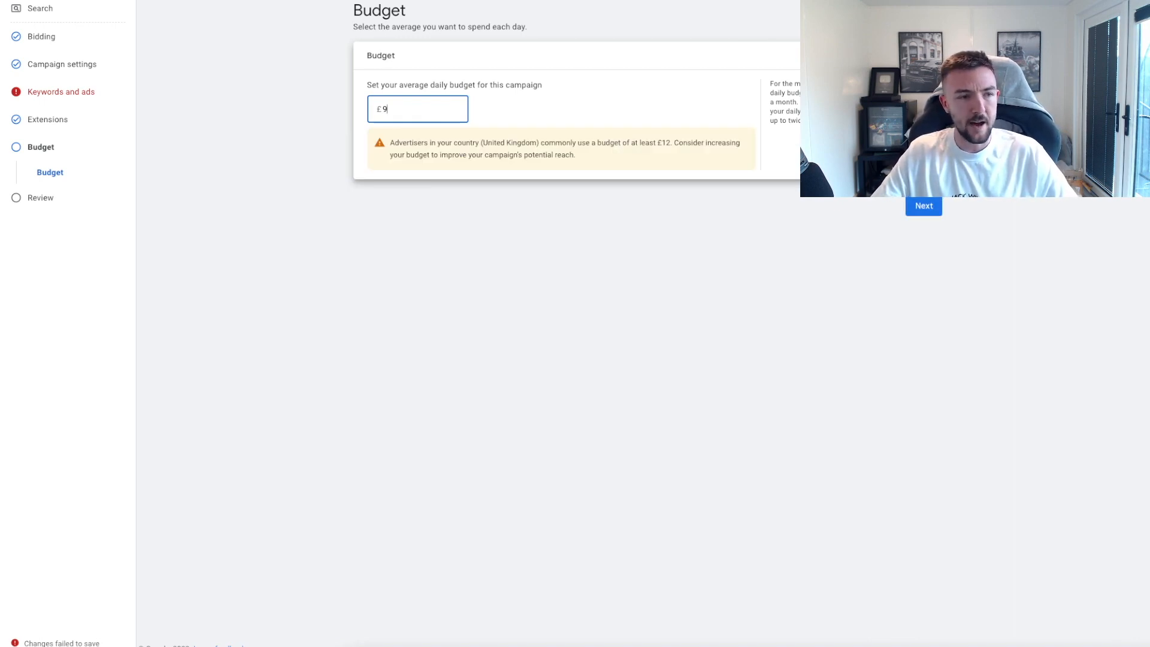
pyautogui.click(924, 205)
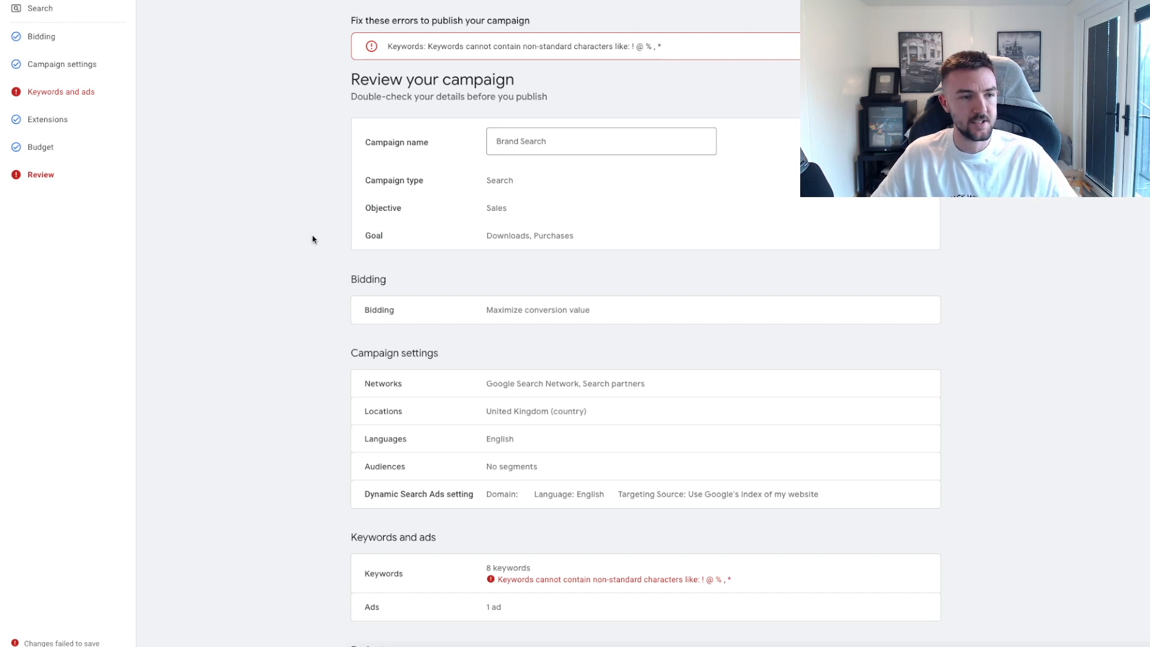
pyautogui.click(22, 116)
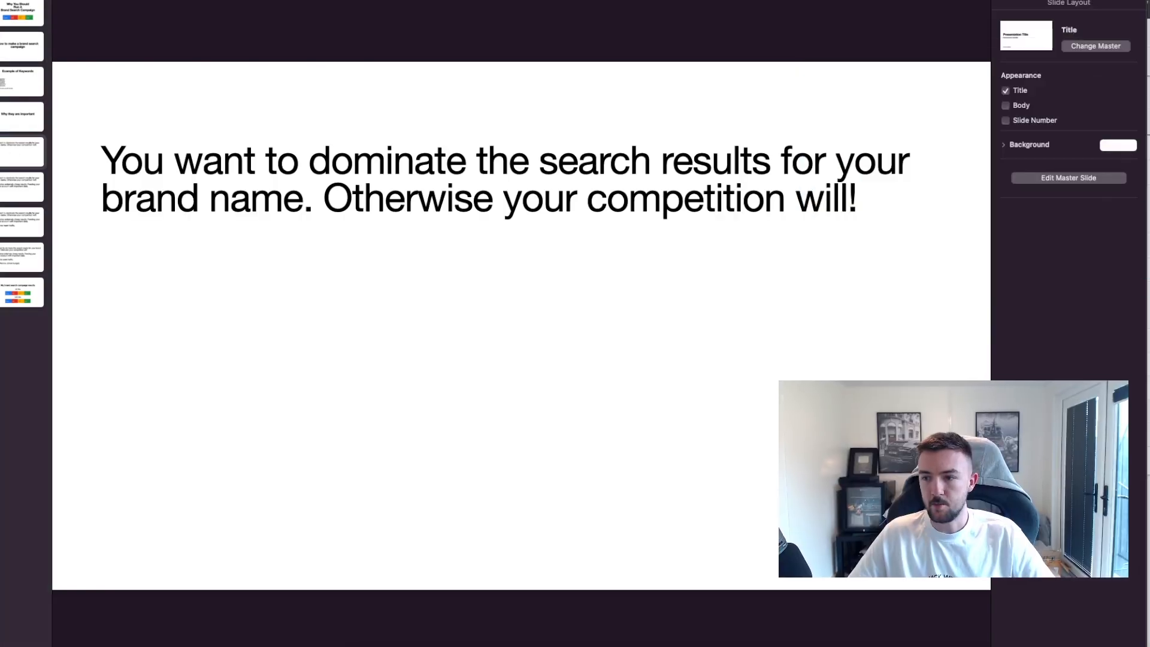
pyautogui.moveTo(790, 299)
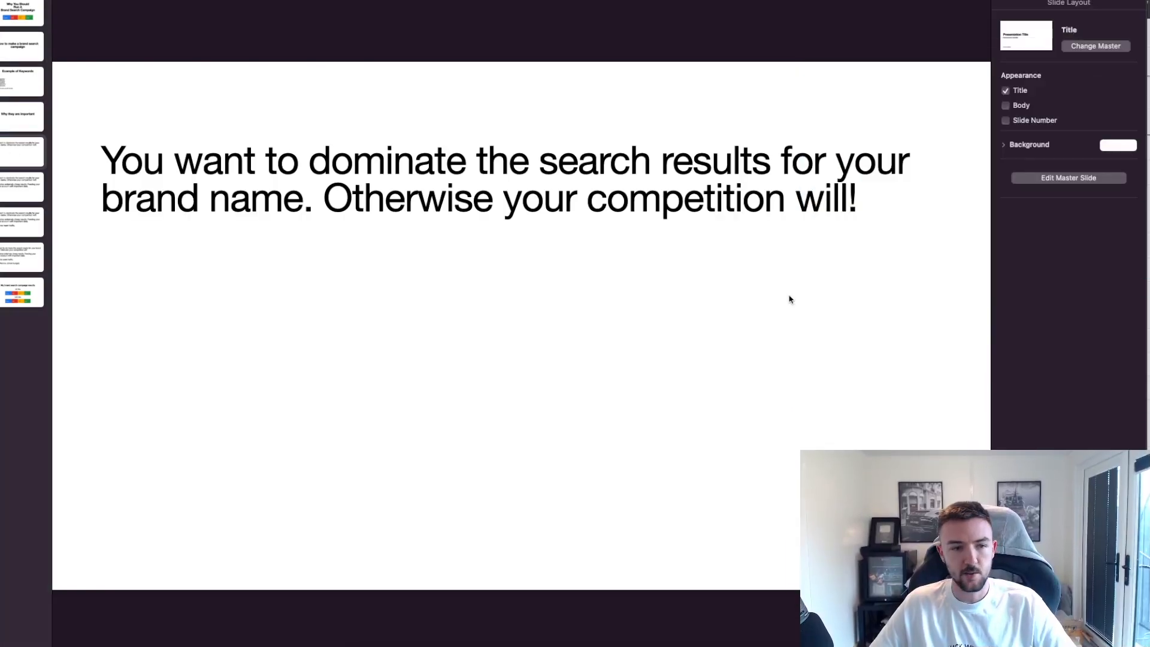
# Step: Show the Keynote slides on dominating brand search and extremely cheap results
pyautogui.click(22, 153)
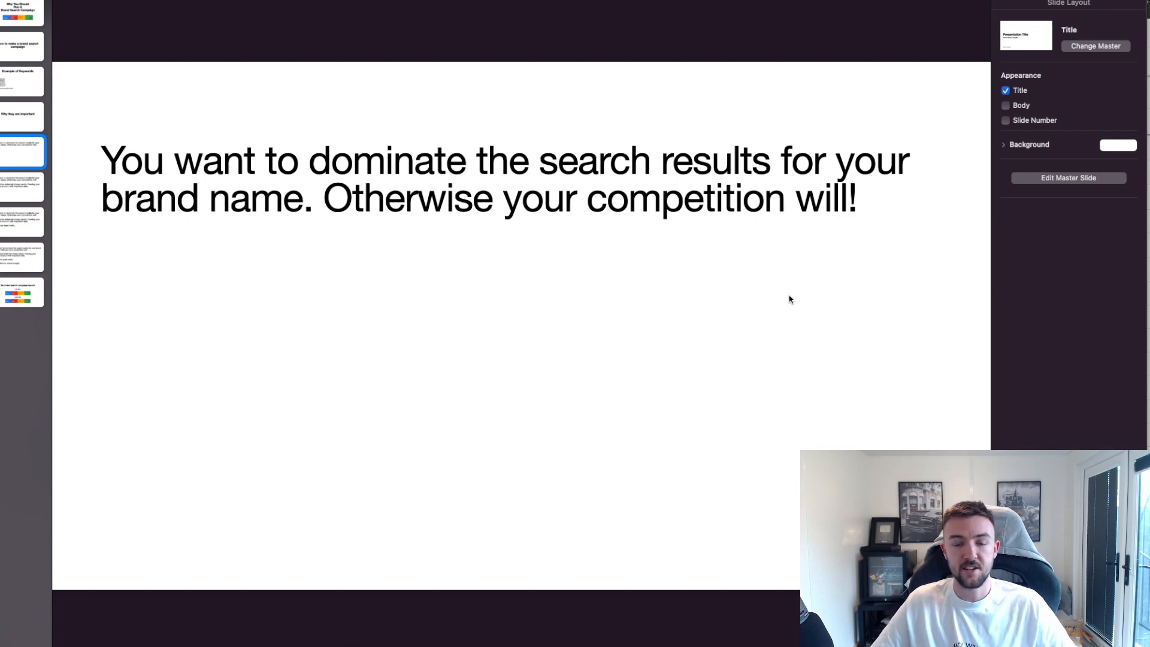
pyautogui.moveTo(29, 190)
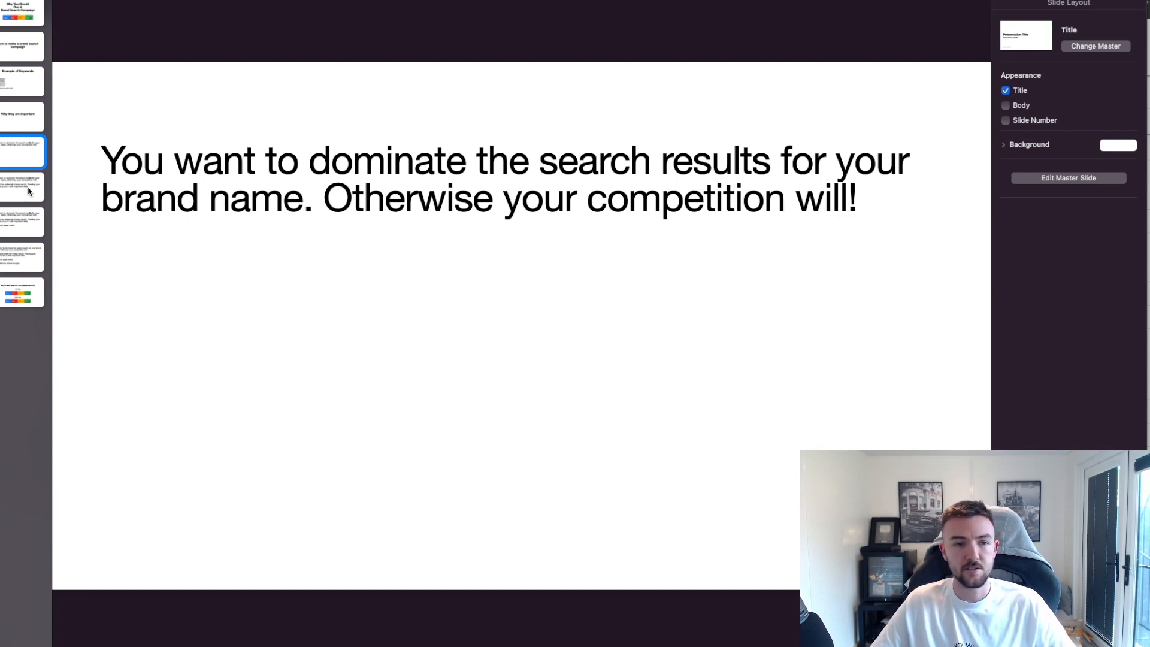
pyautogui.click(24, 187)
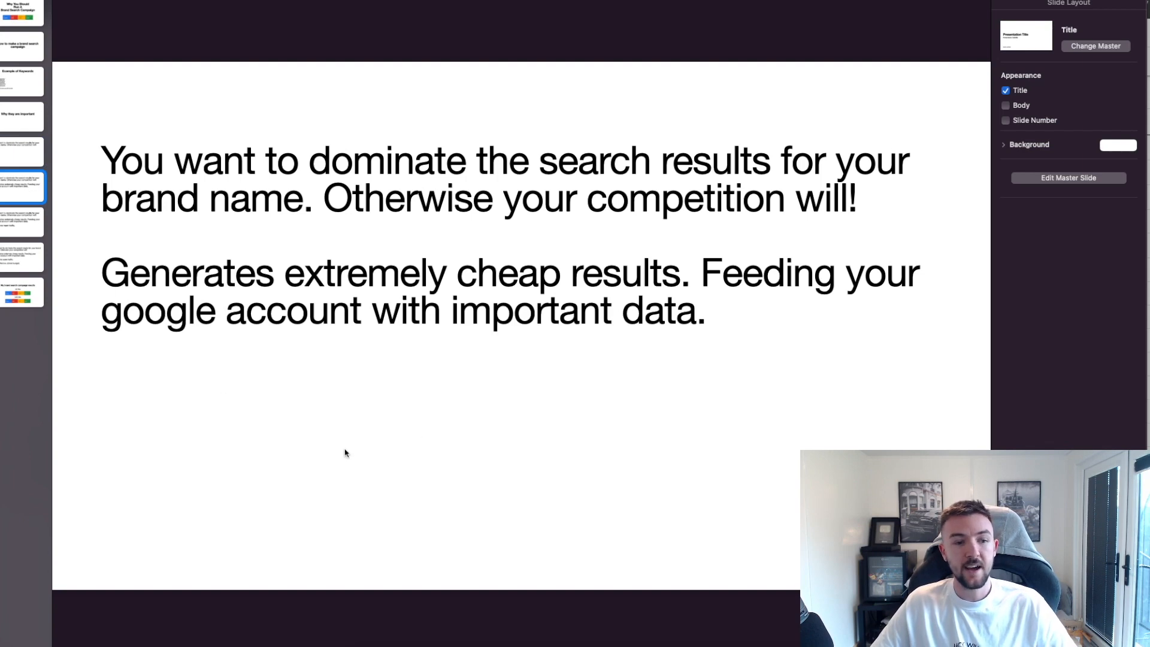
pyautogui.moveTo(492, 260)
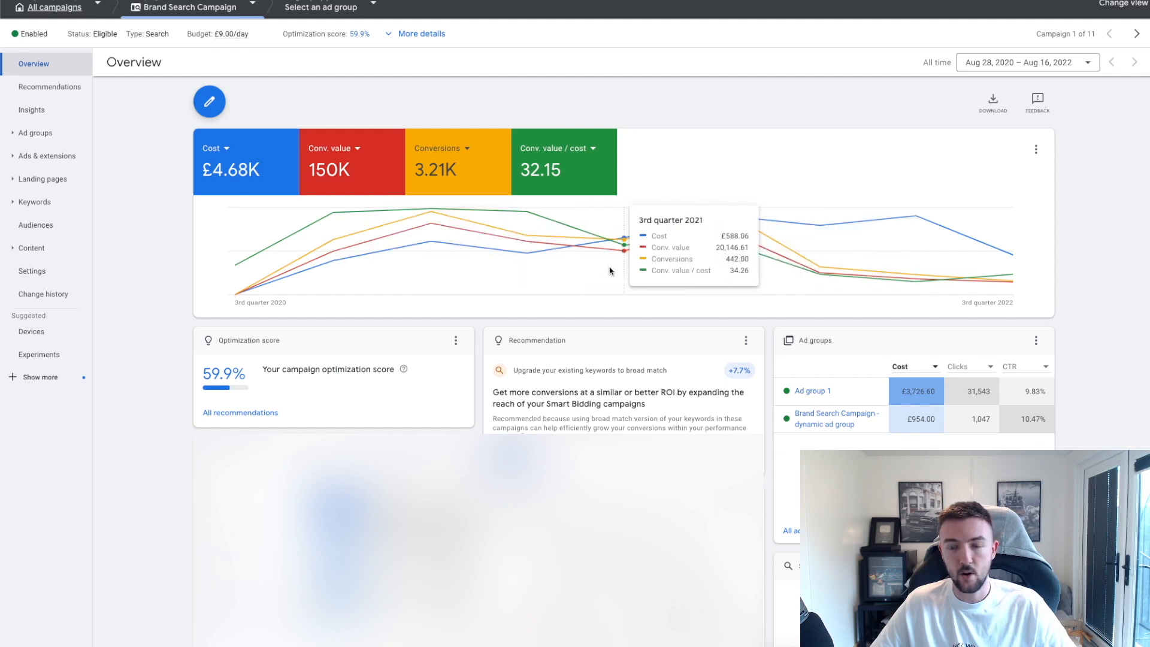
pyautogui.moveTo(223, 73)
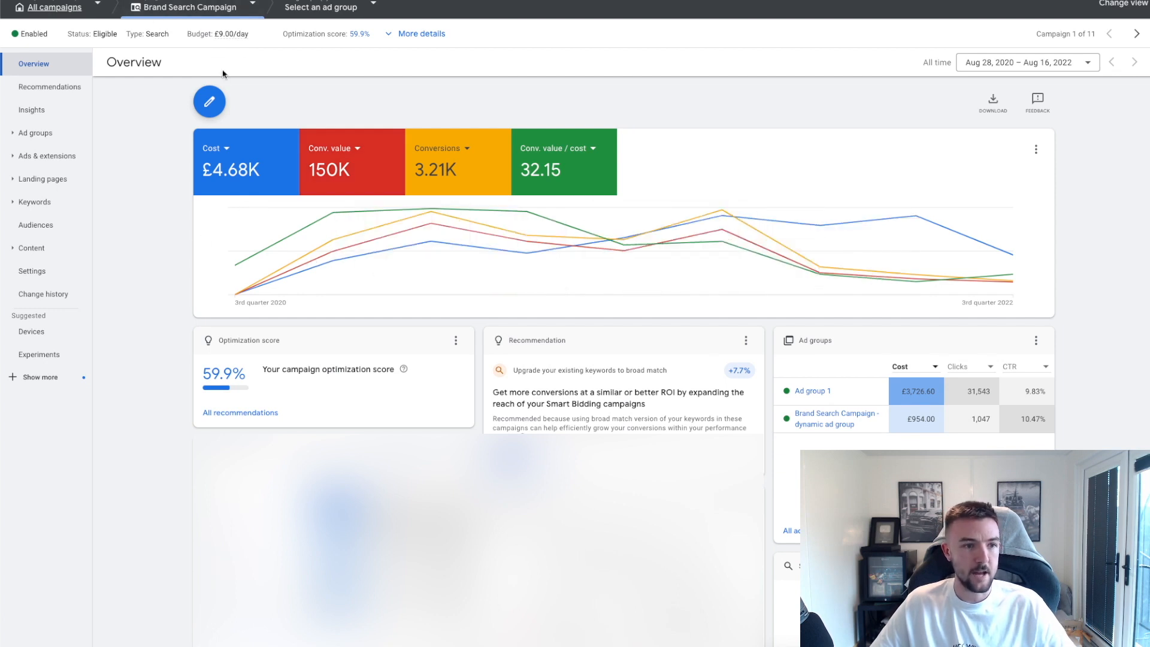
pyautogui.moveTo(164, 165)
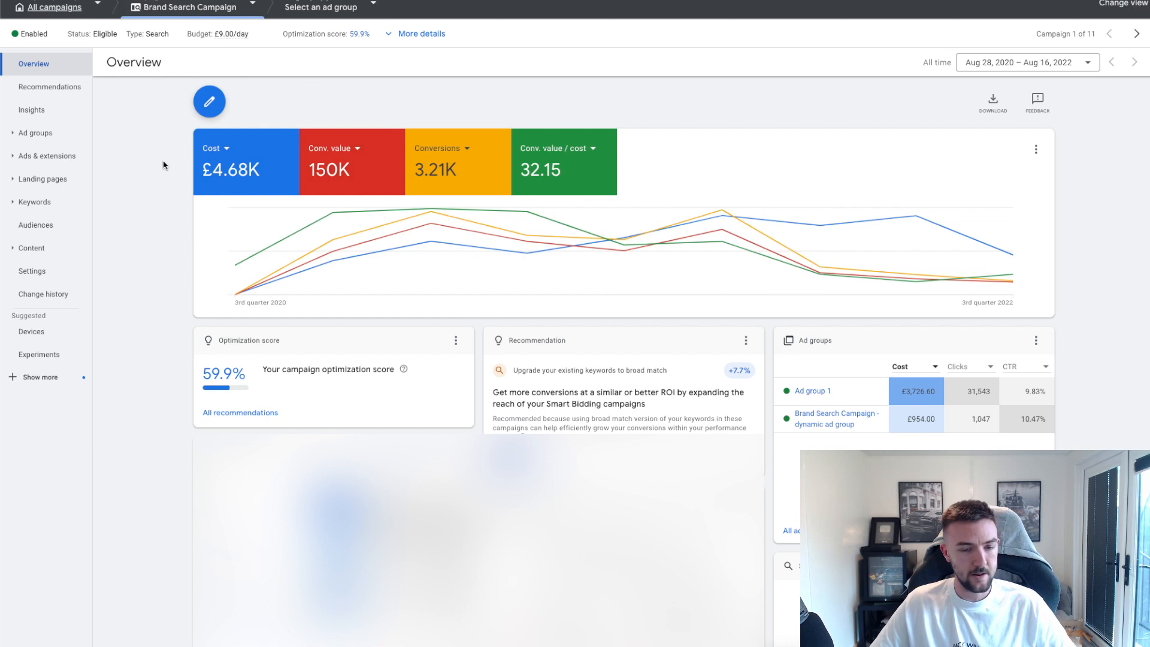
pyautogui.moveTo(176, 230)
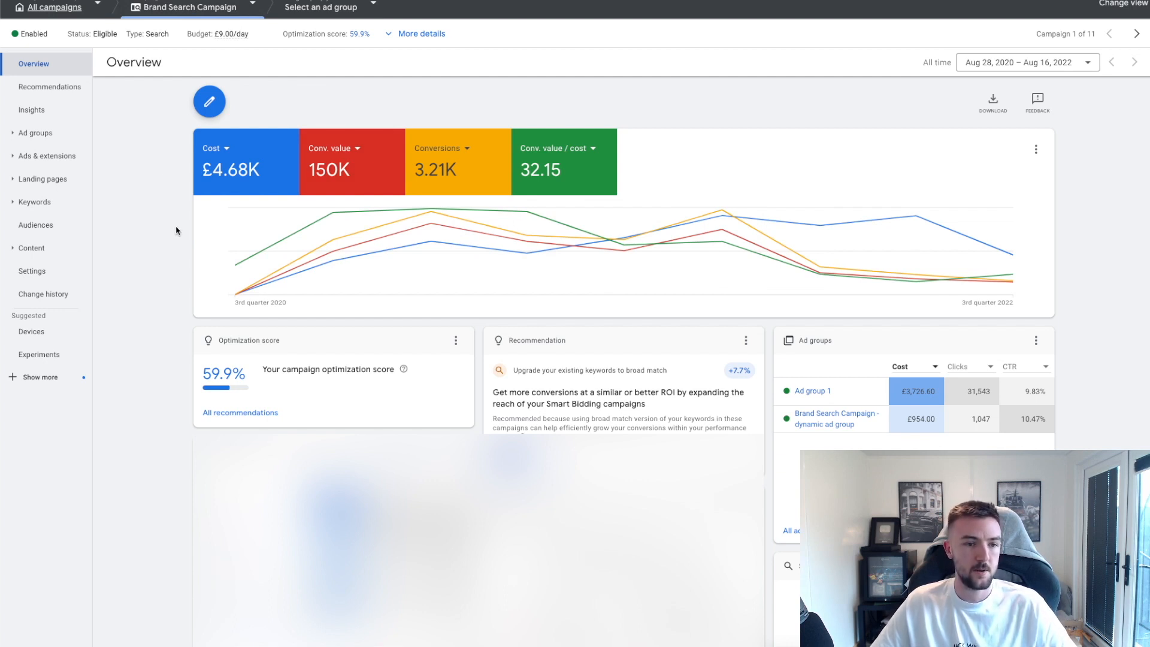
# Step: Switch the Conversions metric card to Cost / conv., showing £1.46
pyautogui.click(466, 148)
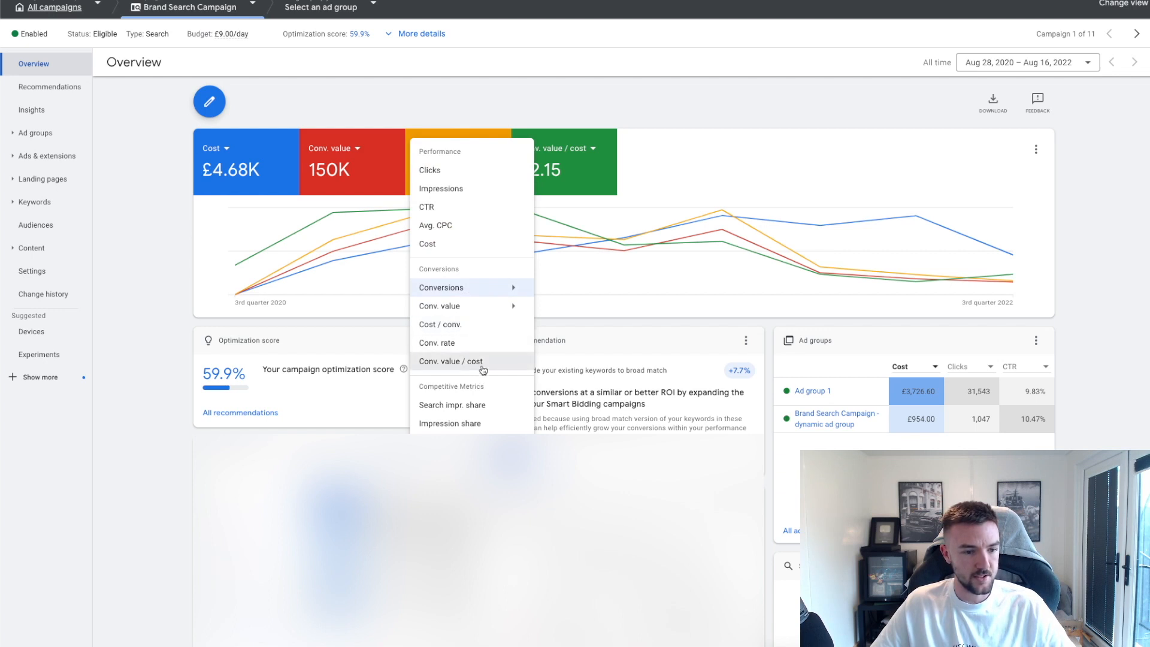
pyautogui.click(440, 325)
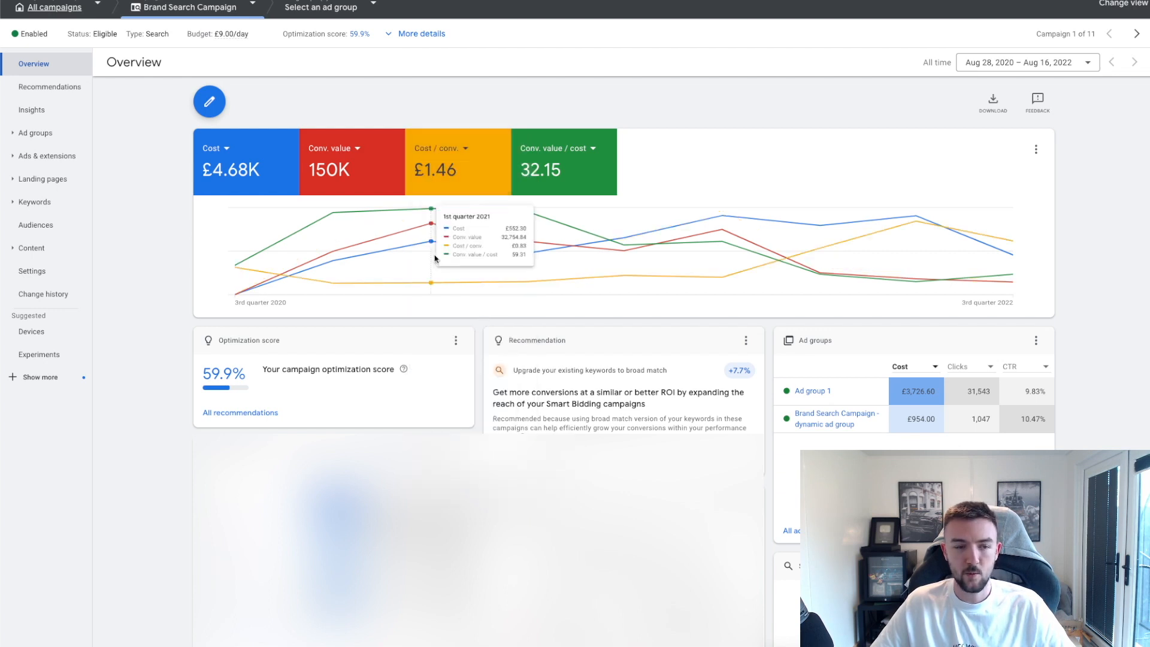
pyautogui.moveTo(196, 238)
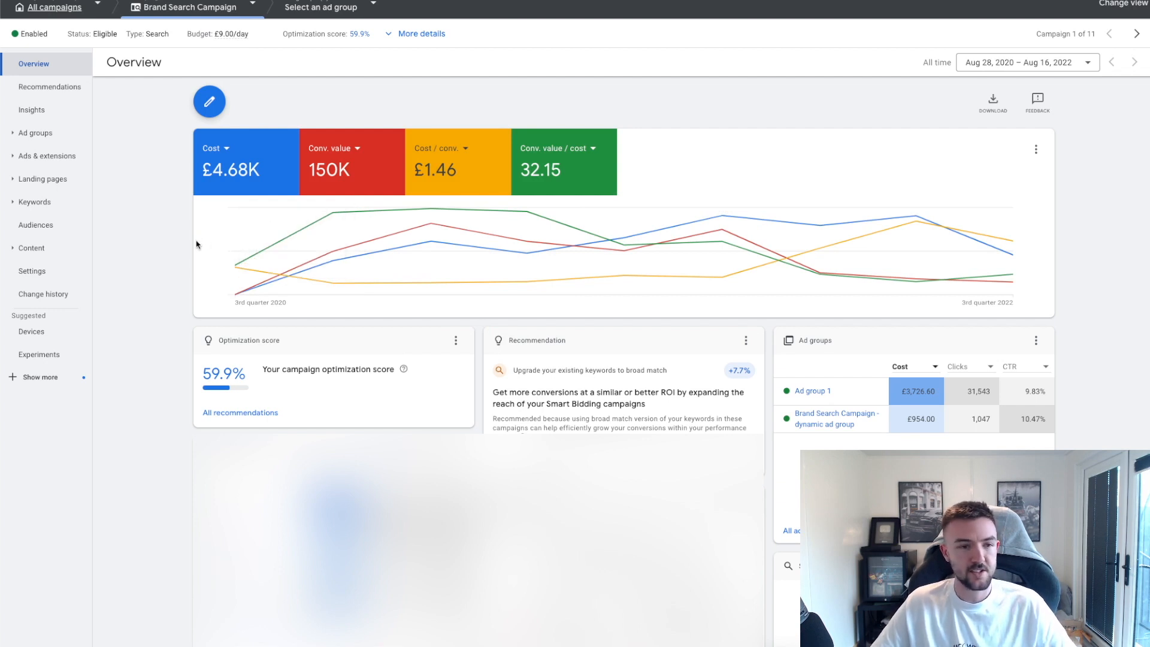
pyautogui.moveTo(847, 101)
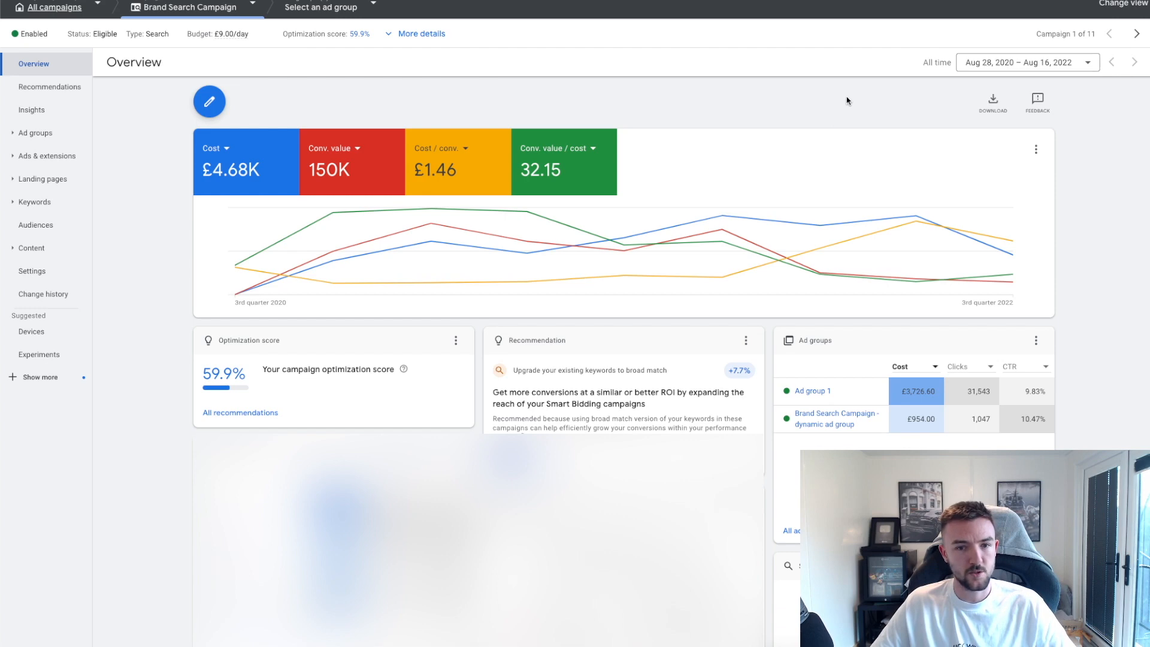
pyautogui.moveTo(123, 126)
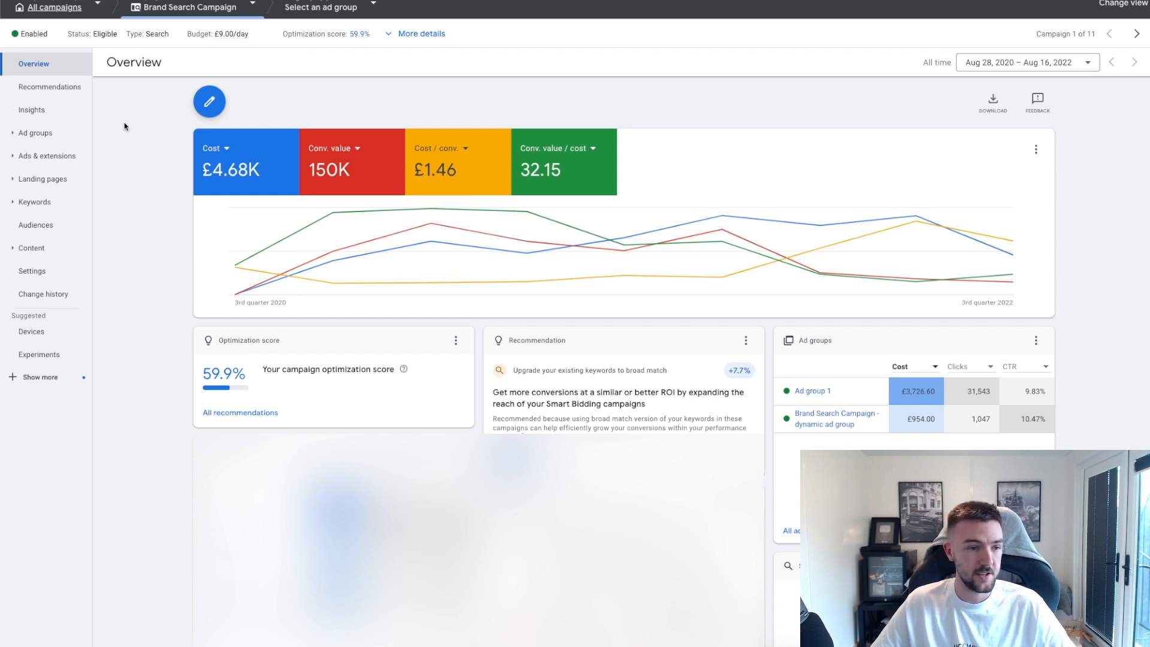
pyautogui.moveTo(688, 114)
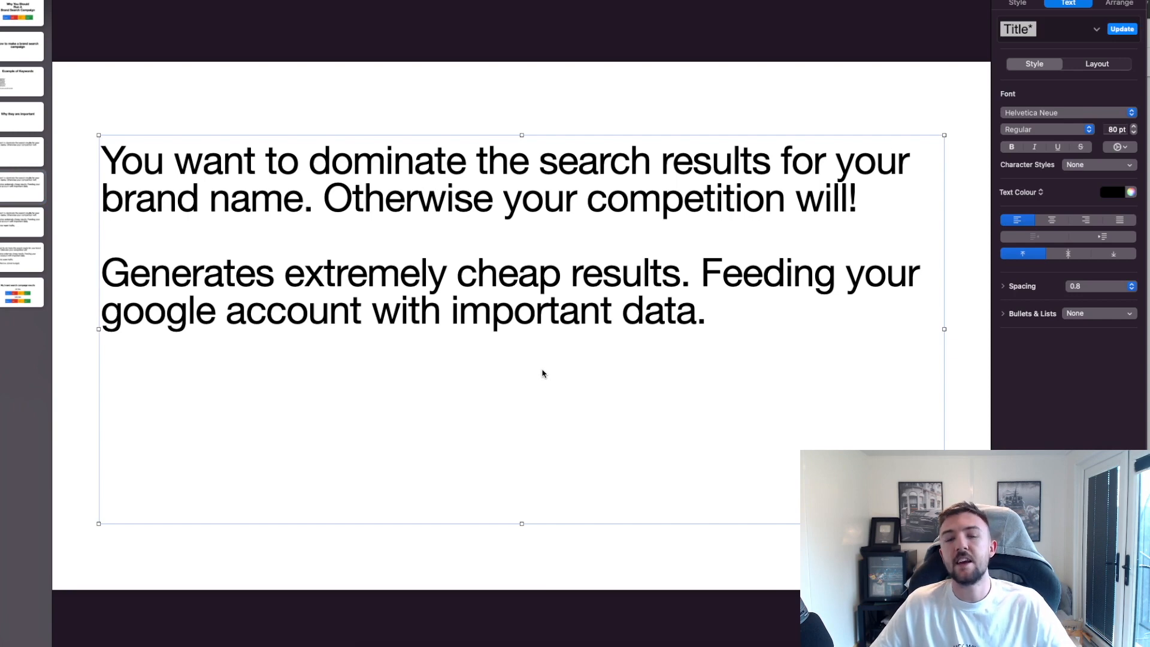
pyautogui.moveTo(645, 362)
pyautogui.write('Captures warm traffic.')
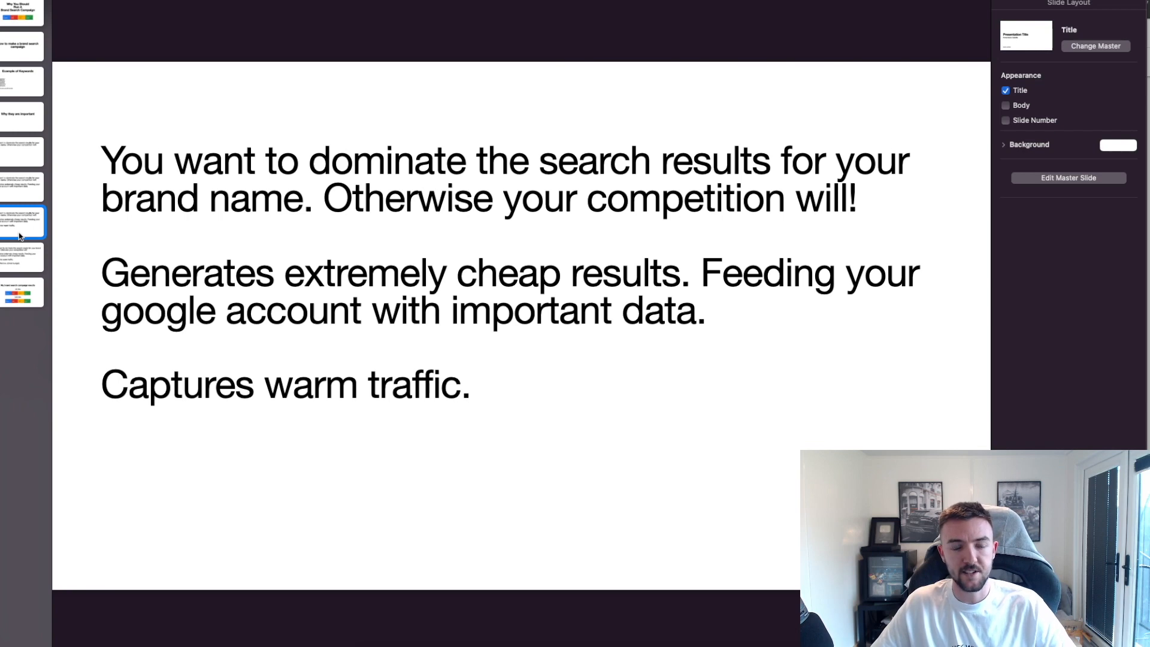
# Step: Advance through the cost-effective benefit slide to the UK and USA brand search campaign results slide
pyautogui.click(21, 256)
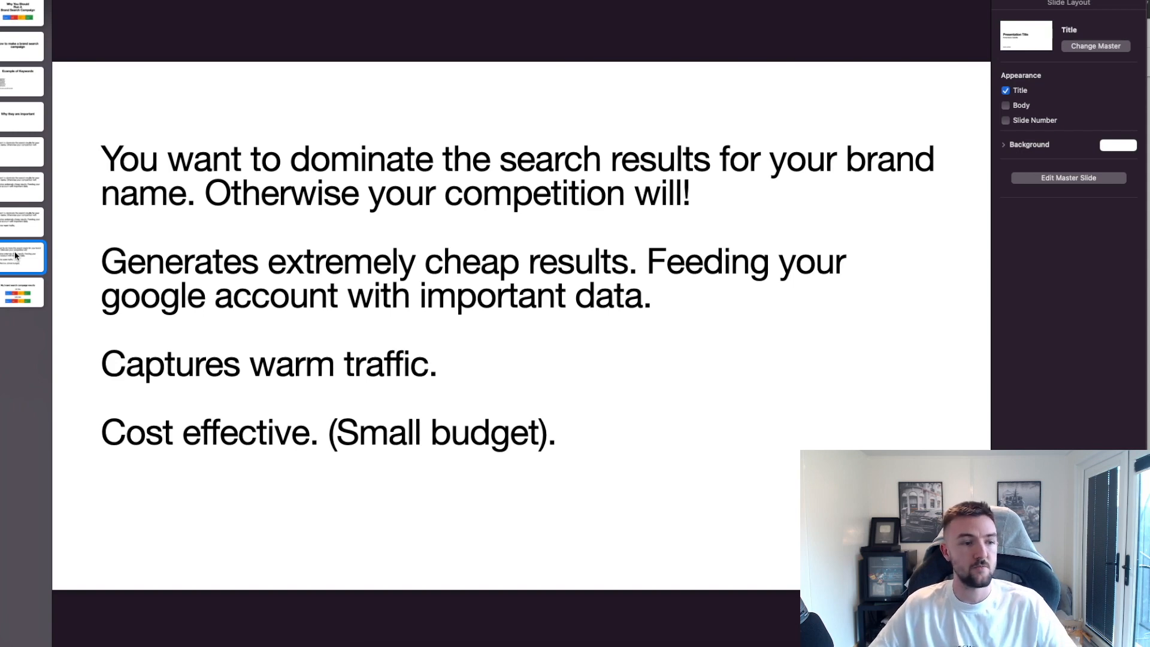
pyautogui.click(21, 293)
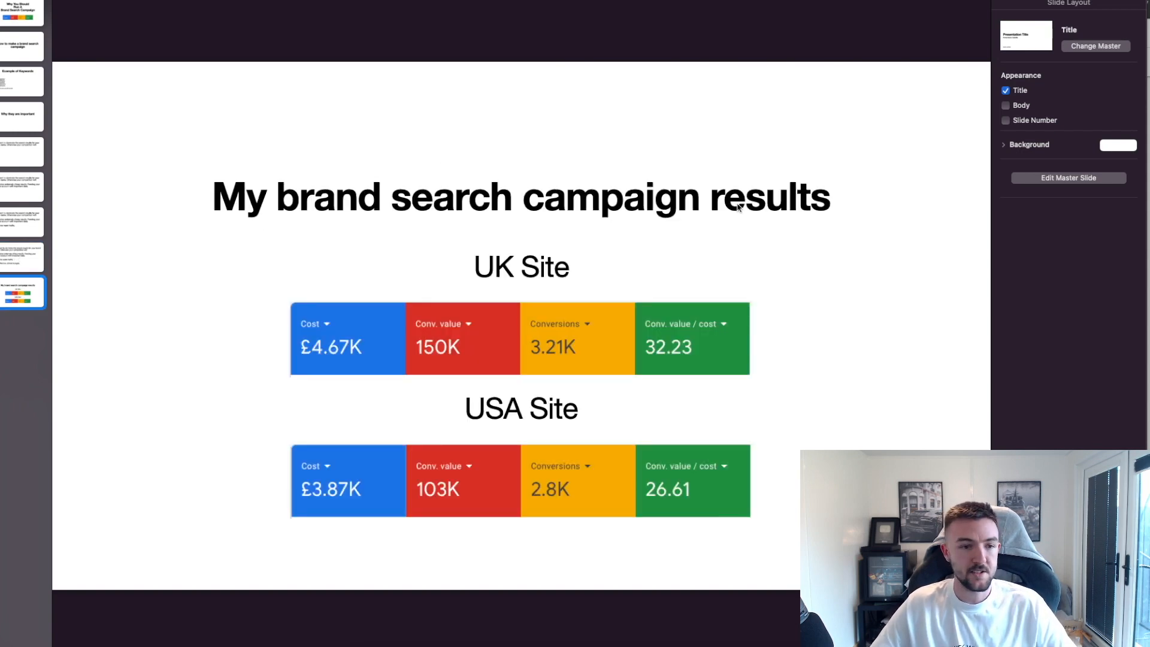
pyautogui.moveTo(853, 244)
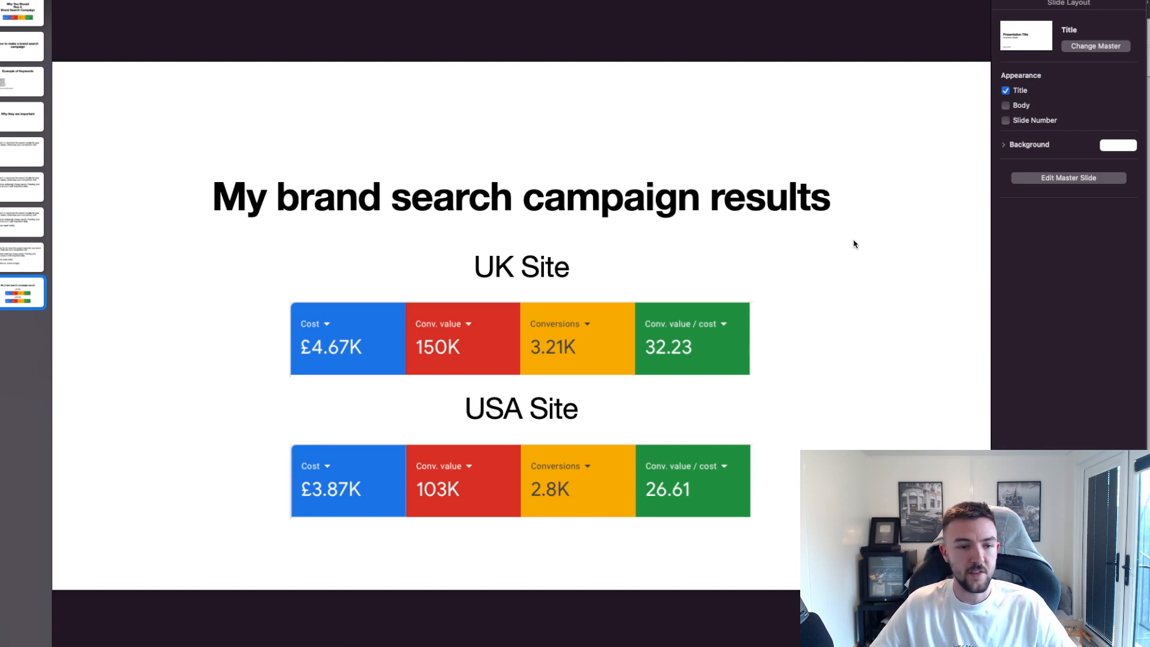
pyautogui.moveTo(743, 327)
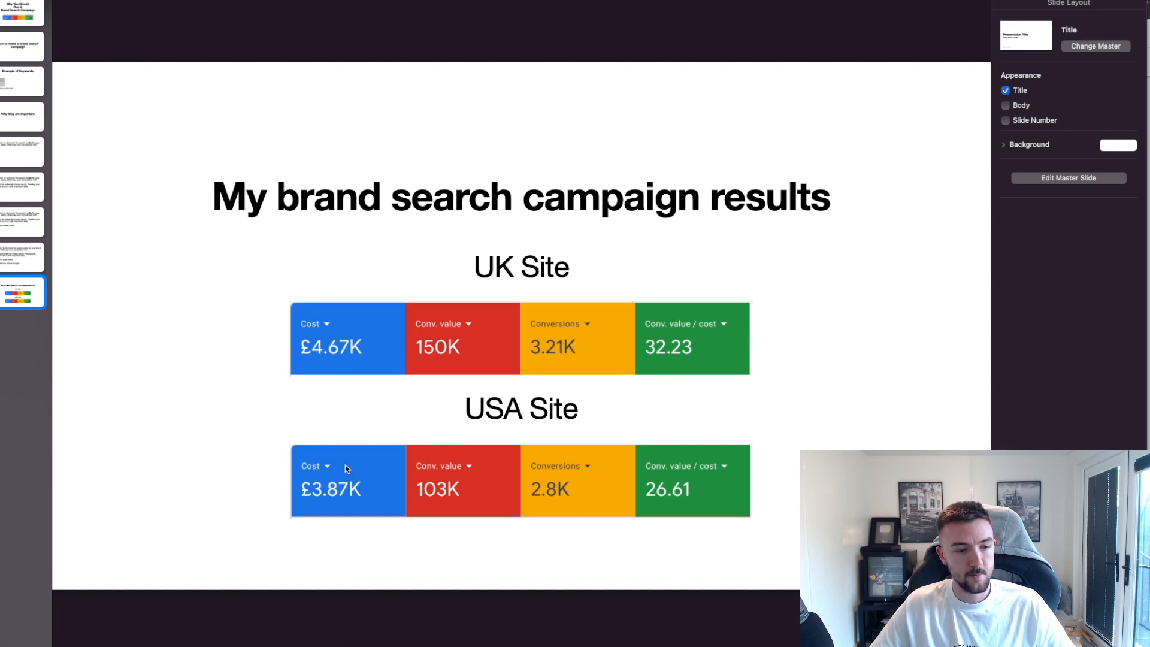
pyautogui.moveTo(726, 480)
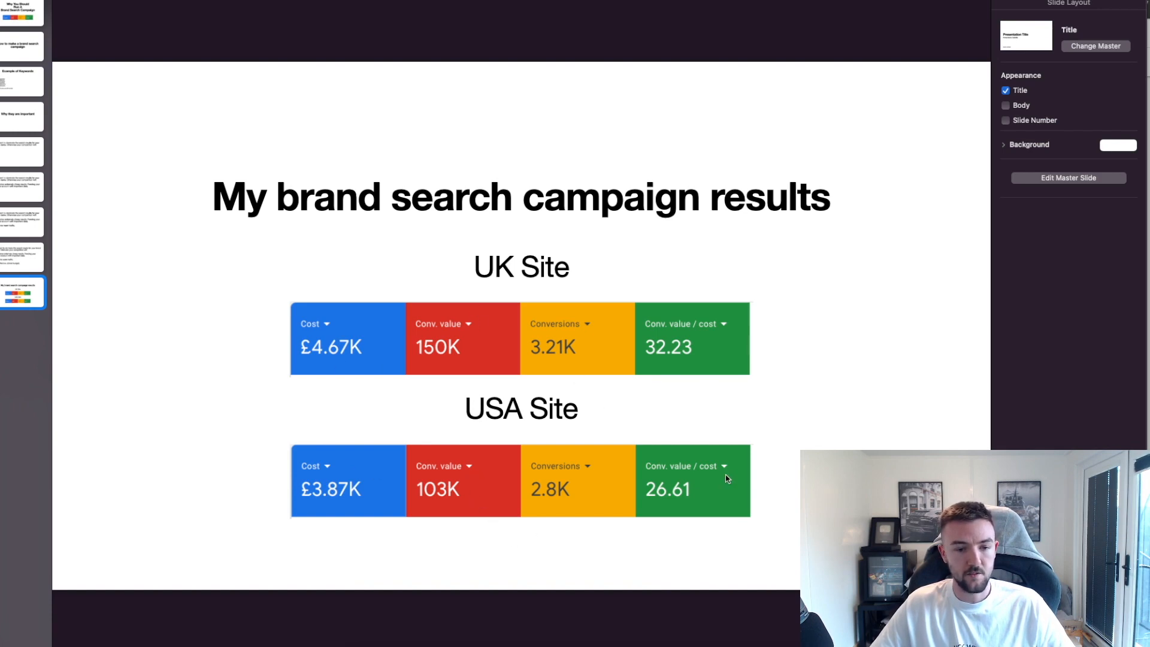